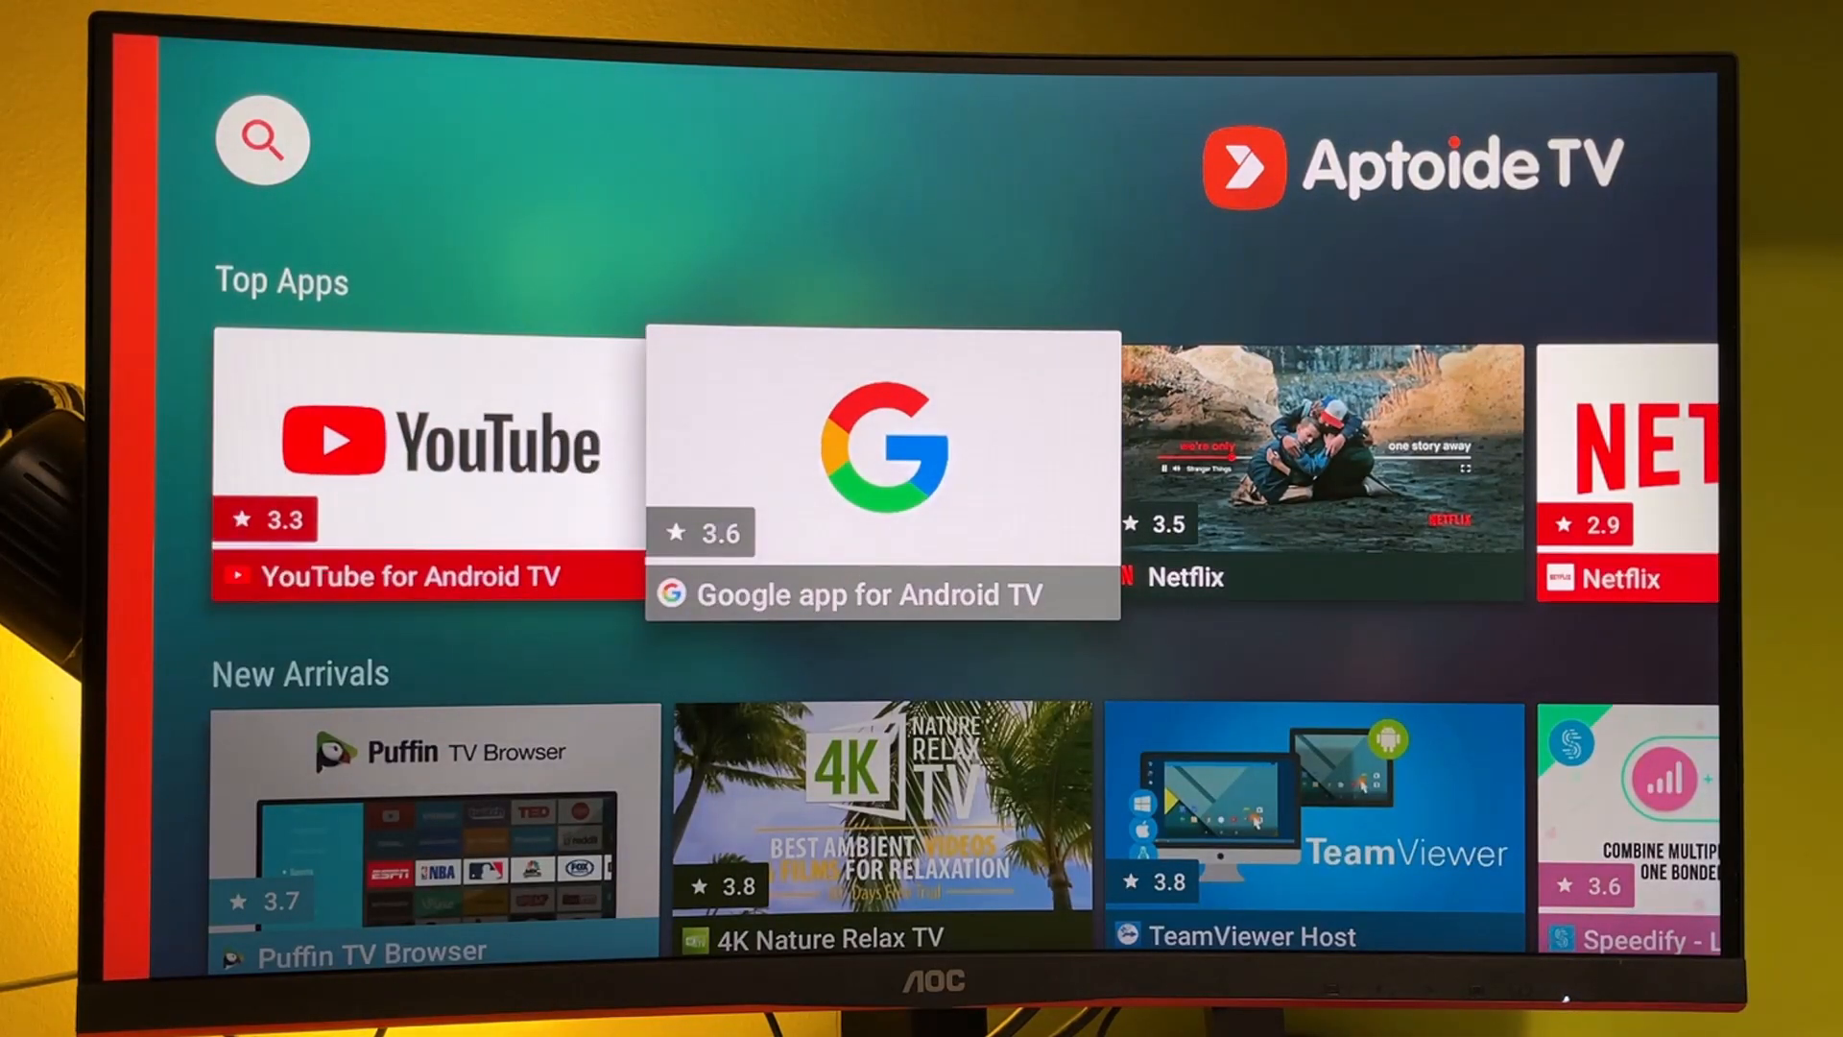
- Search Fire TV for 'D' and pick the Downloader suggestion
scroll("down", 3)
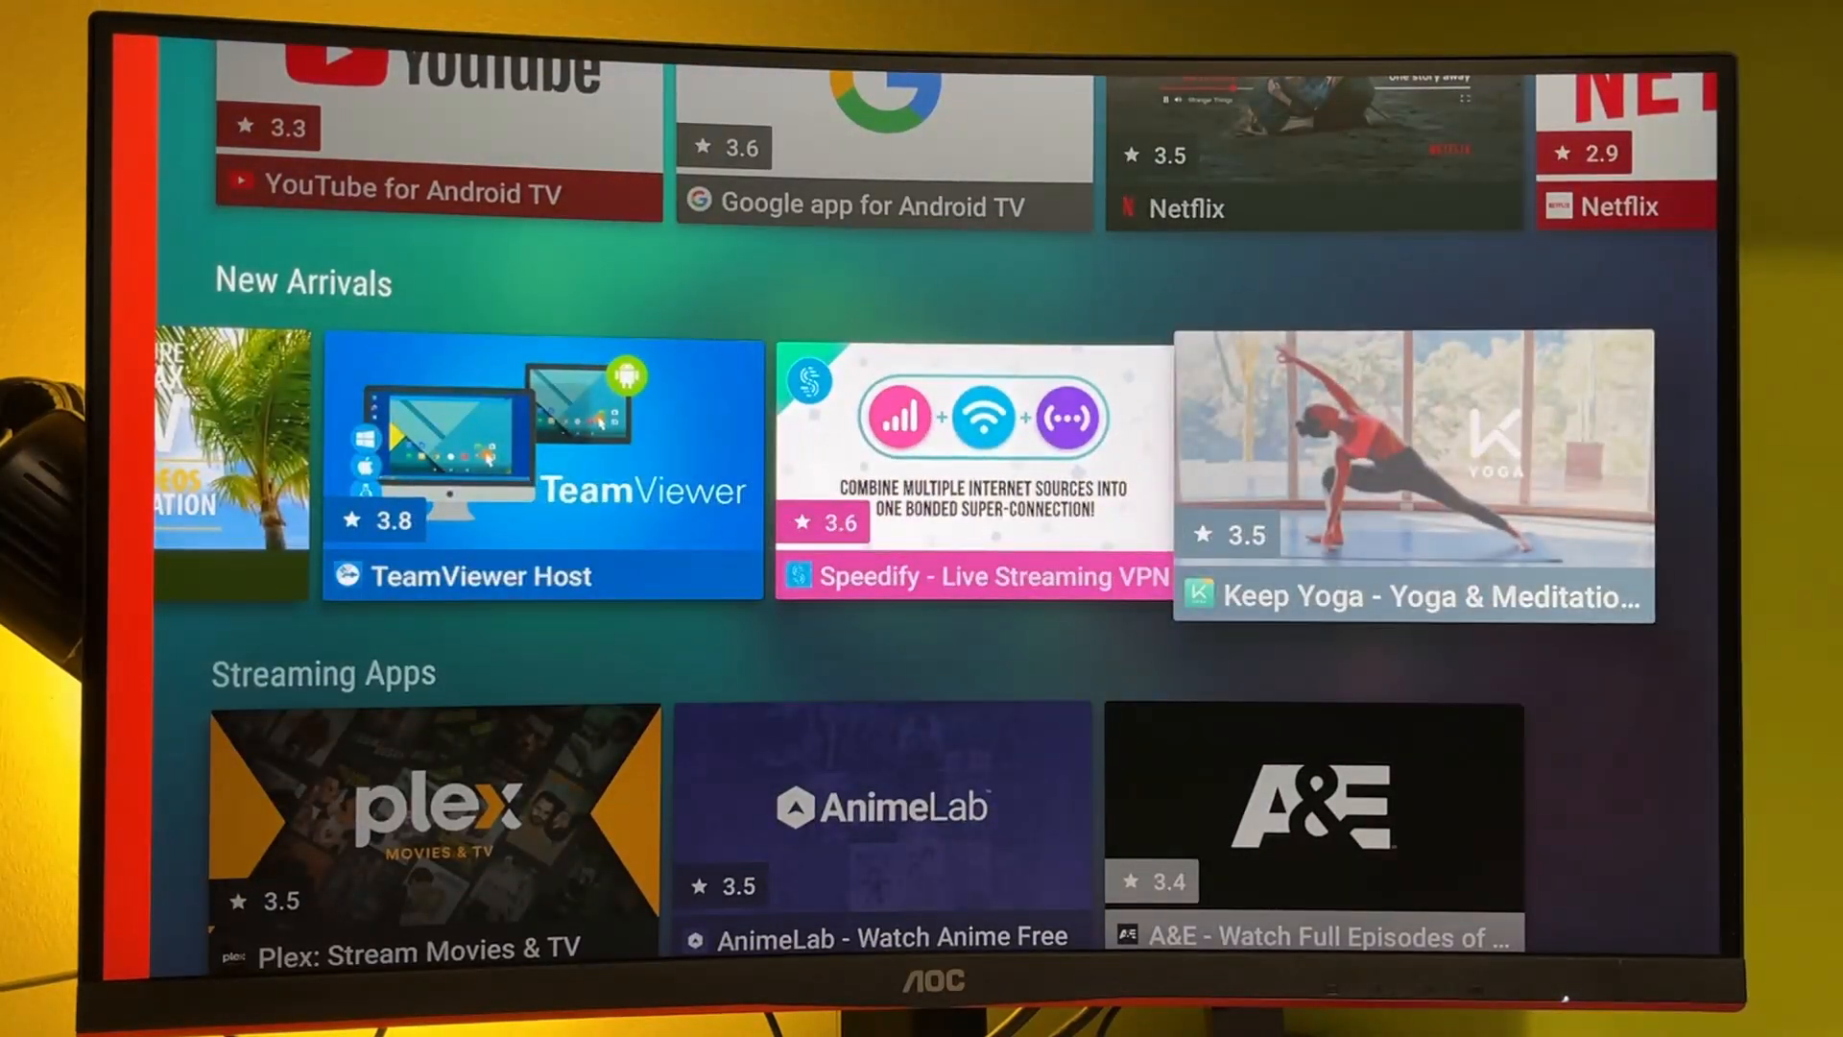
scroll("down", 3)
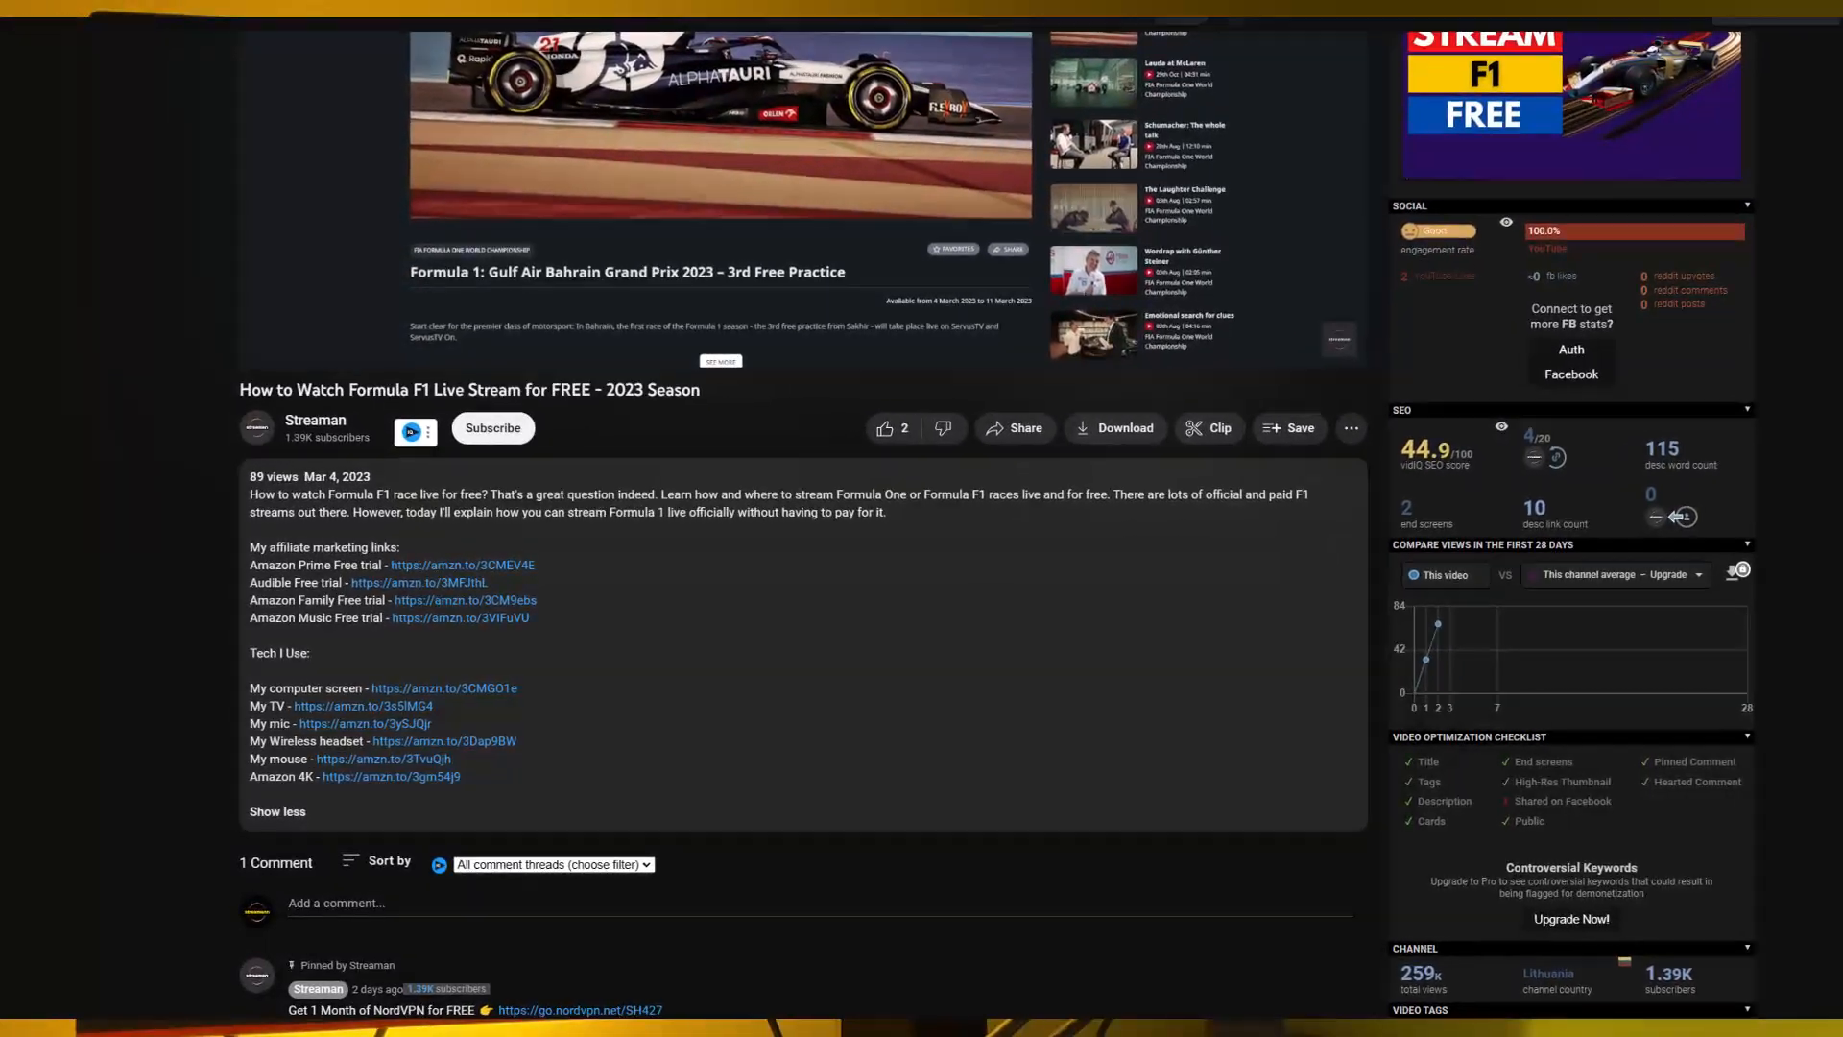
scroll("down", 3)
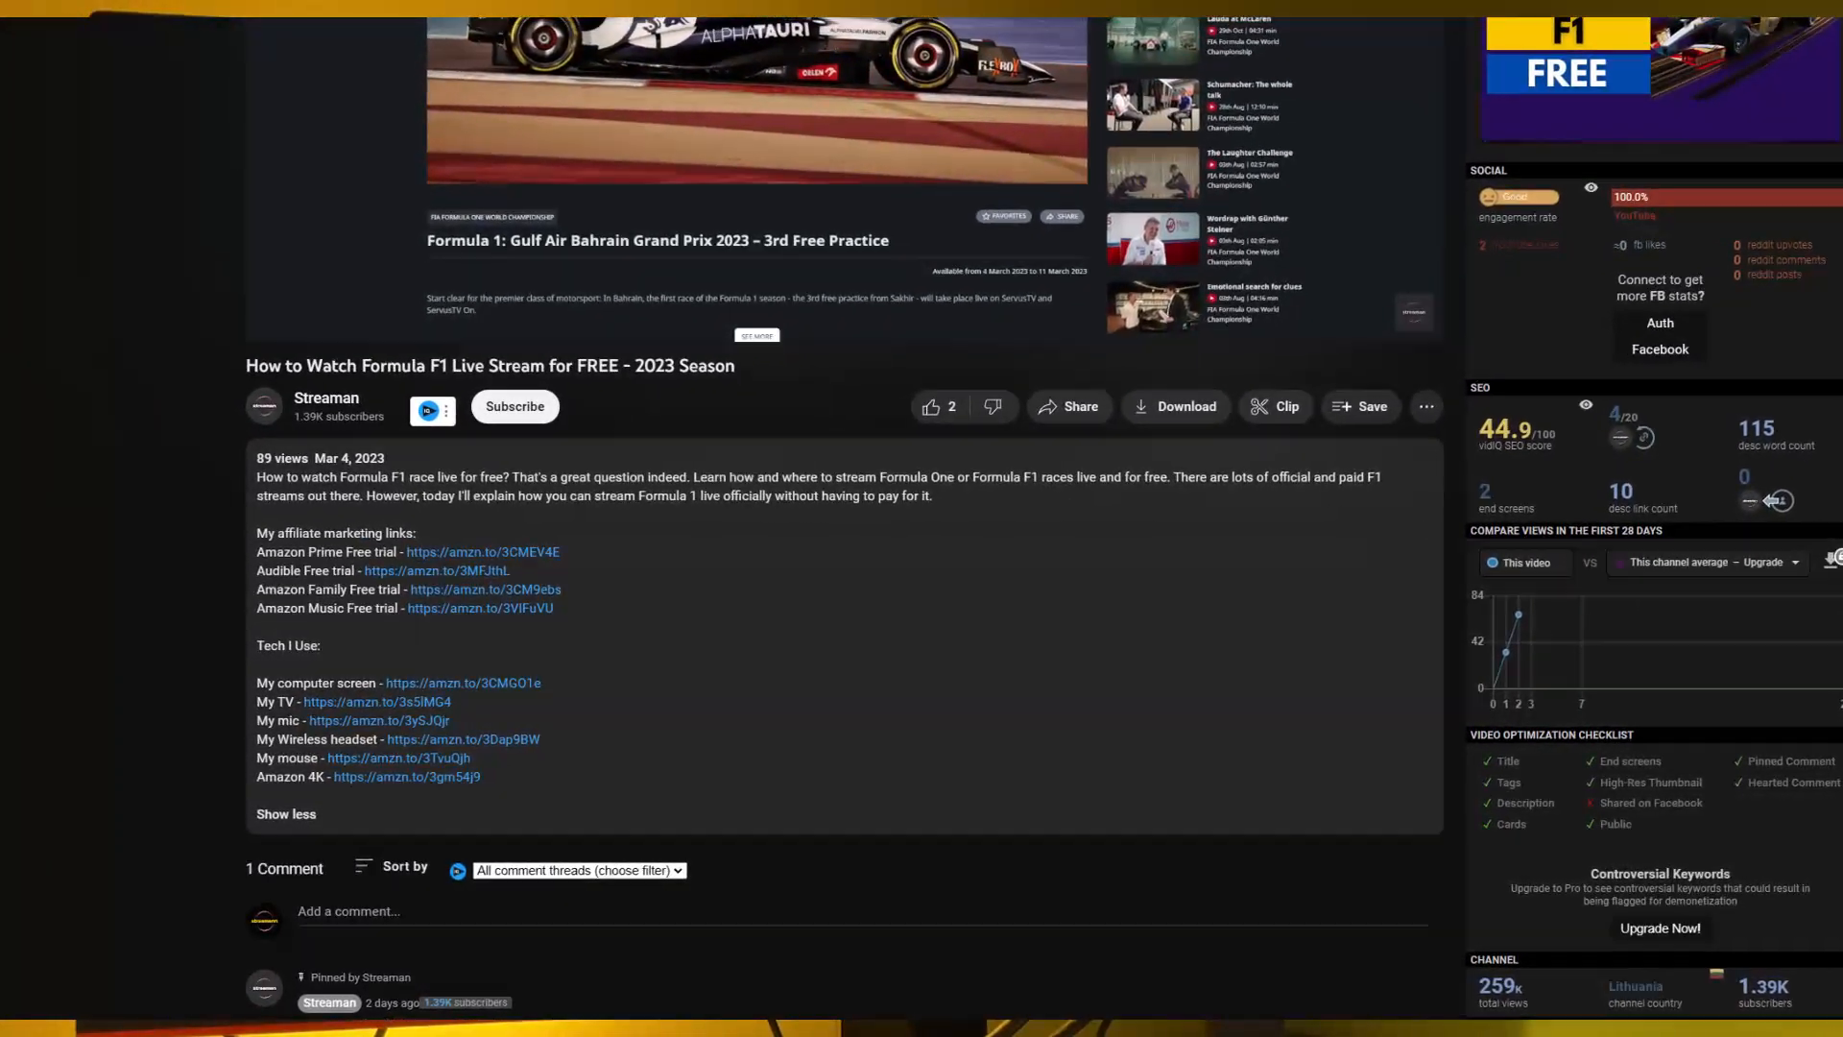
scroll("down", 3)
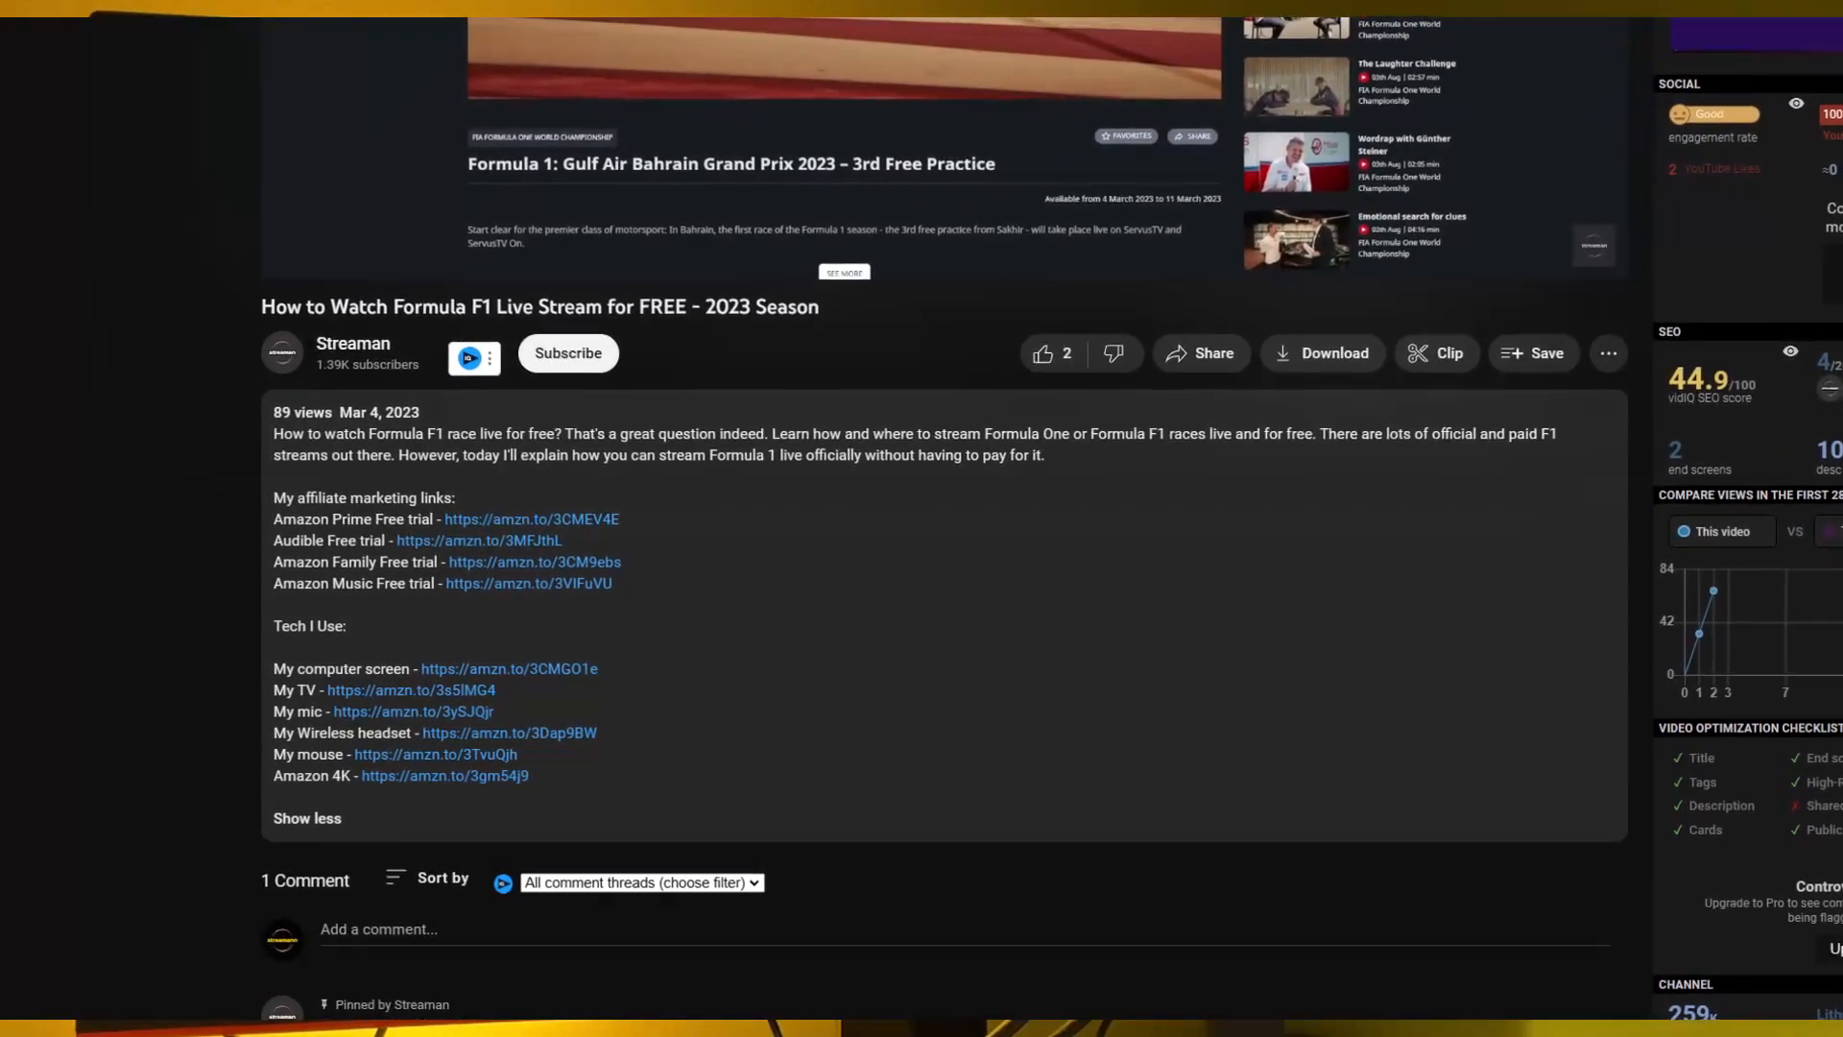
scroll("down", 3)
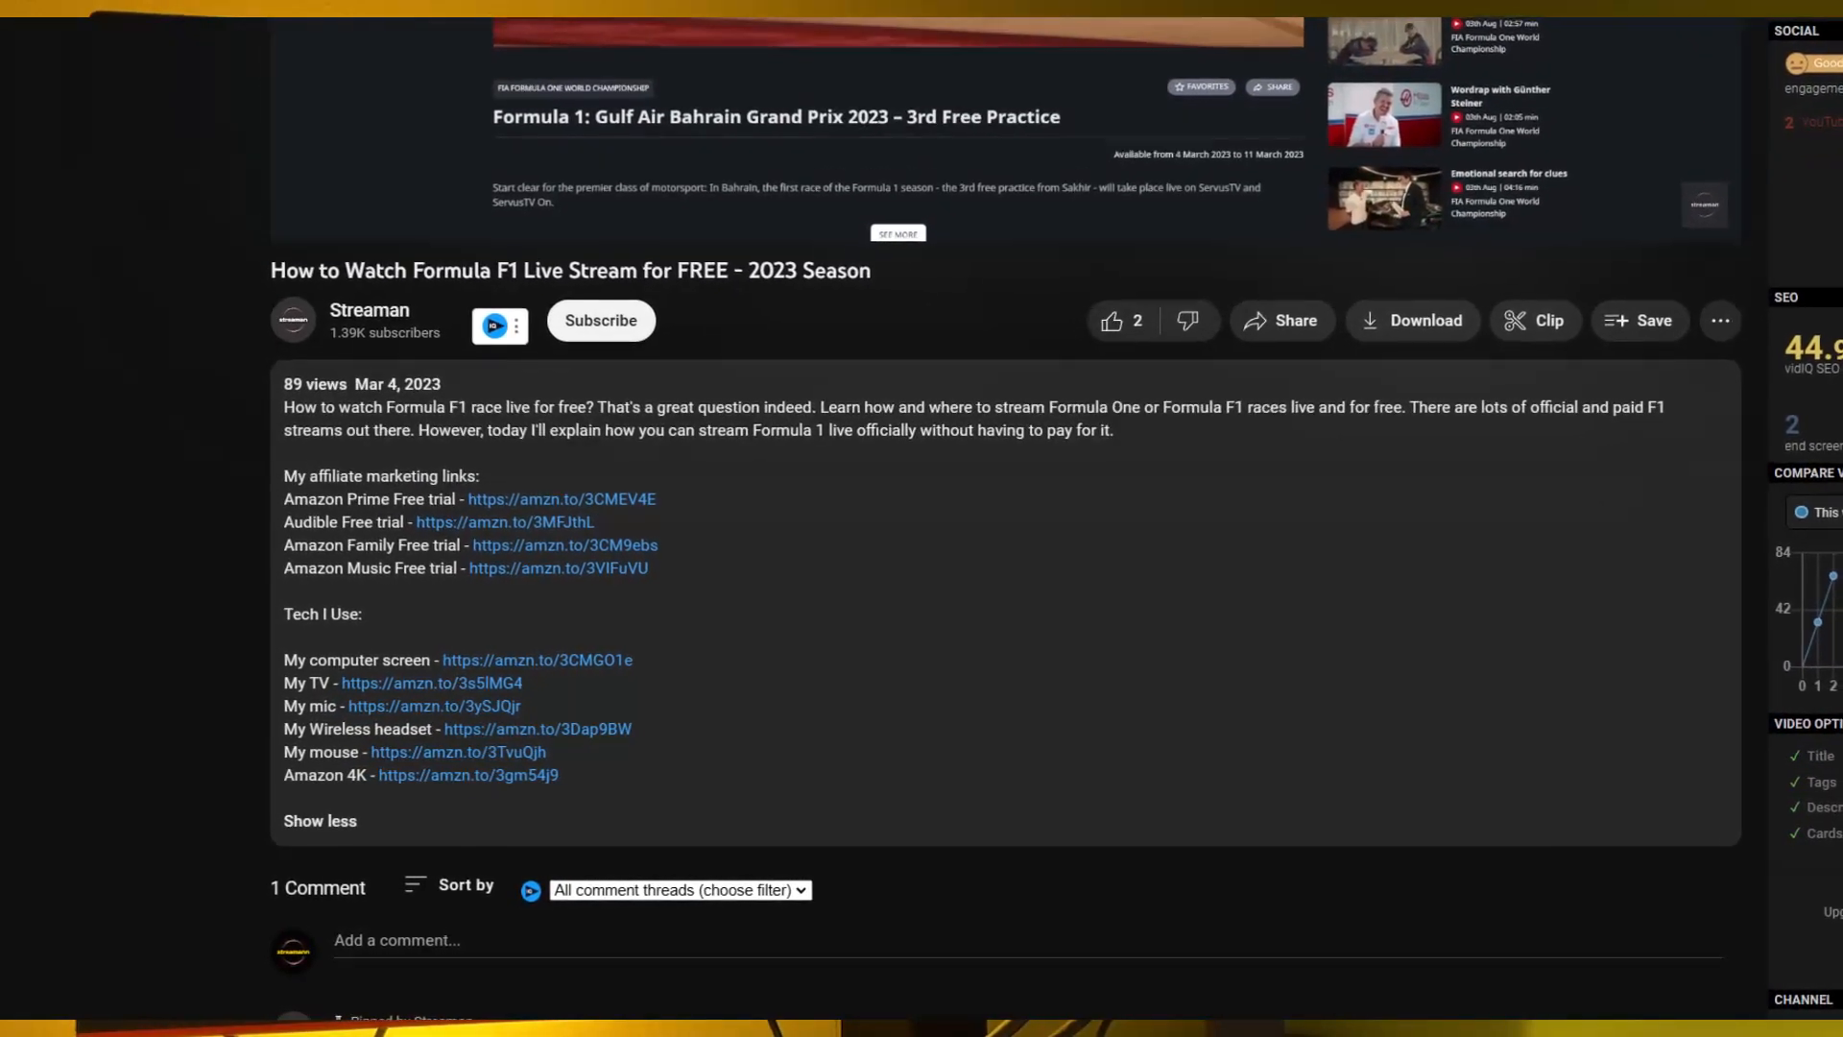
scroll("down", 3)
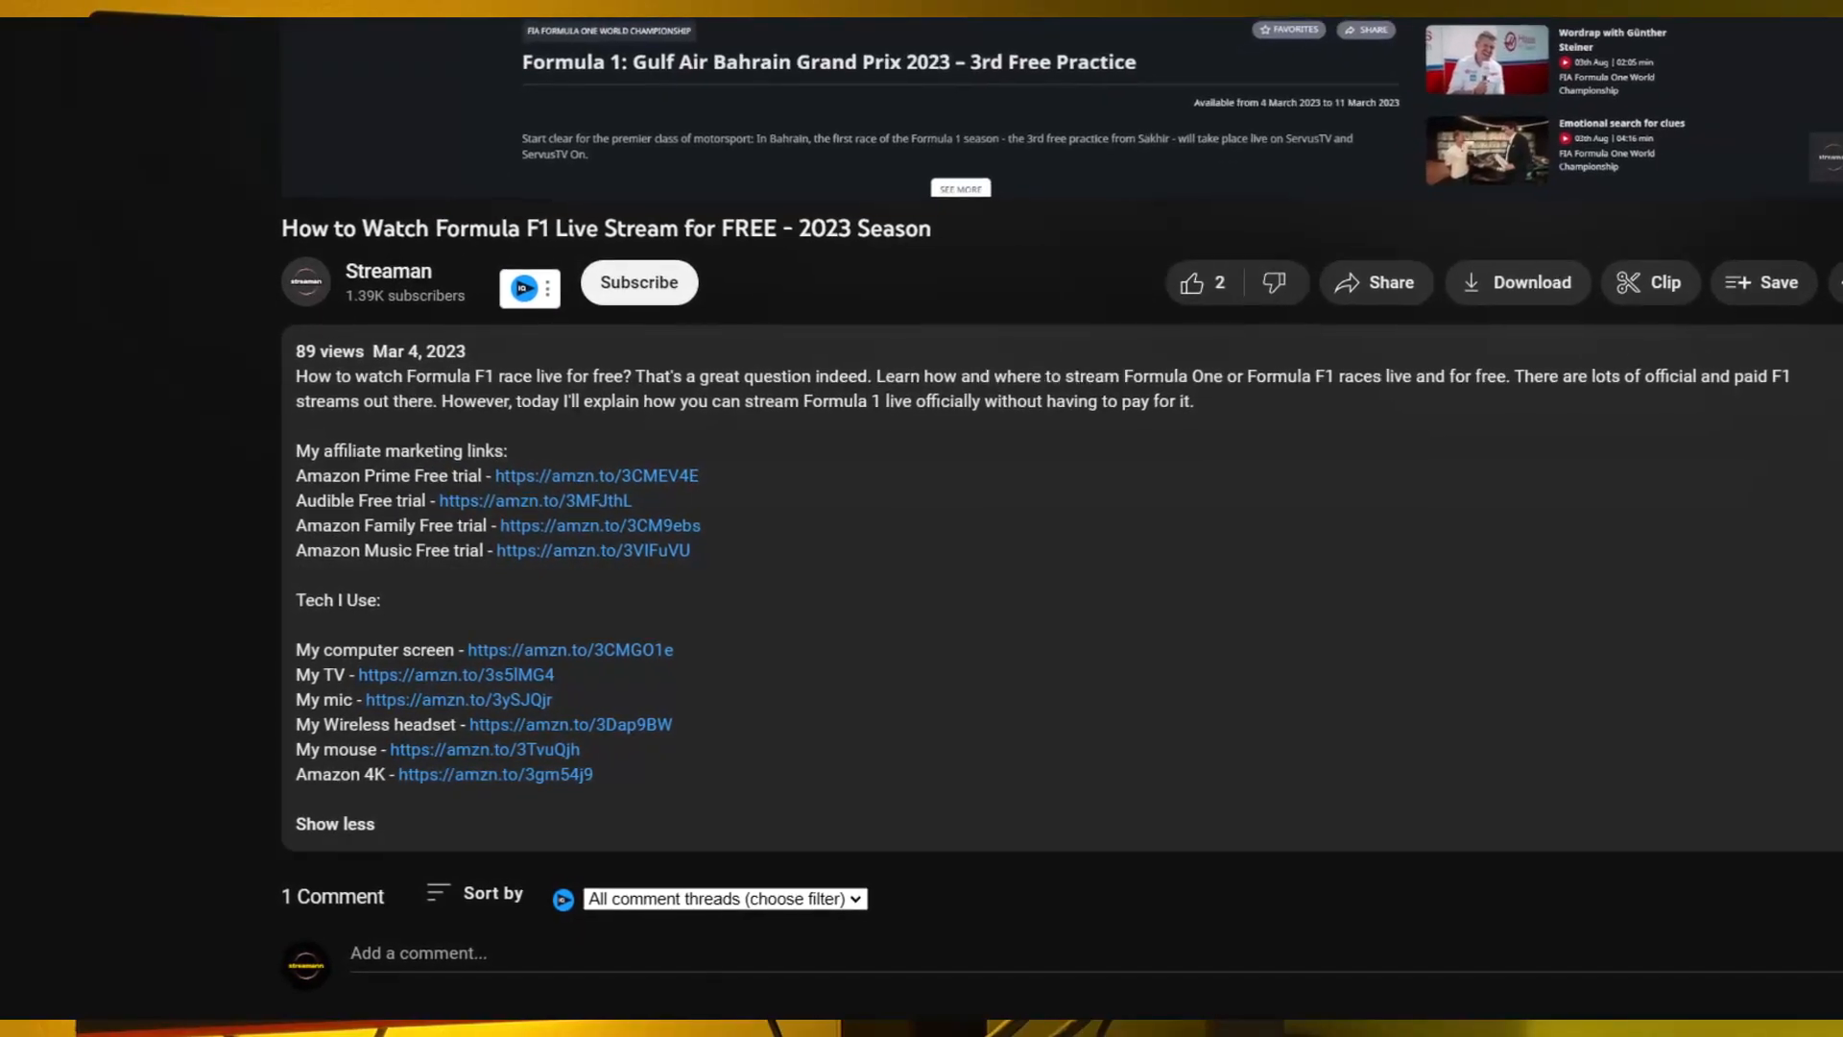
scroll("down", 3)
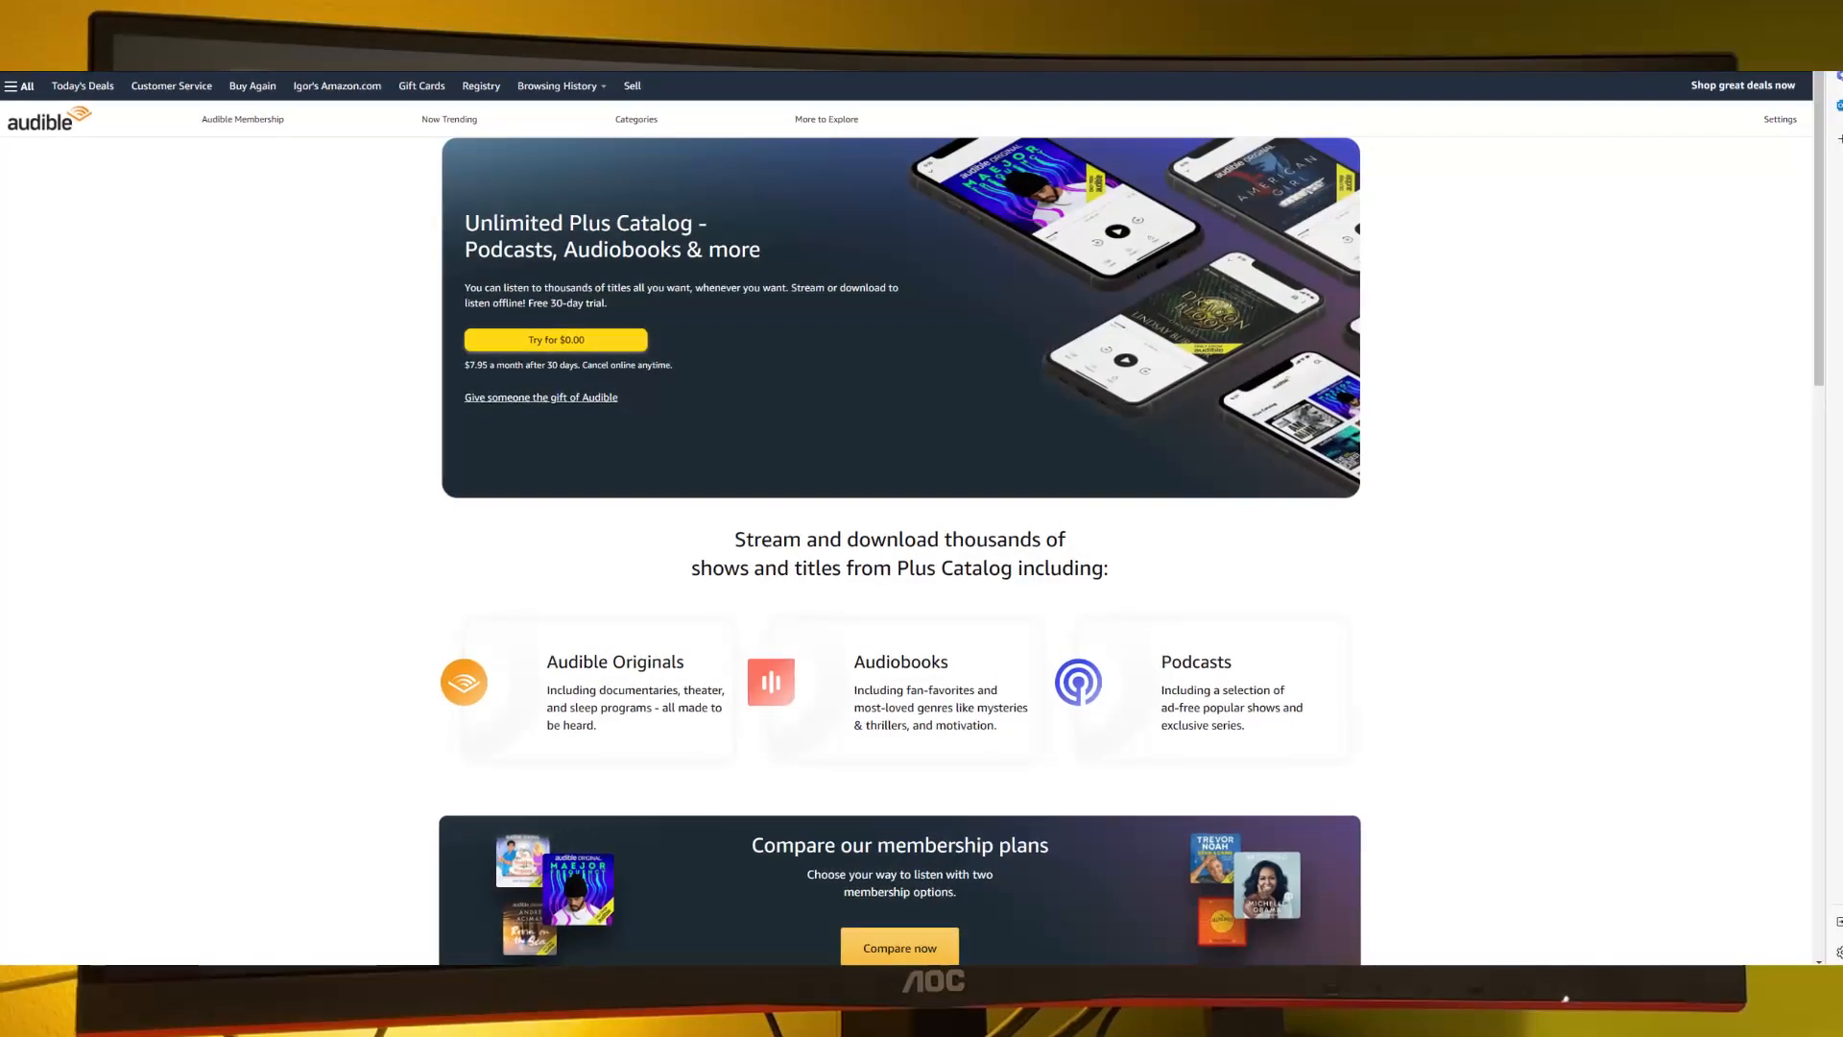
scroll("down", 3)
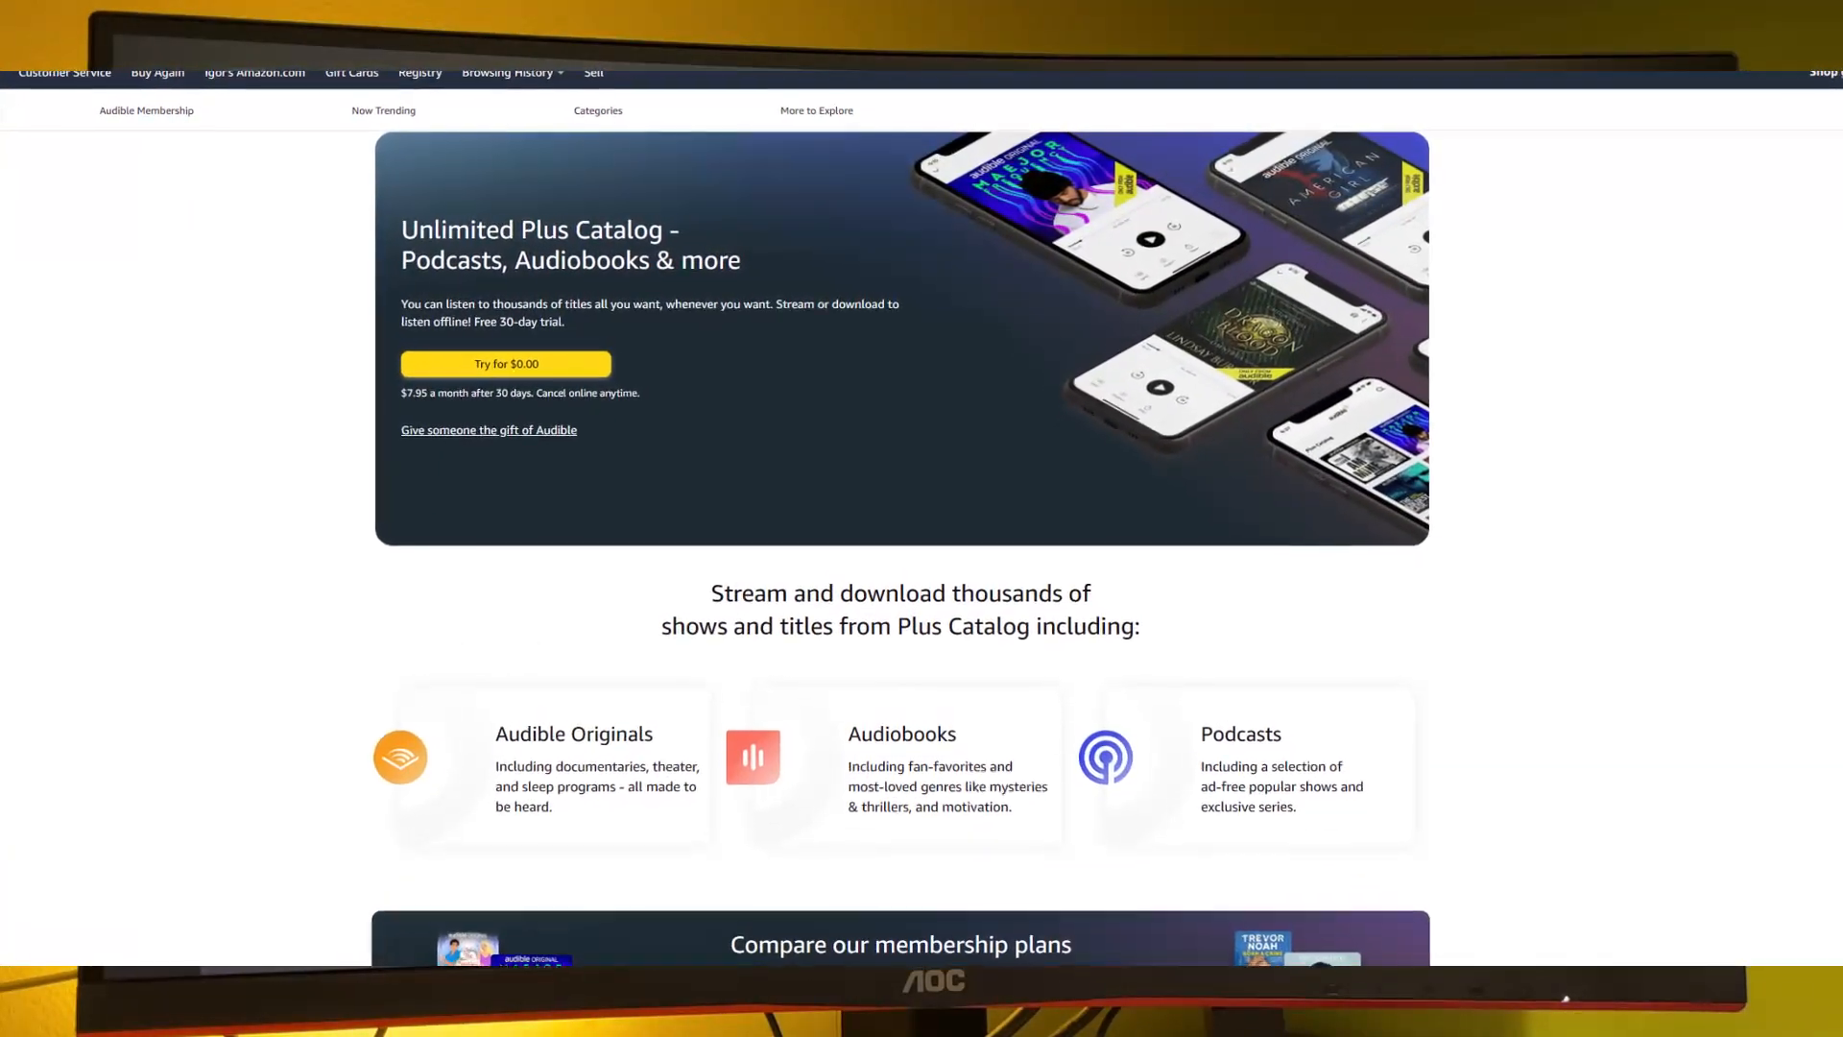
scroll("down", 3)
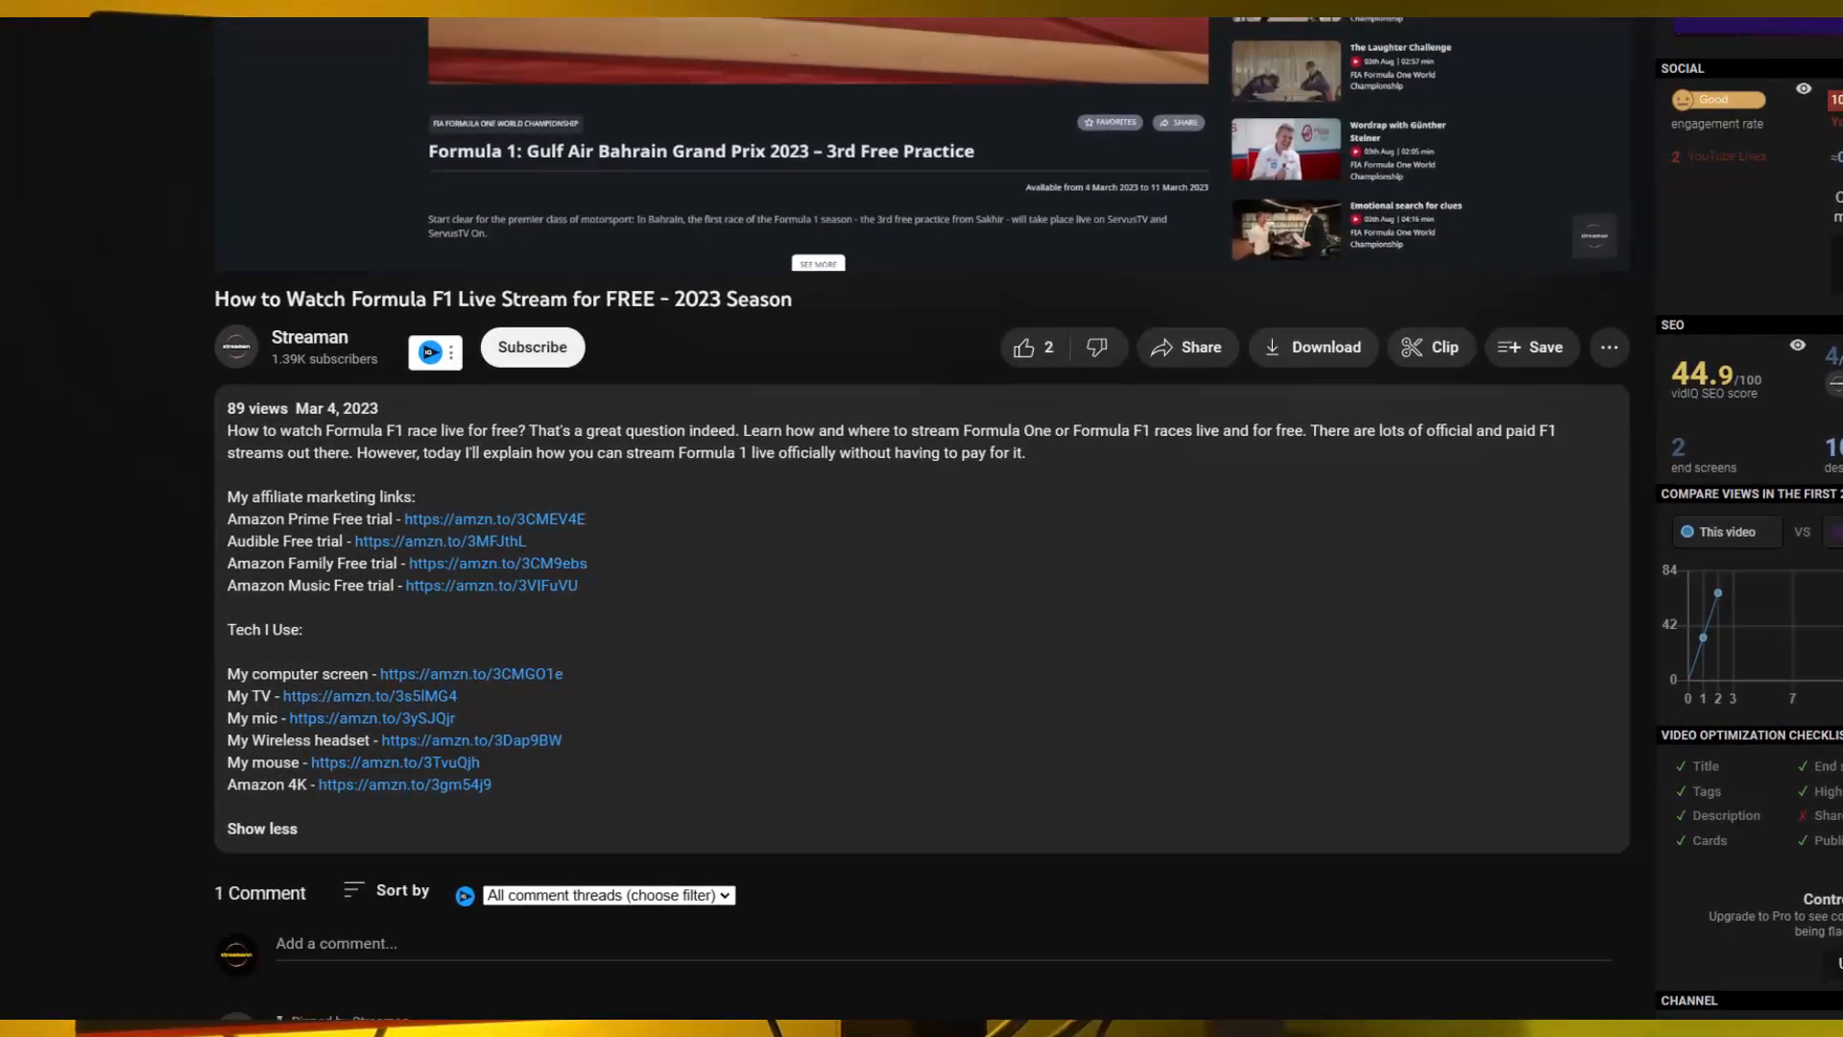
scroll("down", 3)
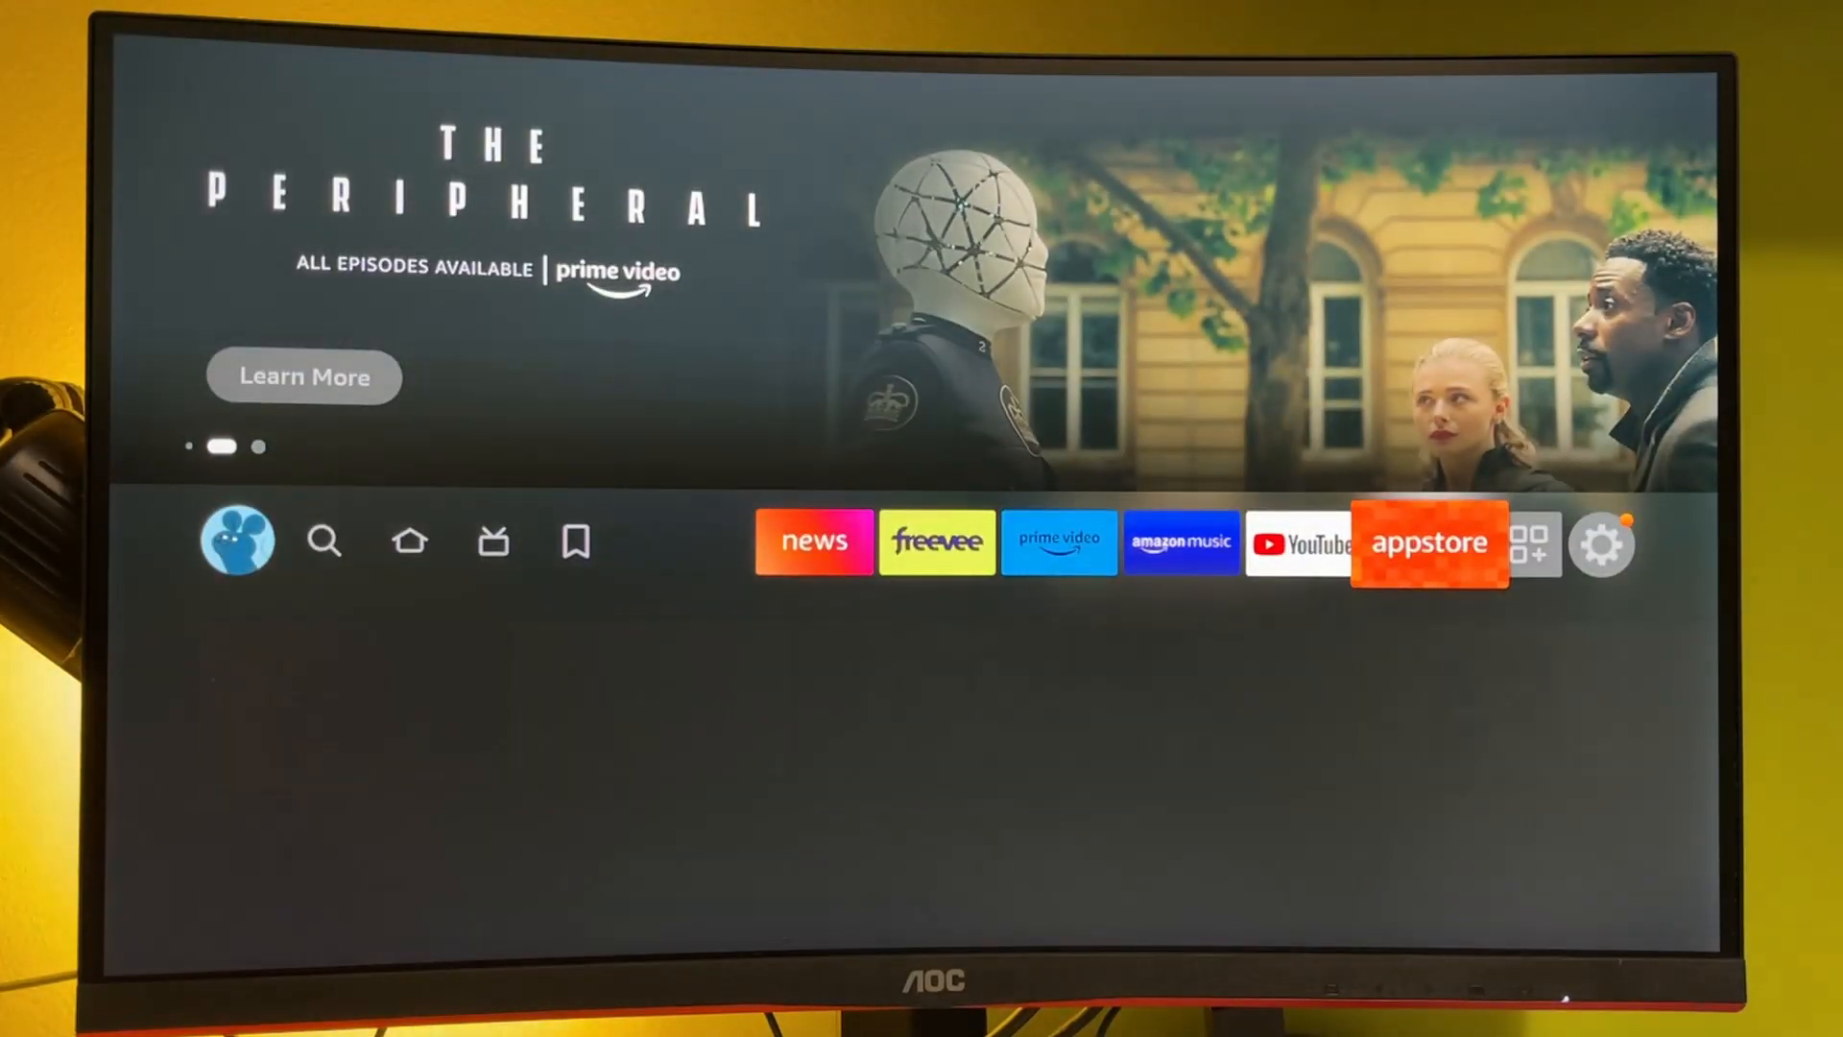
left_click(323, 542)
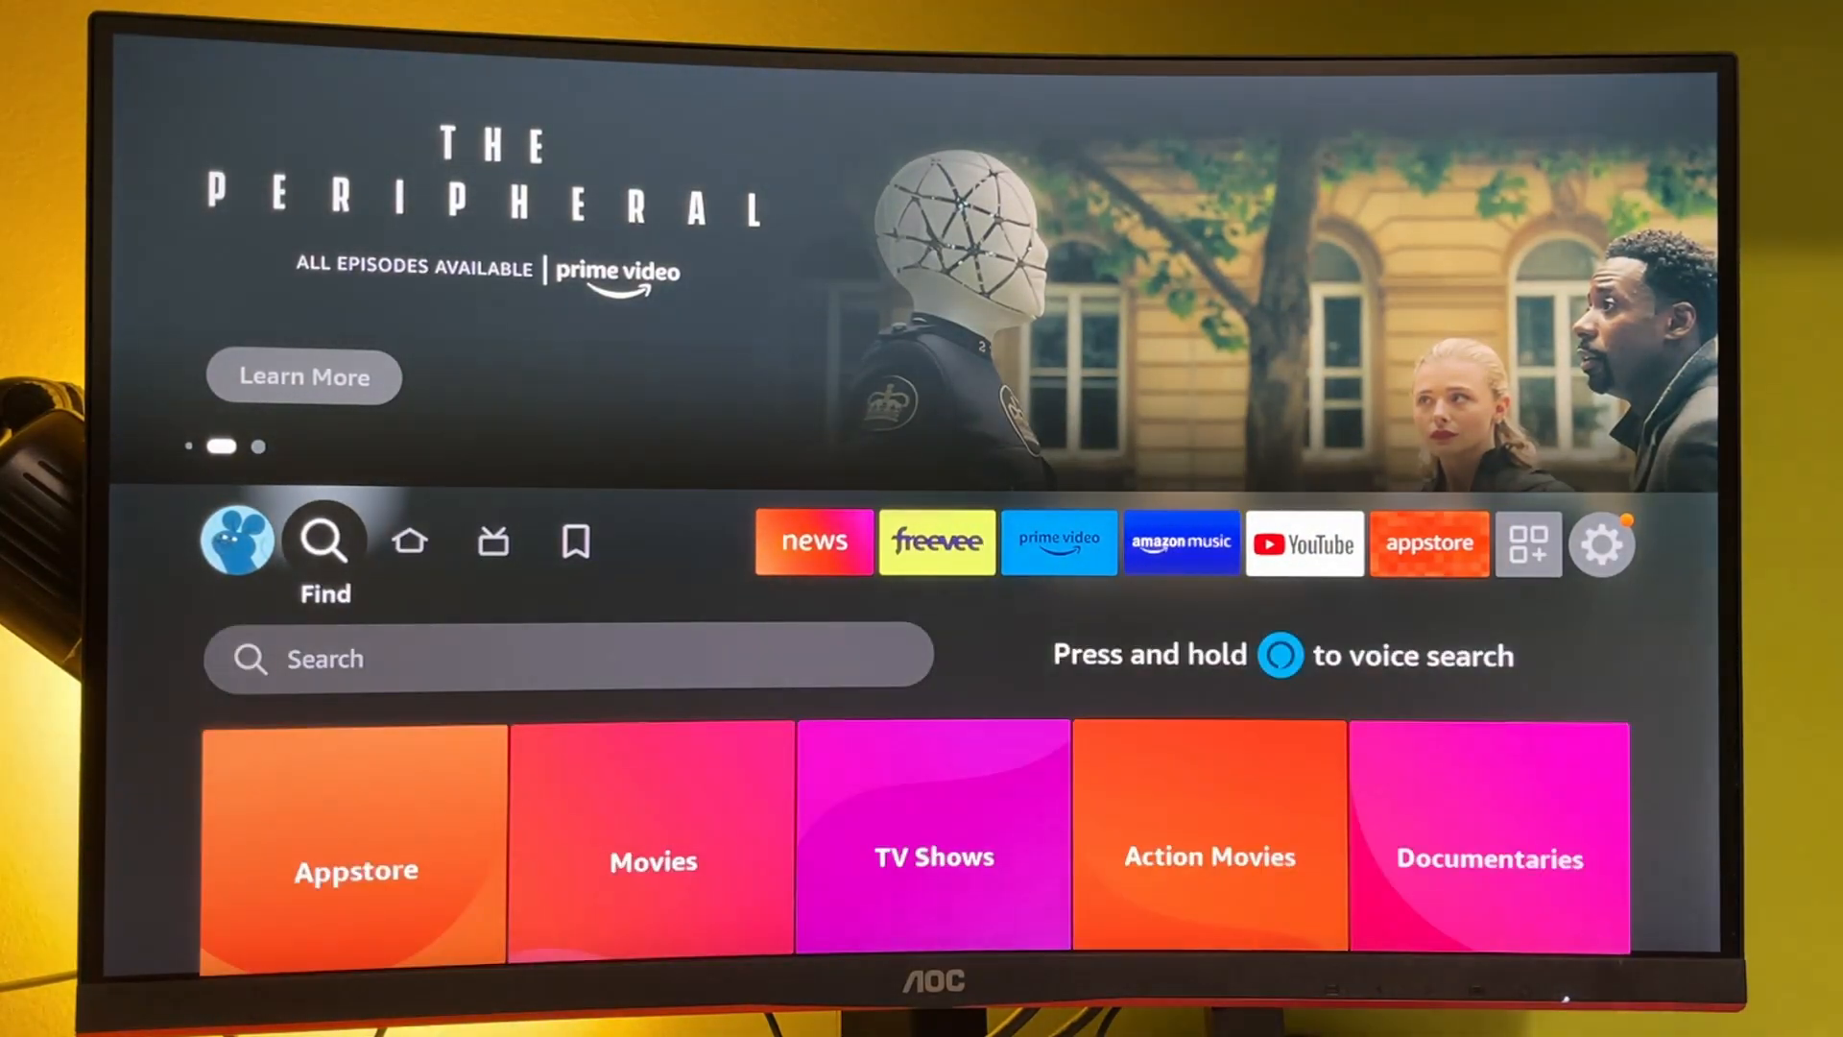
left_click(323, 541)
type("D")
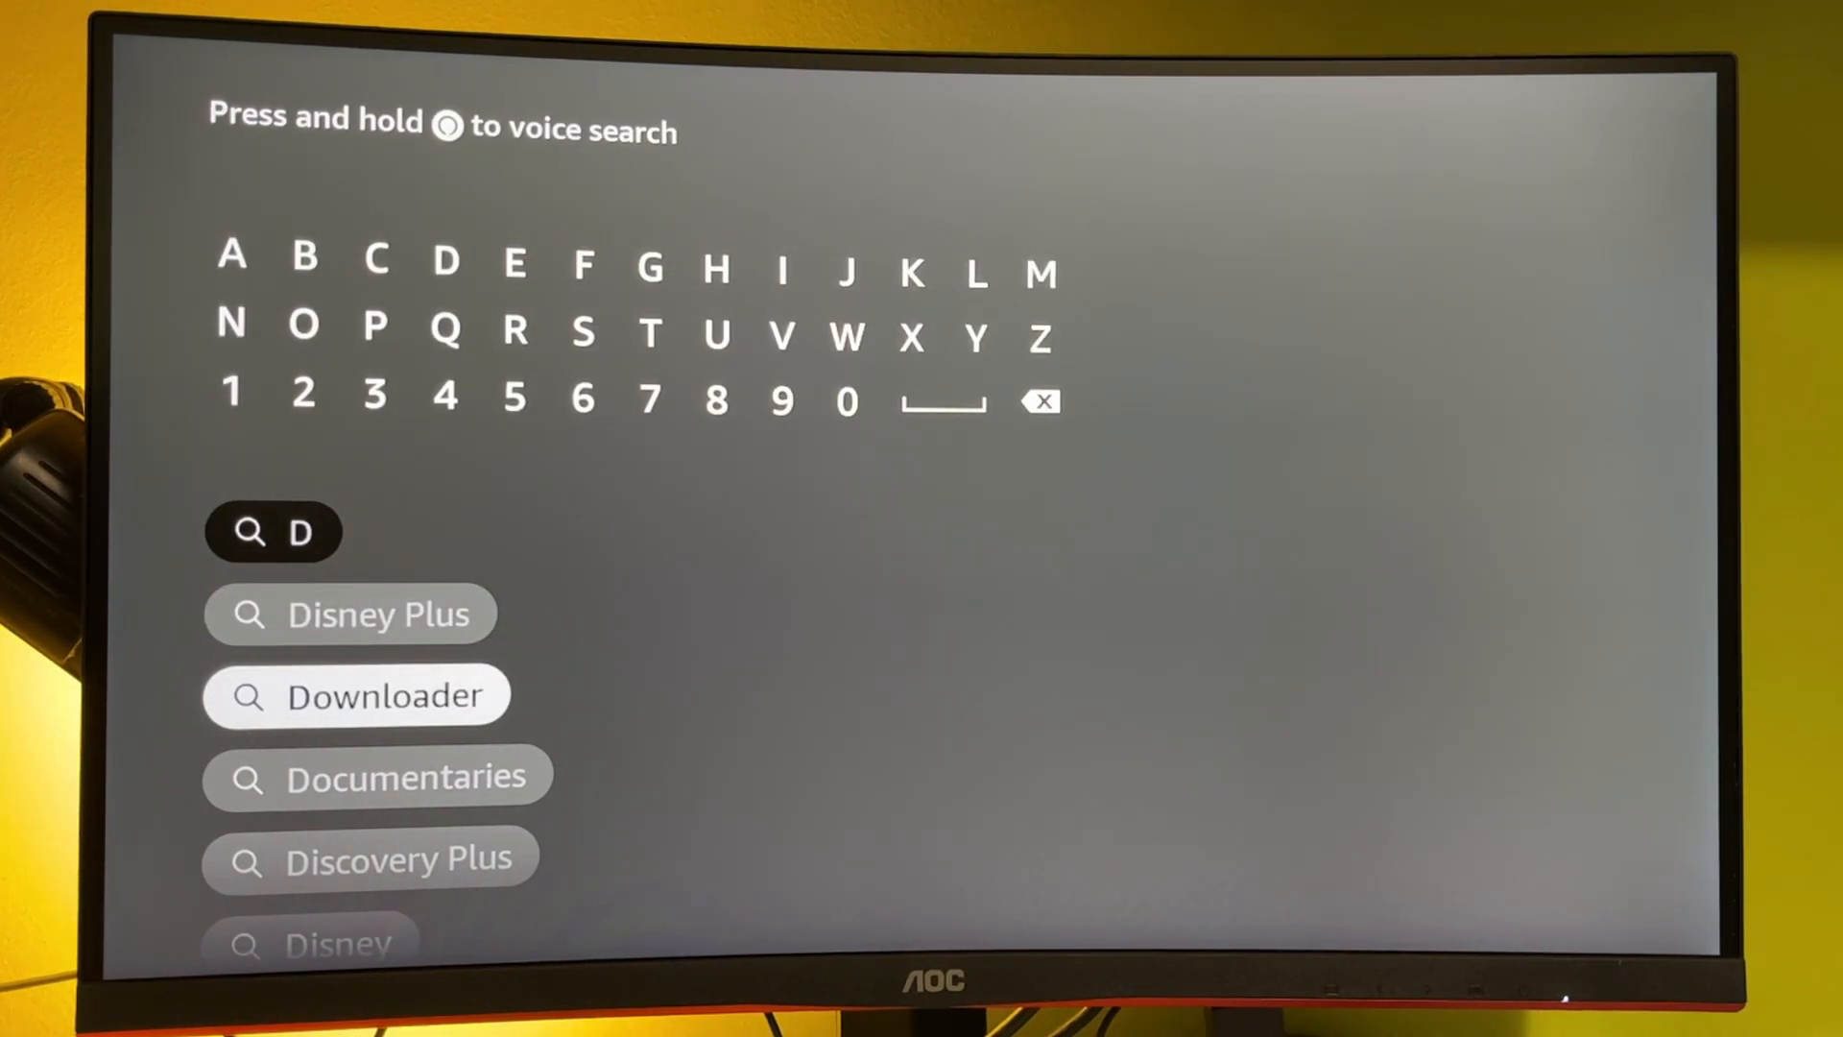
left_click(357, 695)
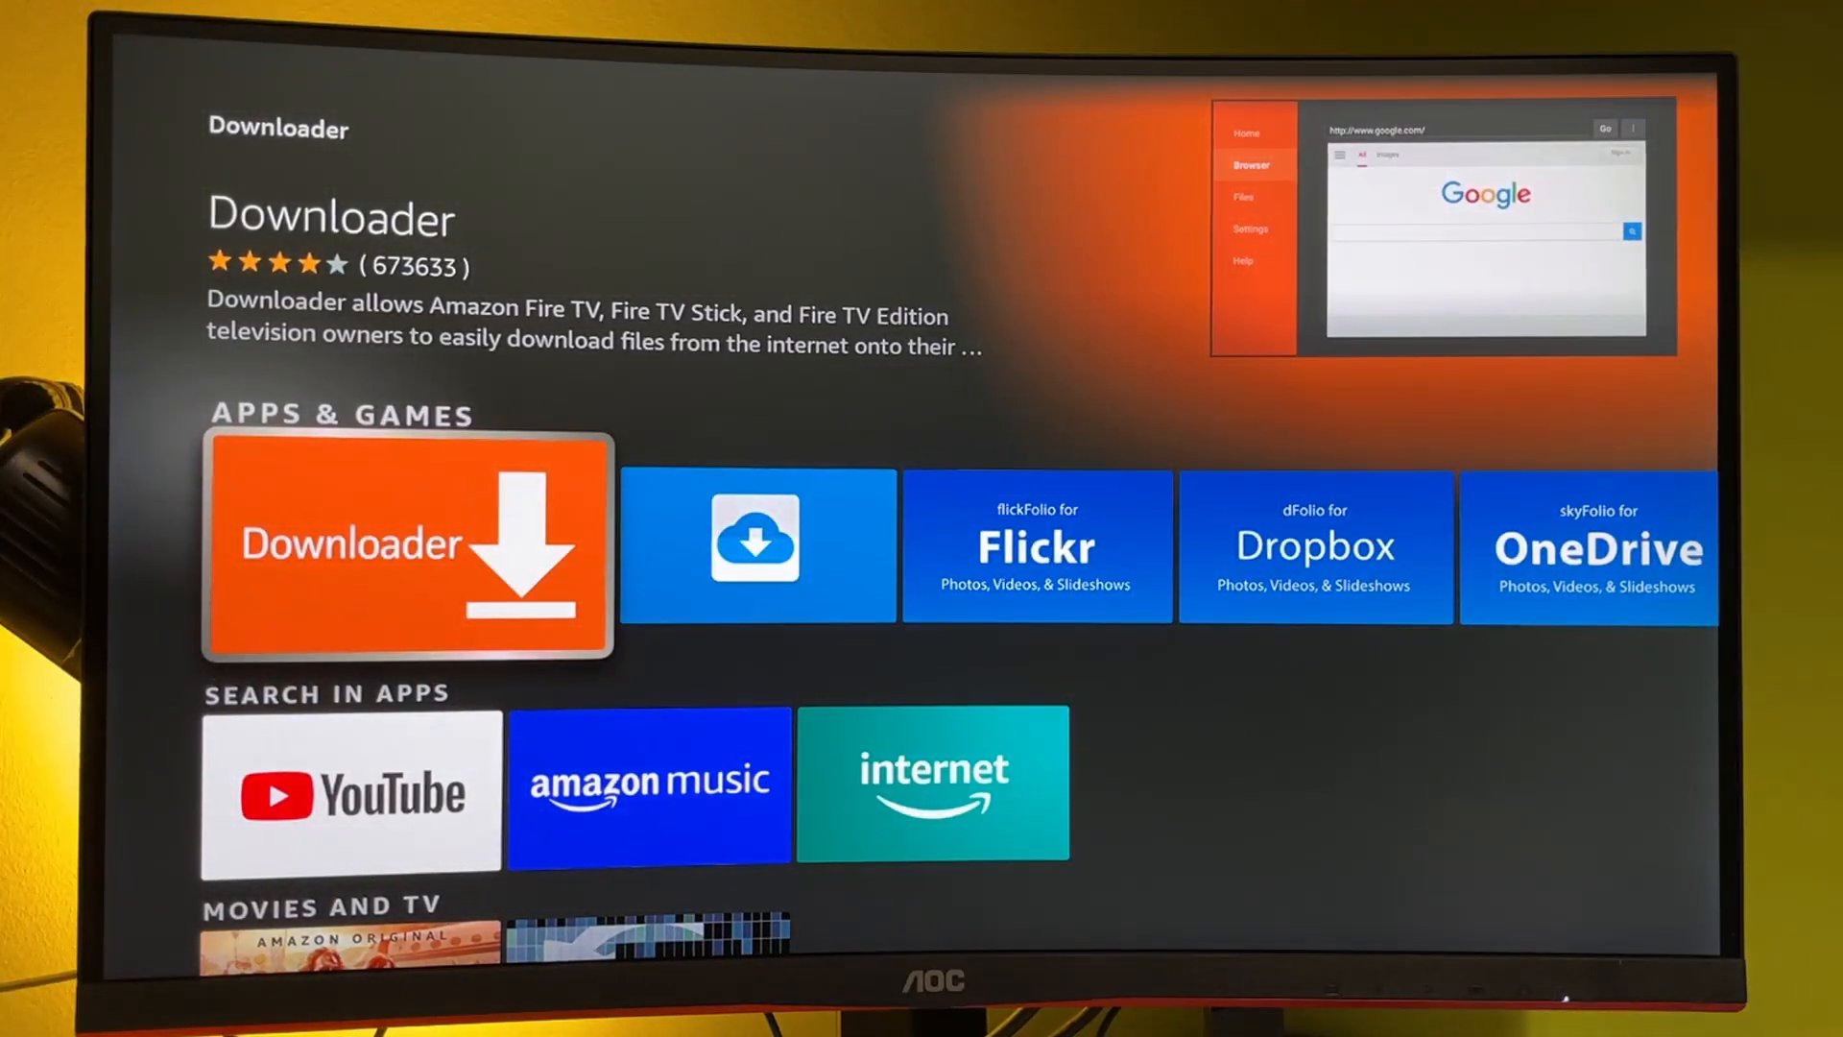
- Bring up Downloader's store page and request it with Get
left_click(407, 543)
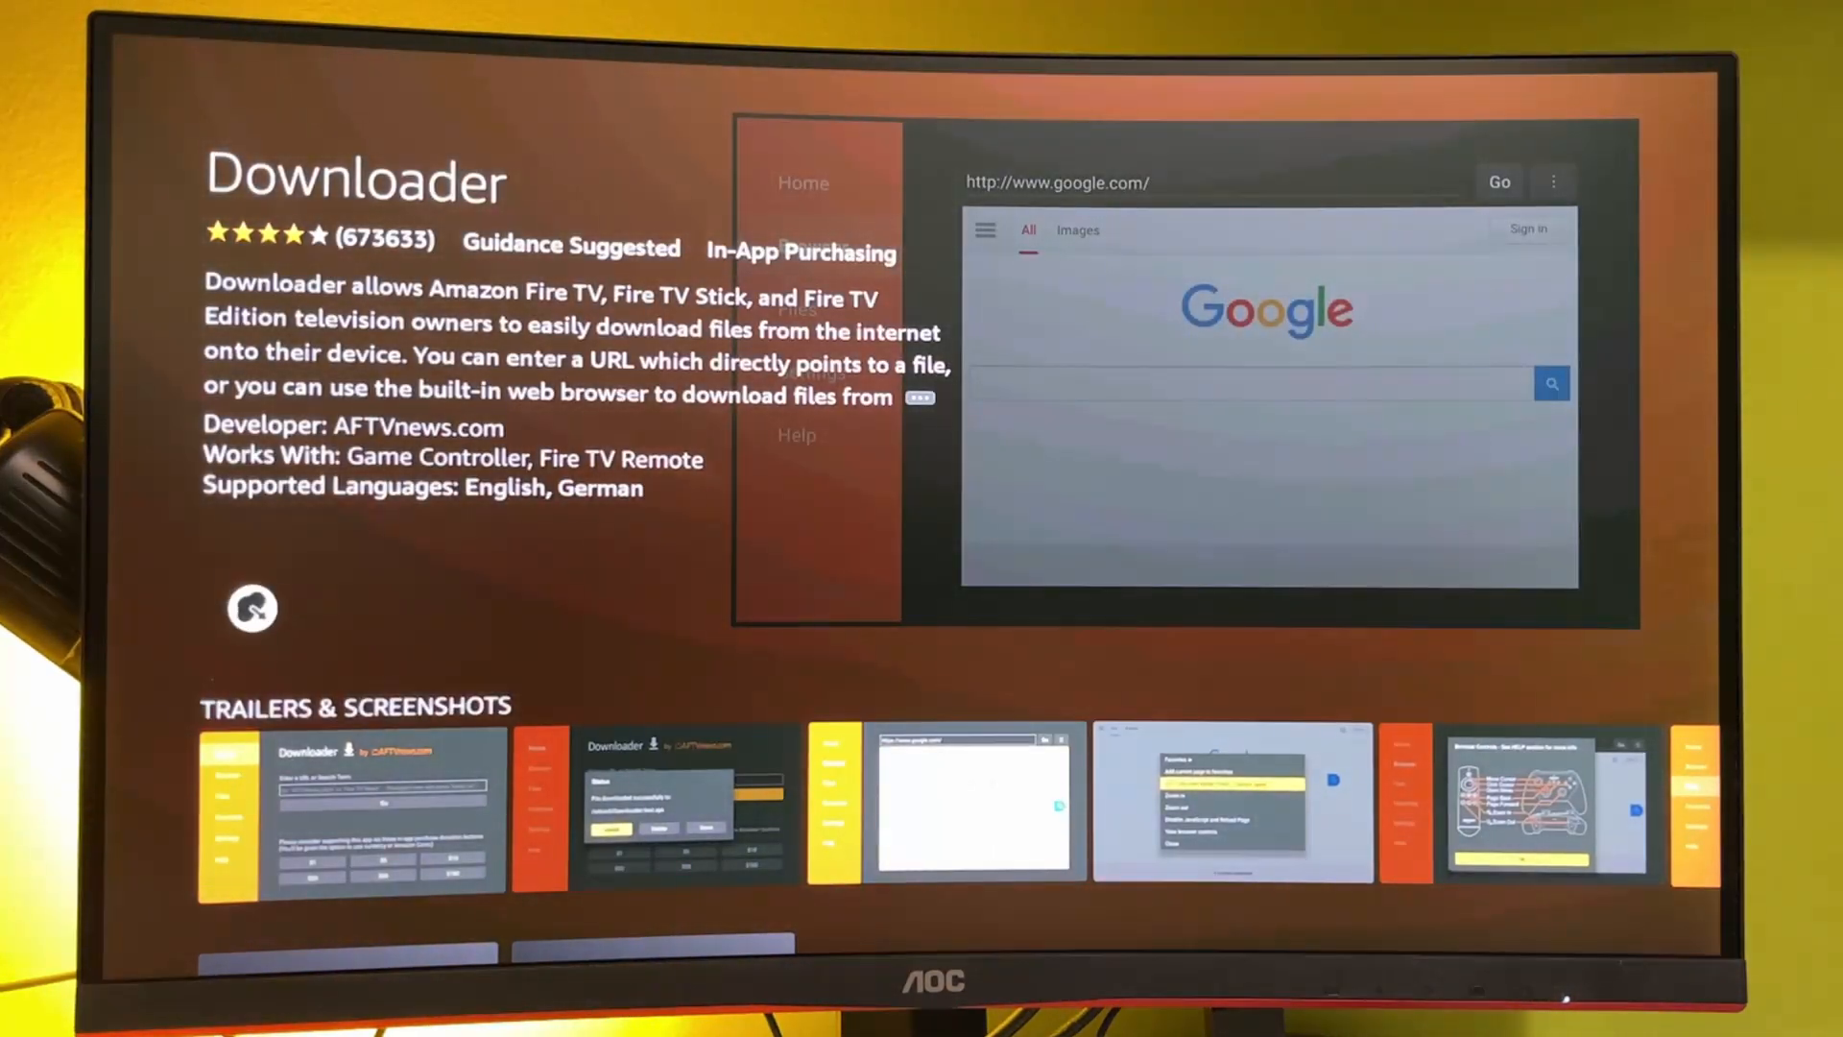
left_click(250, 608)
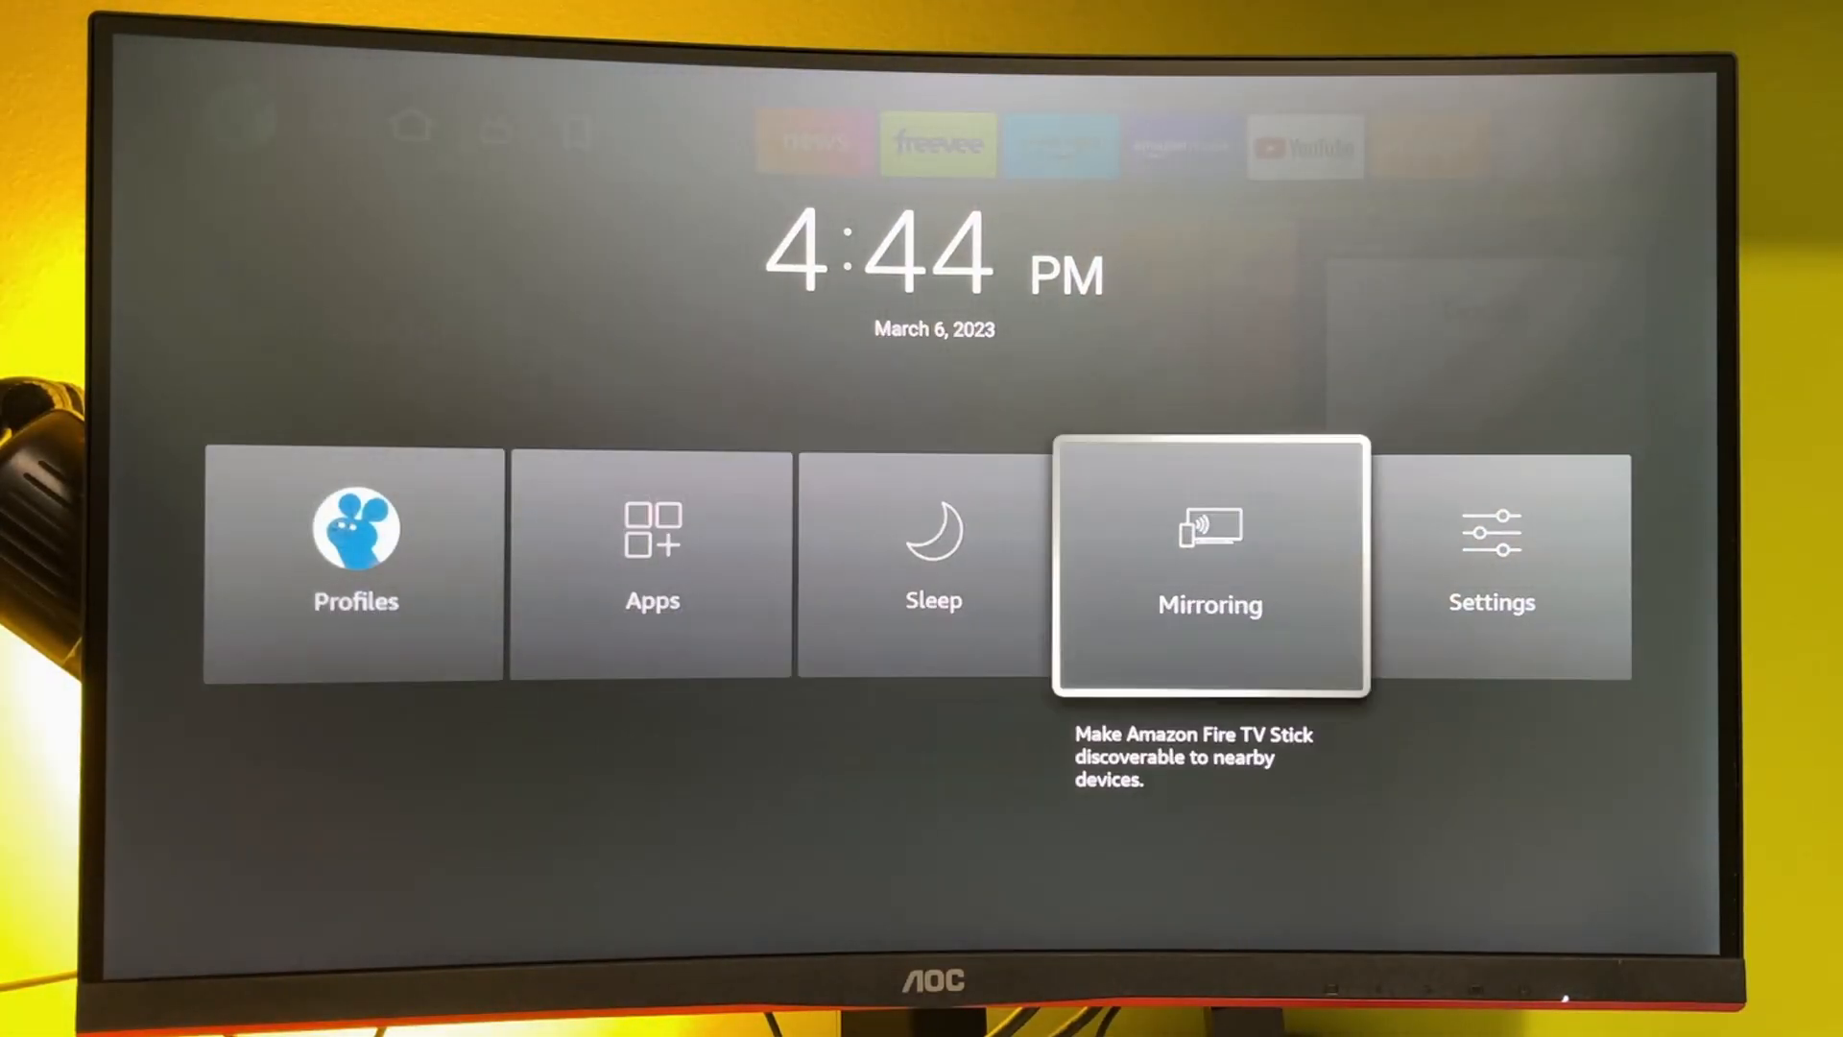
- In My Fire TV developer options, turn Install Unknown Apps ON for Downloader
left_click(1490, 564)
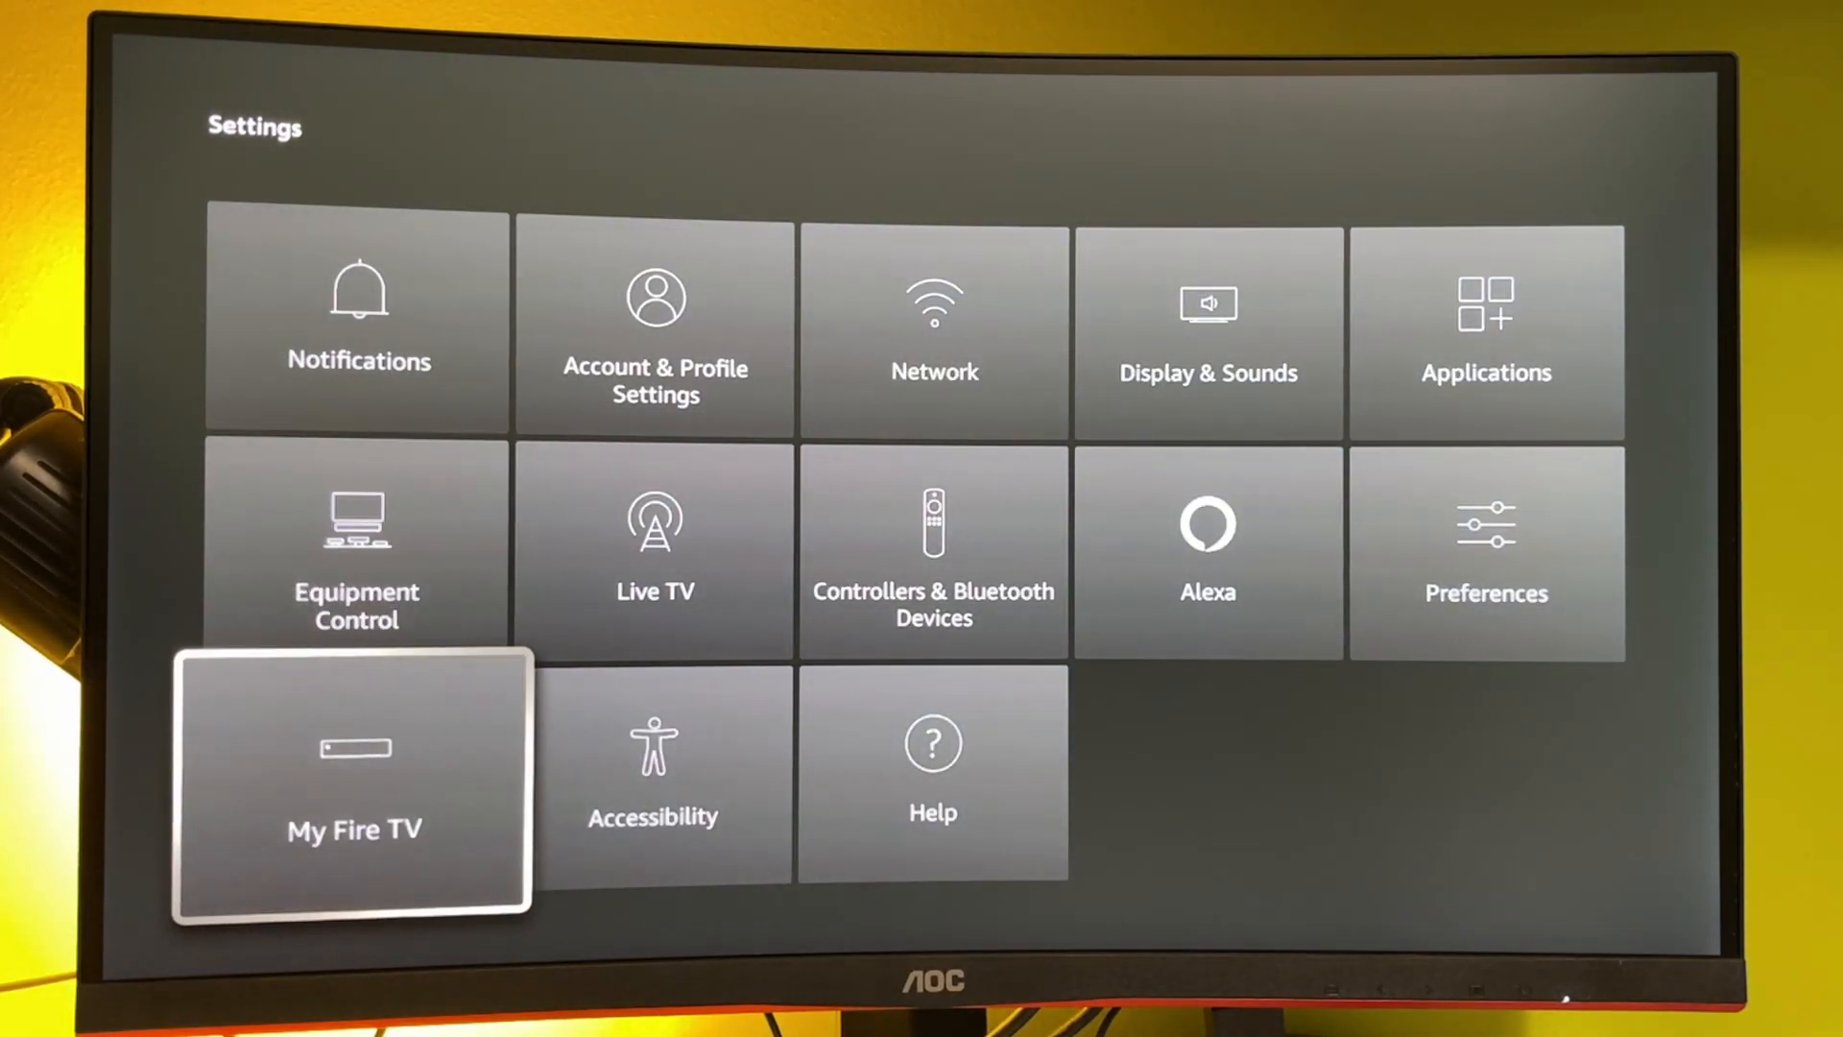
left_click(353, 787)
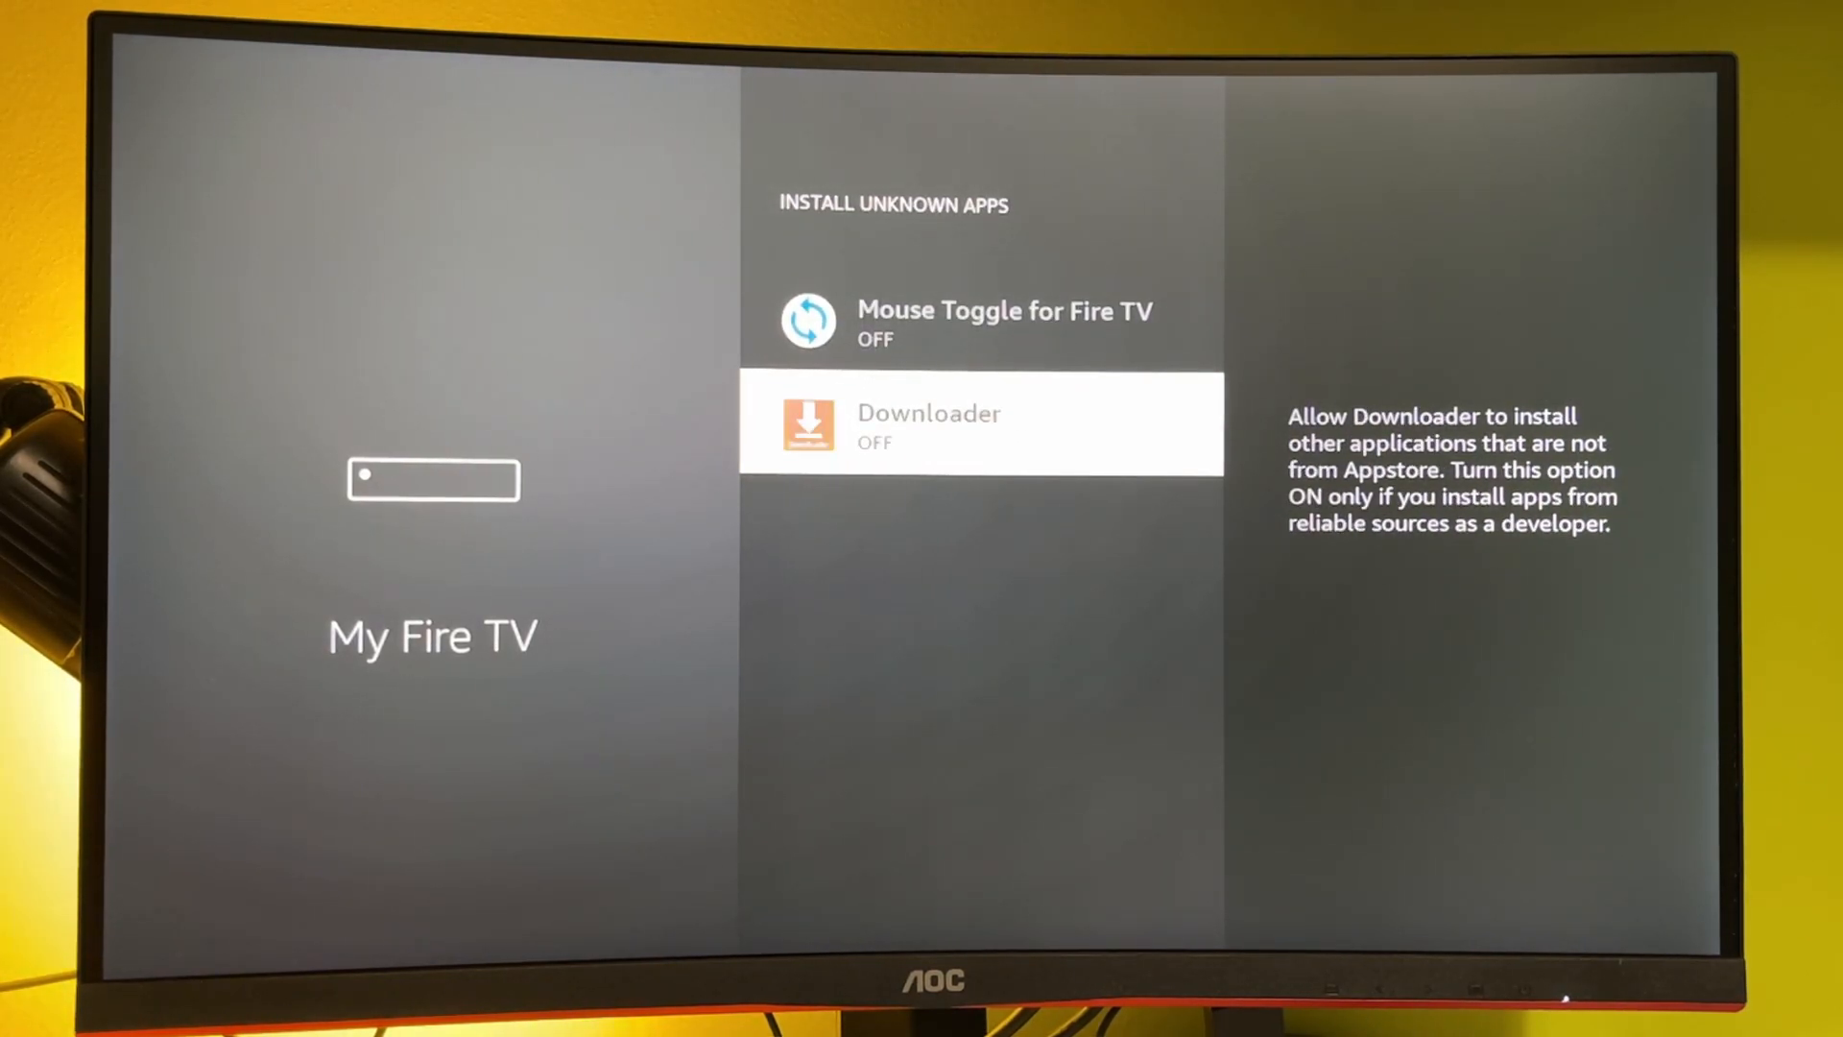
left_click(980, 426)
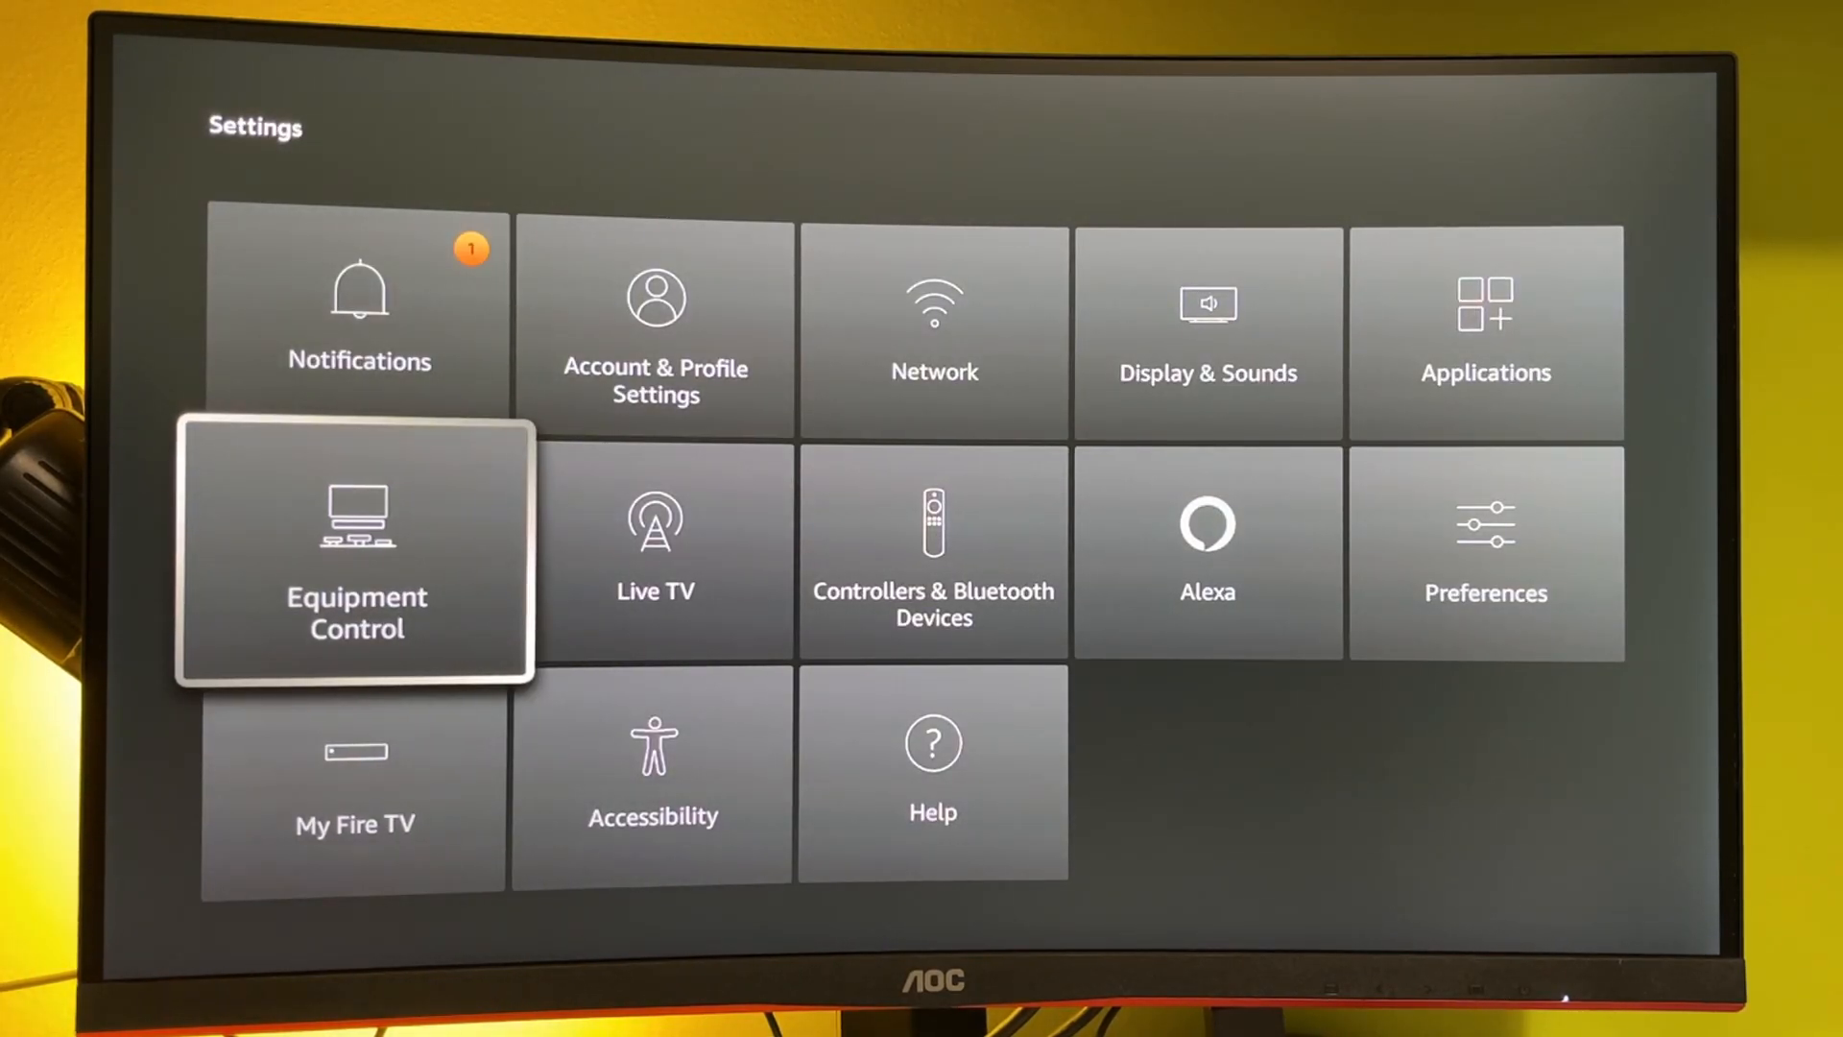
- Enter Preferences and select the Data Usage Monitoring options
left_click(1484, 553)
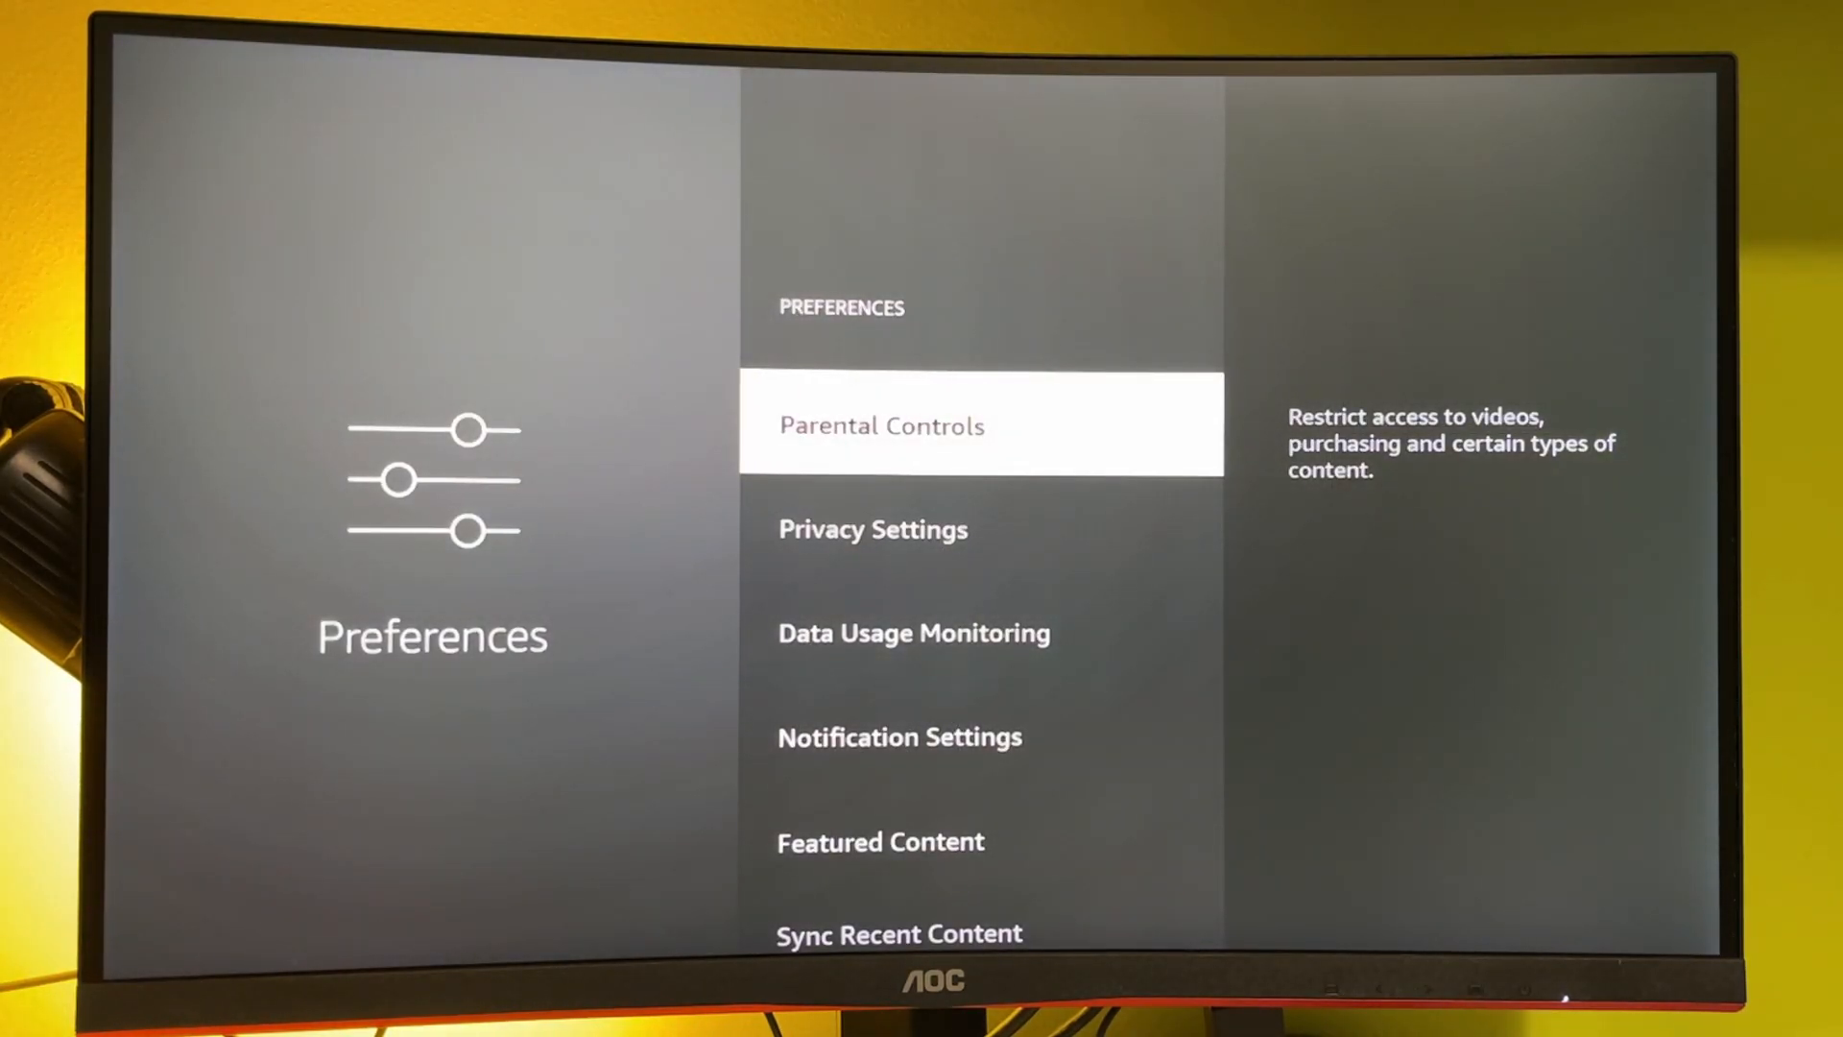
scroll("down", 3)
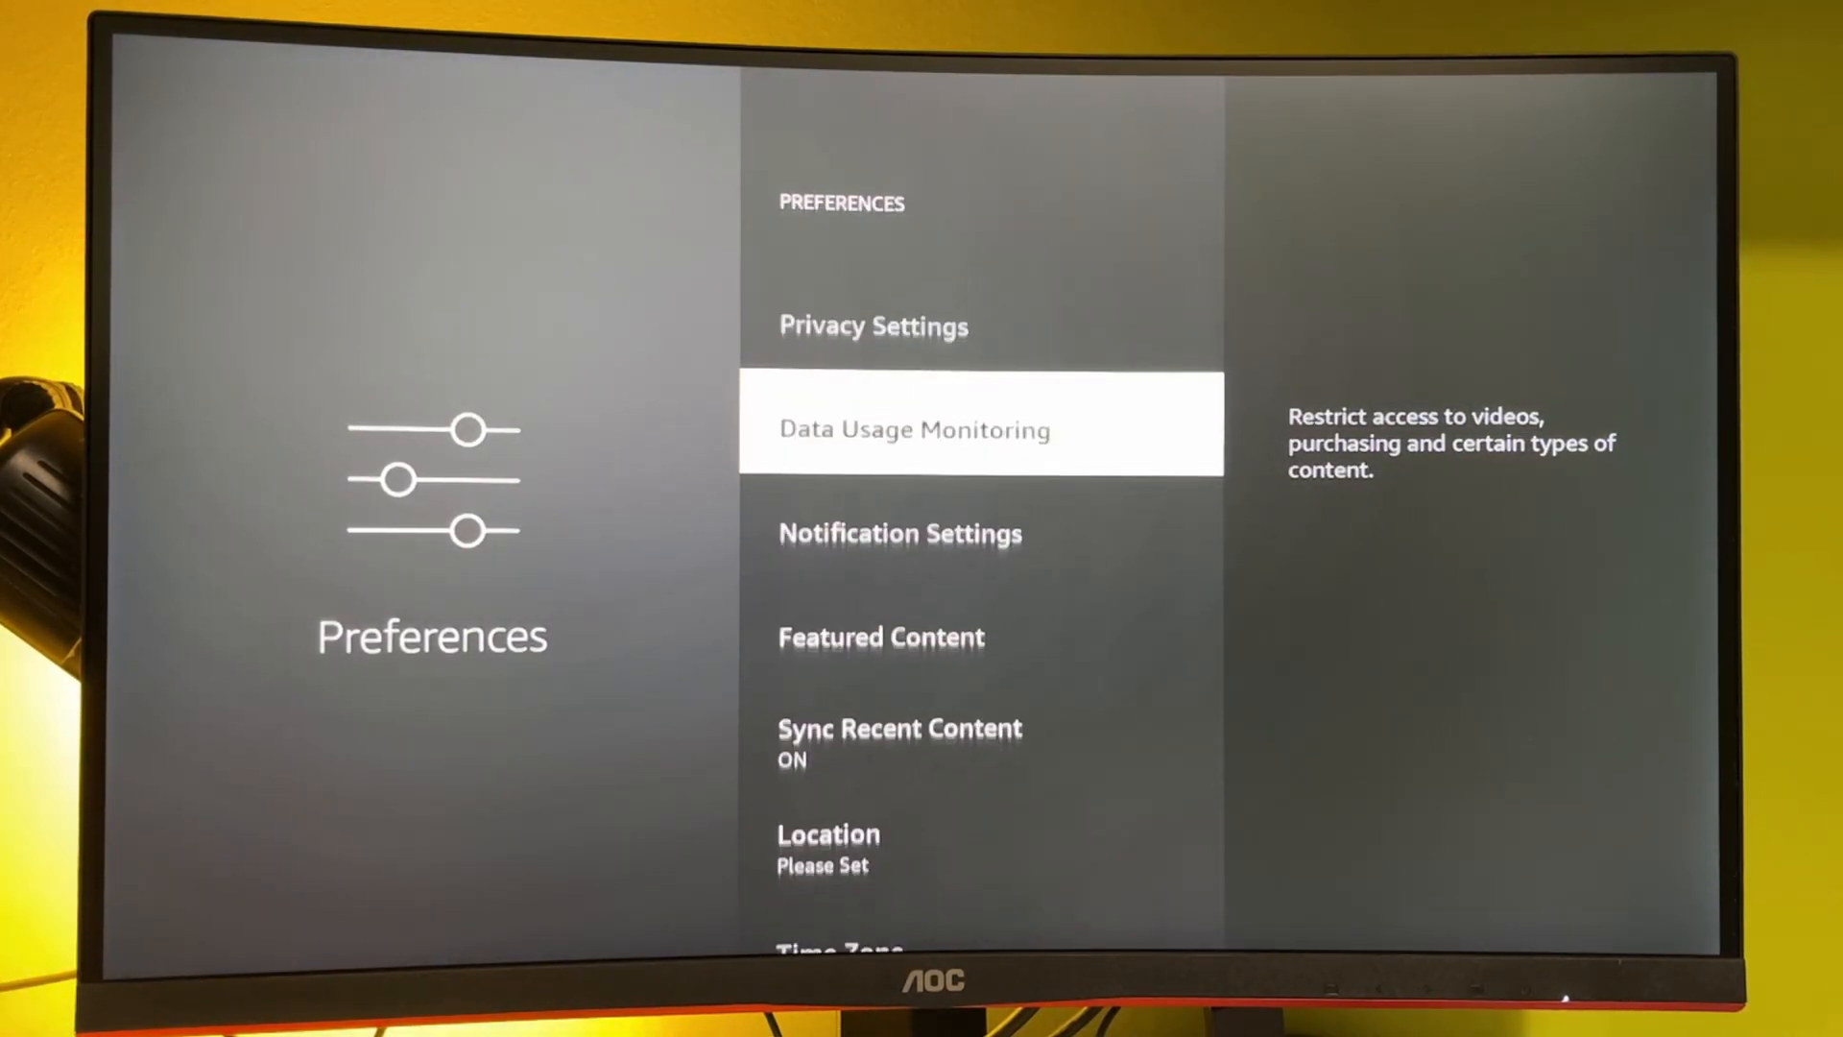
left_click(881, 635)
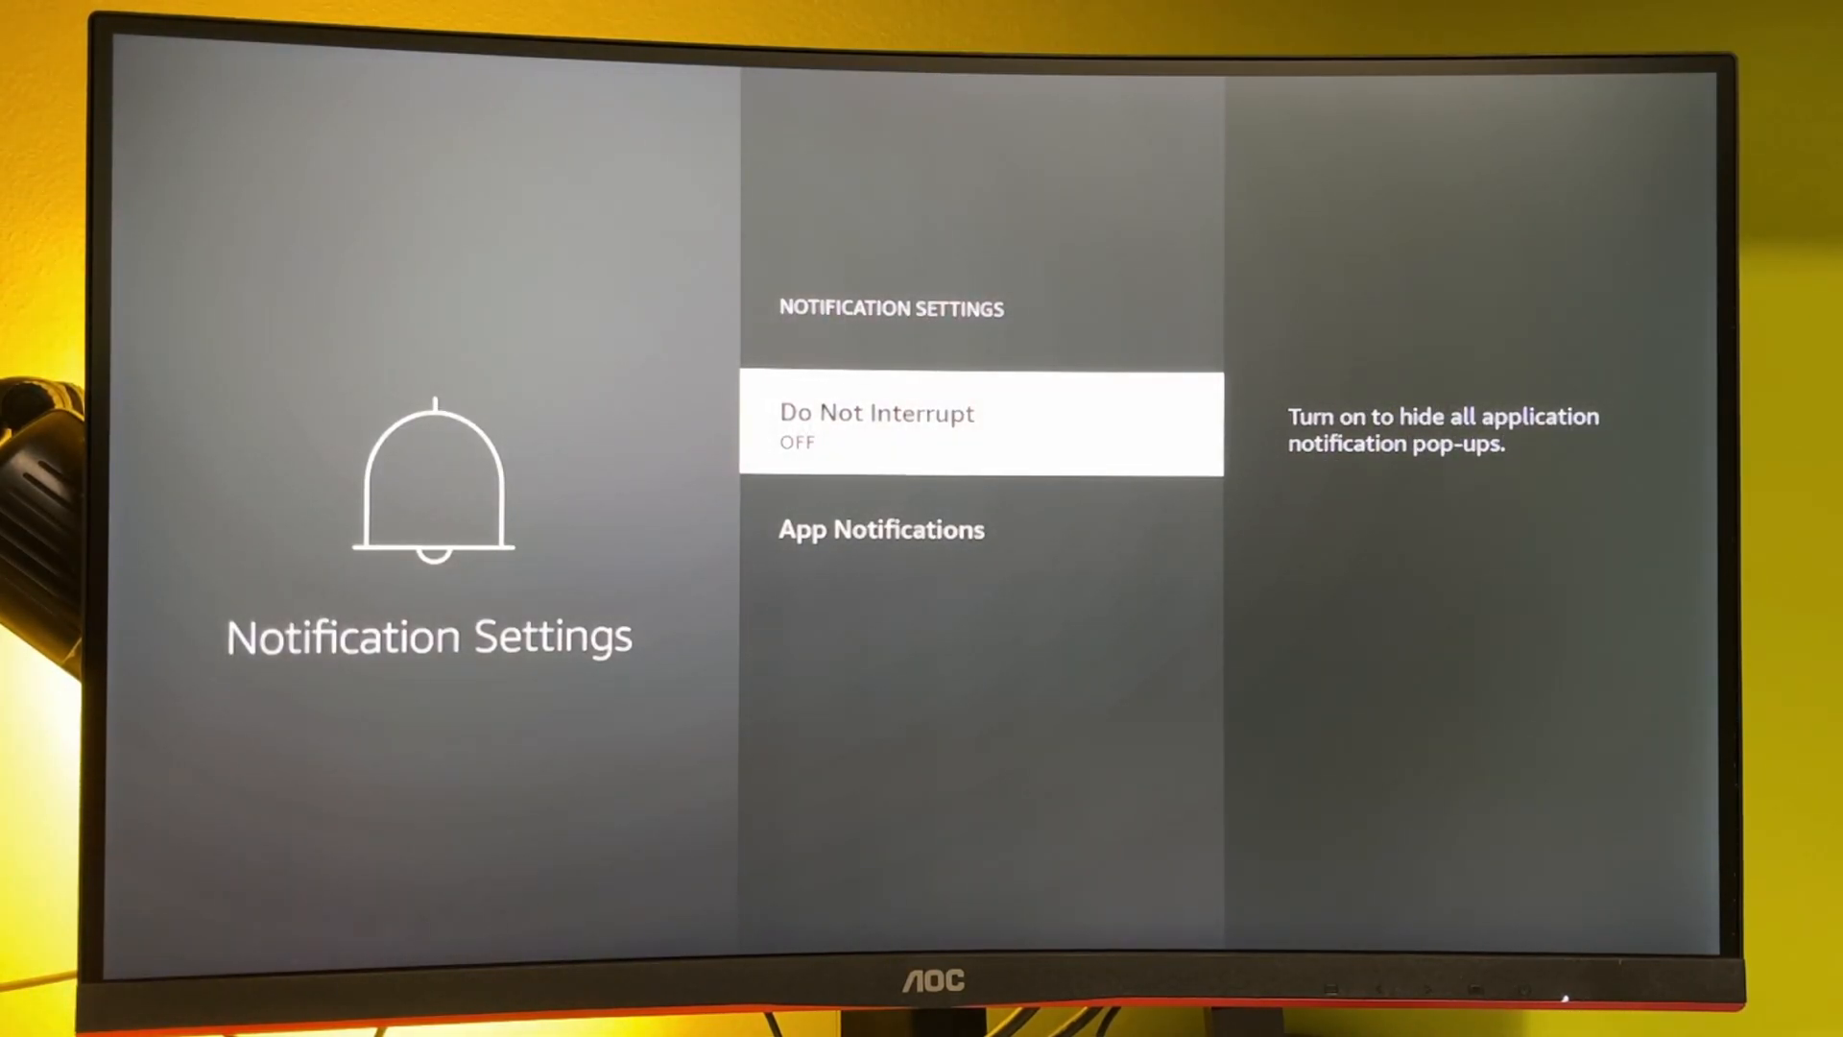
- Enable Do Not Interrupt to hide application notification pop-ups
left_click(981, 427)
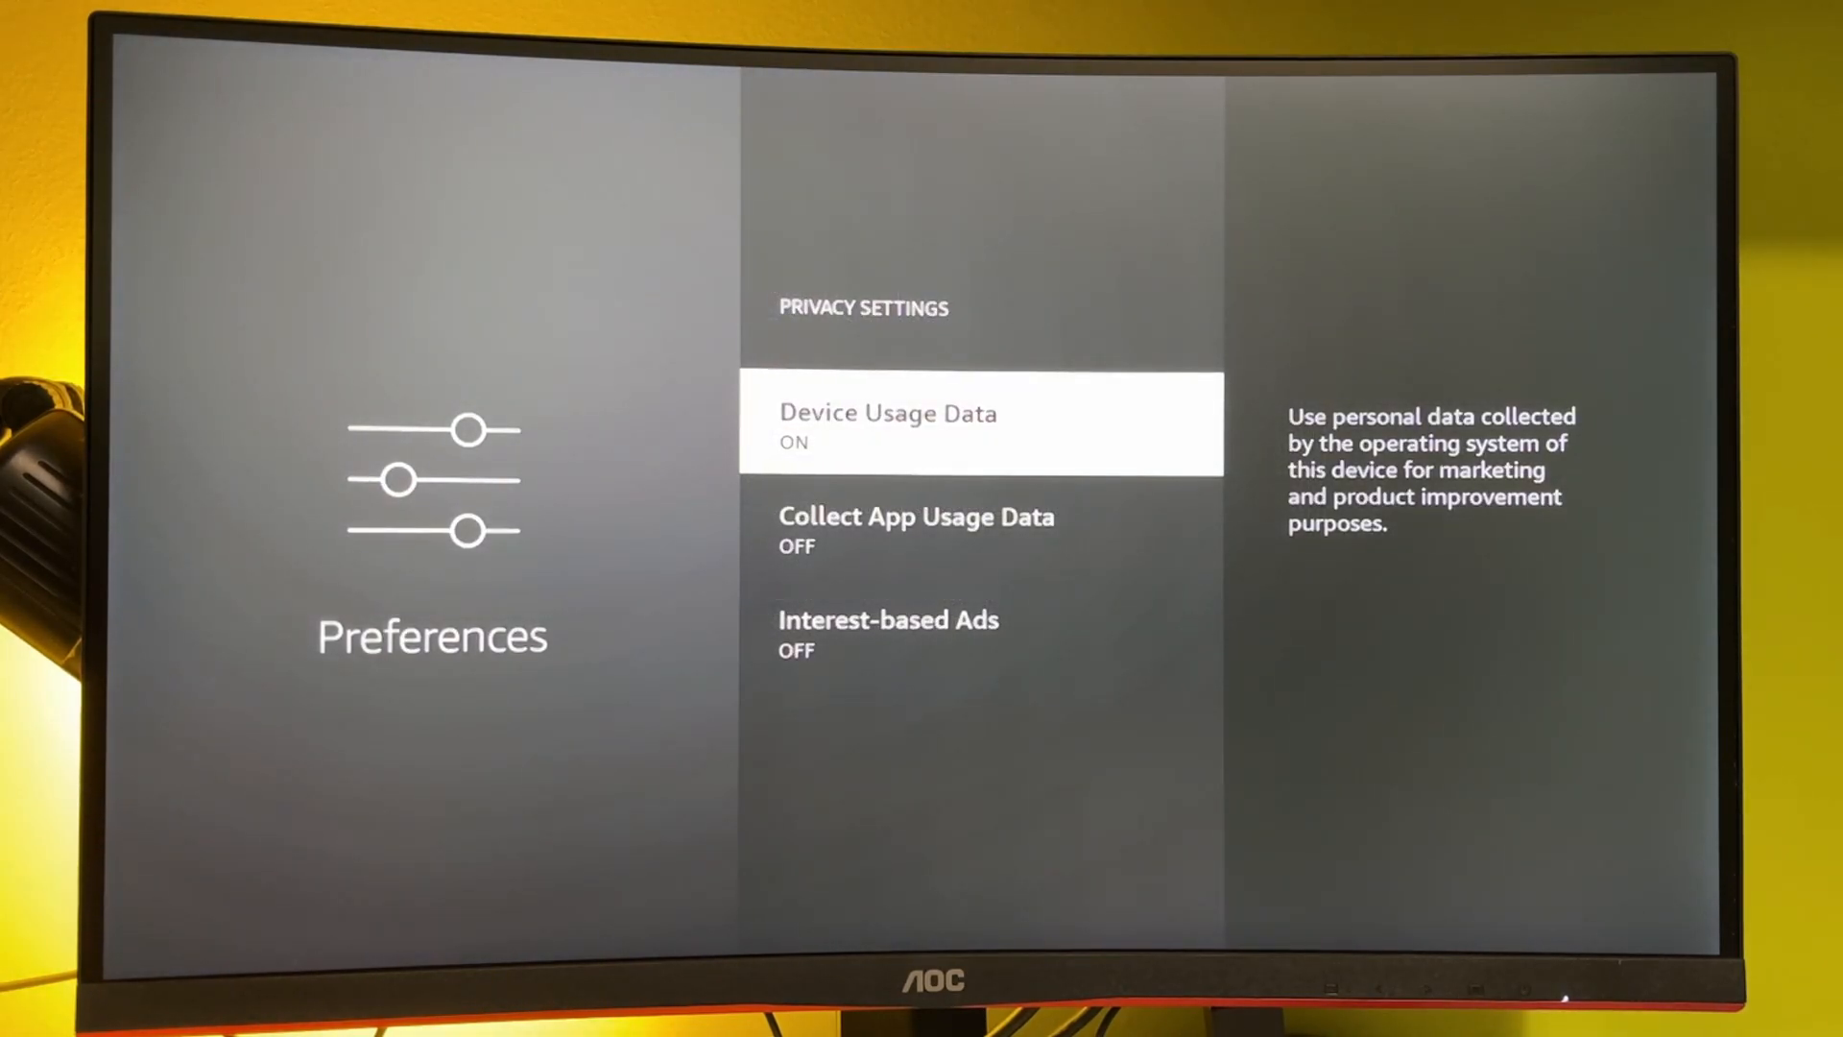
- Turn off Device Usage Data, confirming the opt-out prompt
left_click(981, 426)
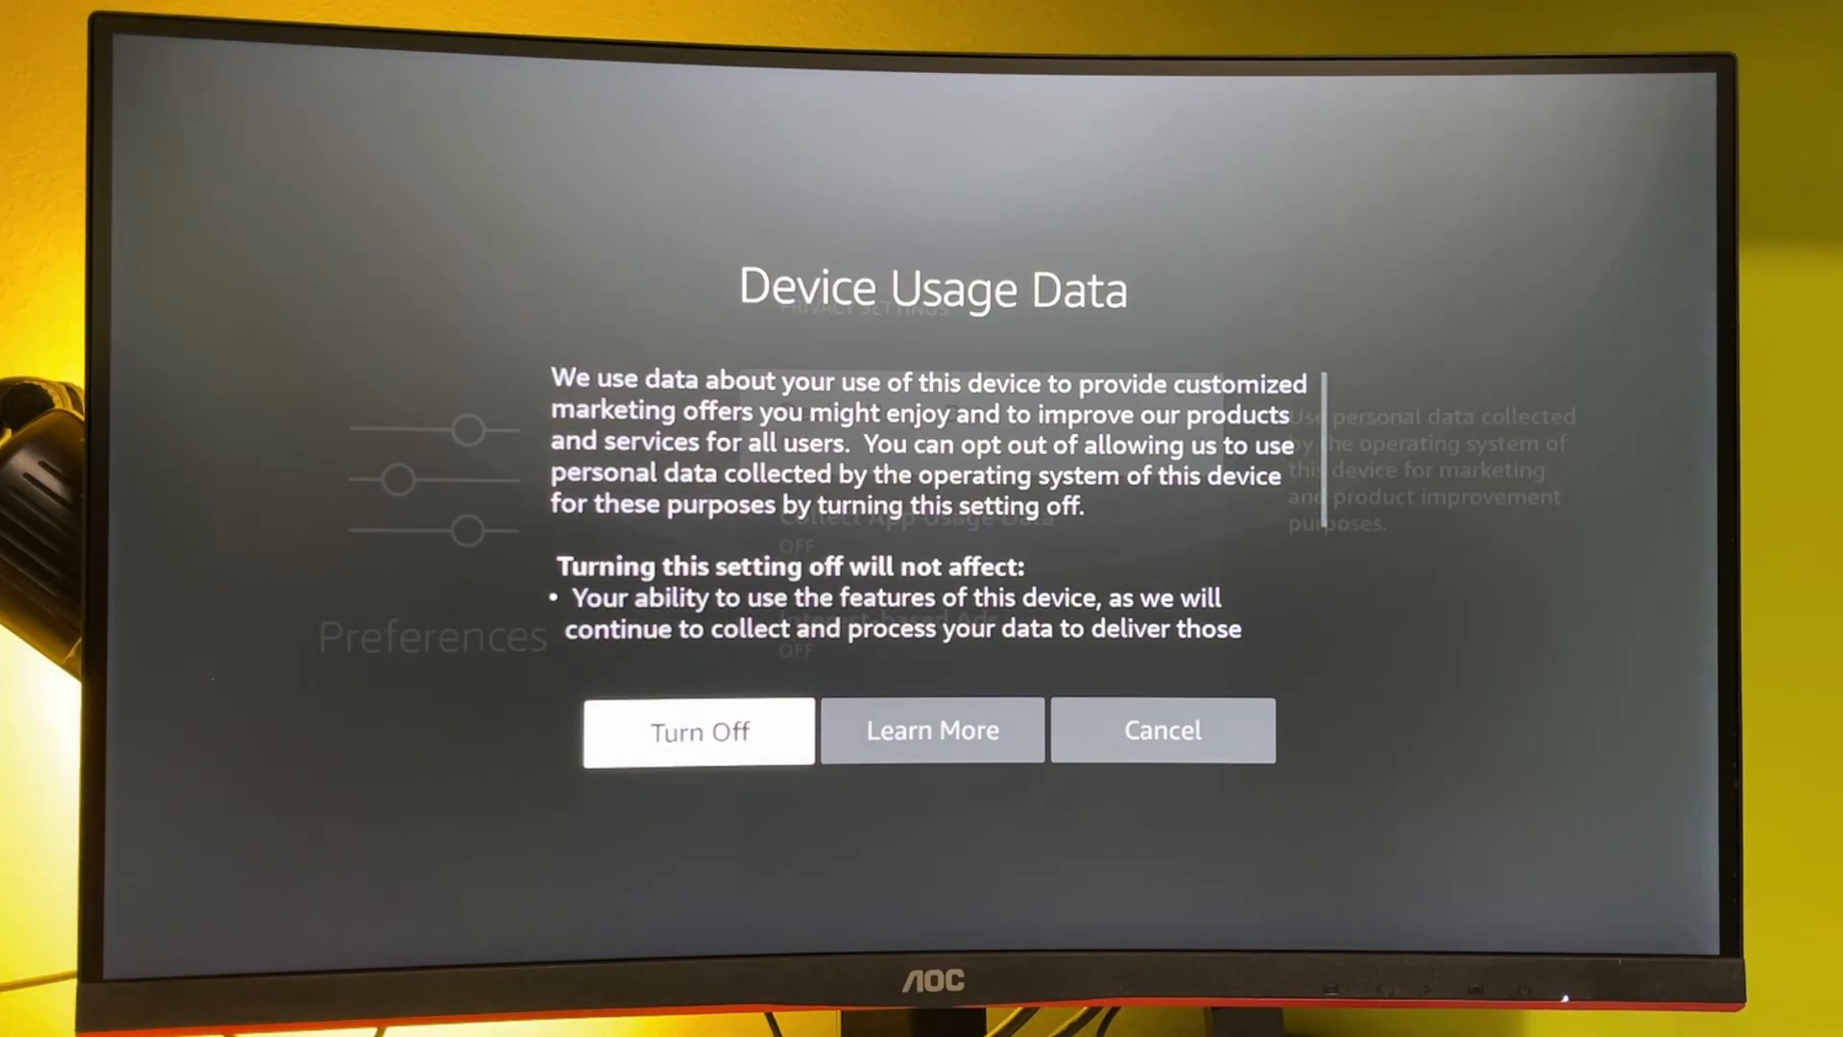
left_click(699, 730)
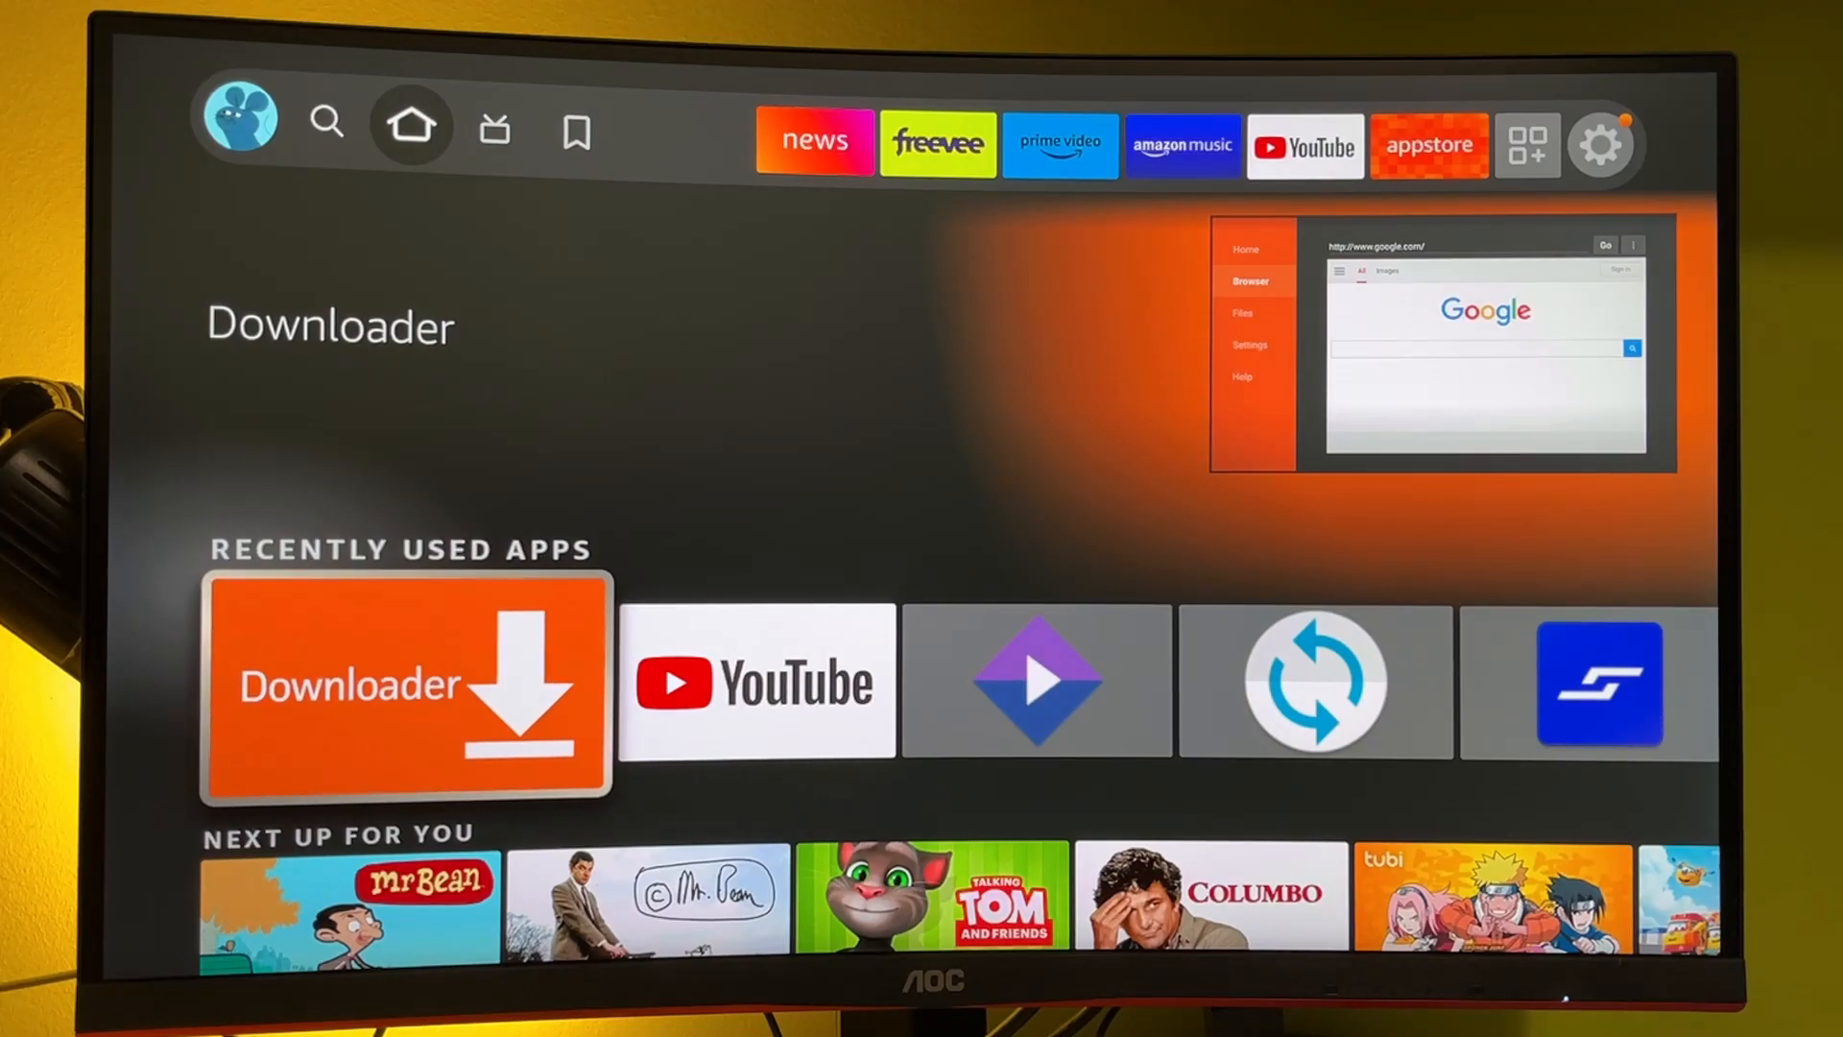
- Launch Downloader and allow it access to photos, media and files
left_click(405, 682)
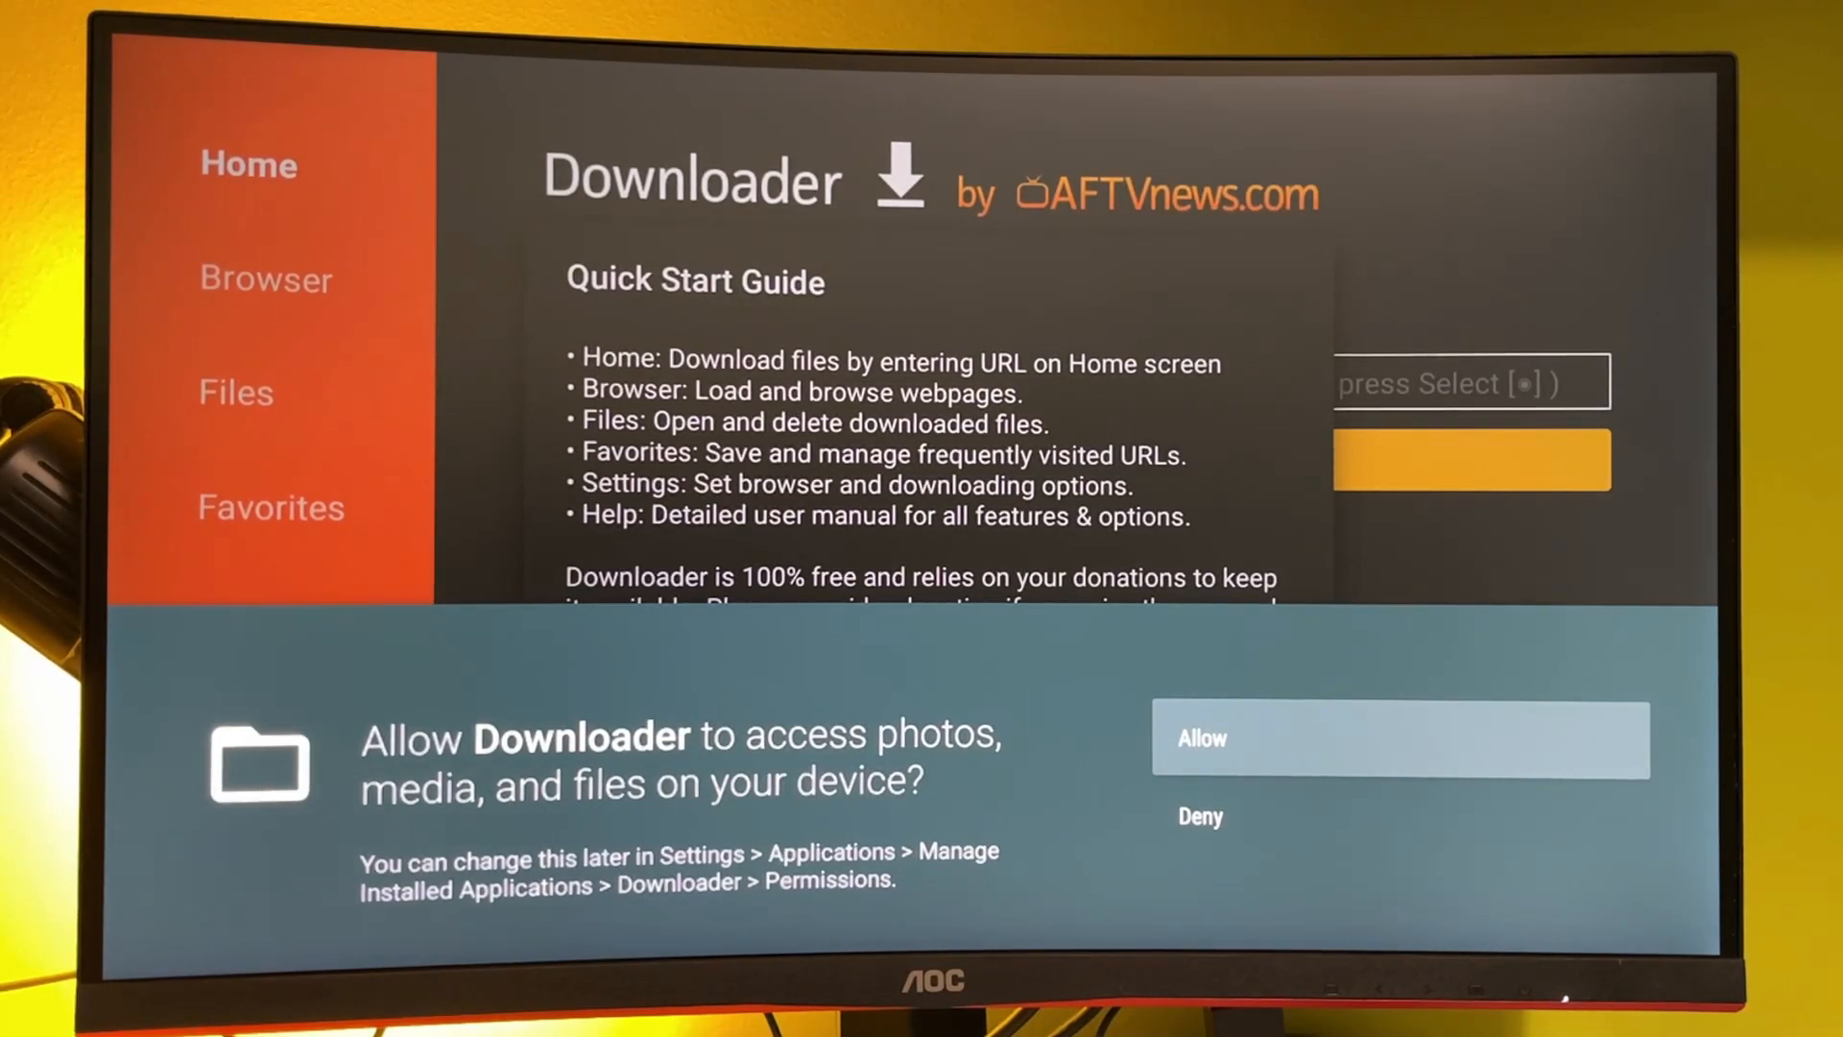
left_click(1400, 739)
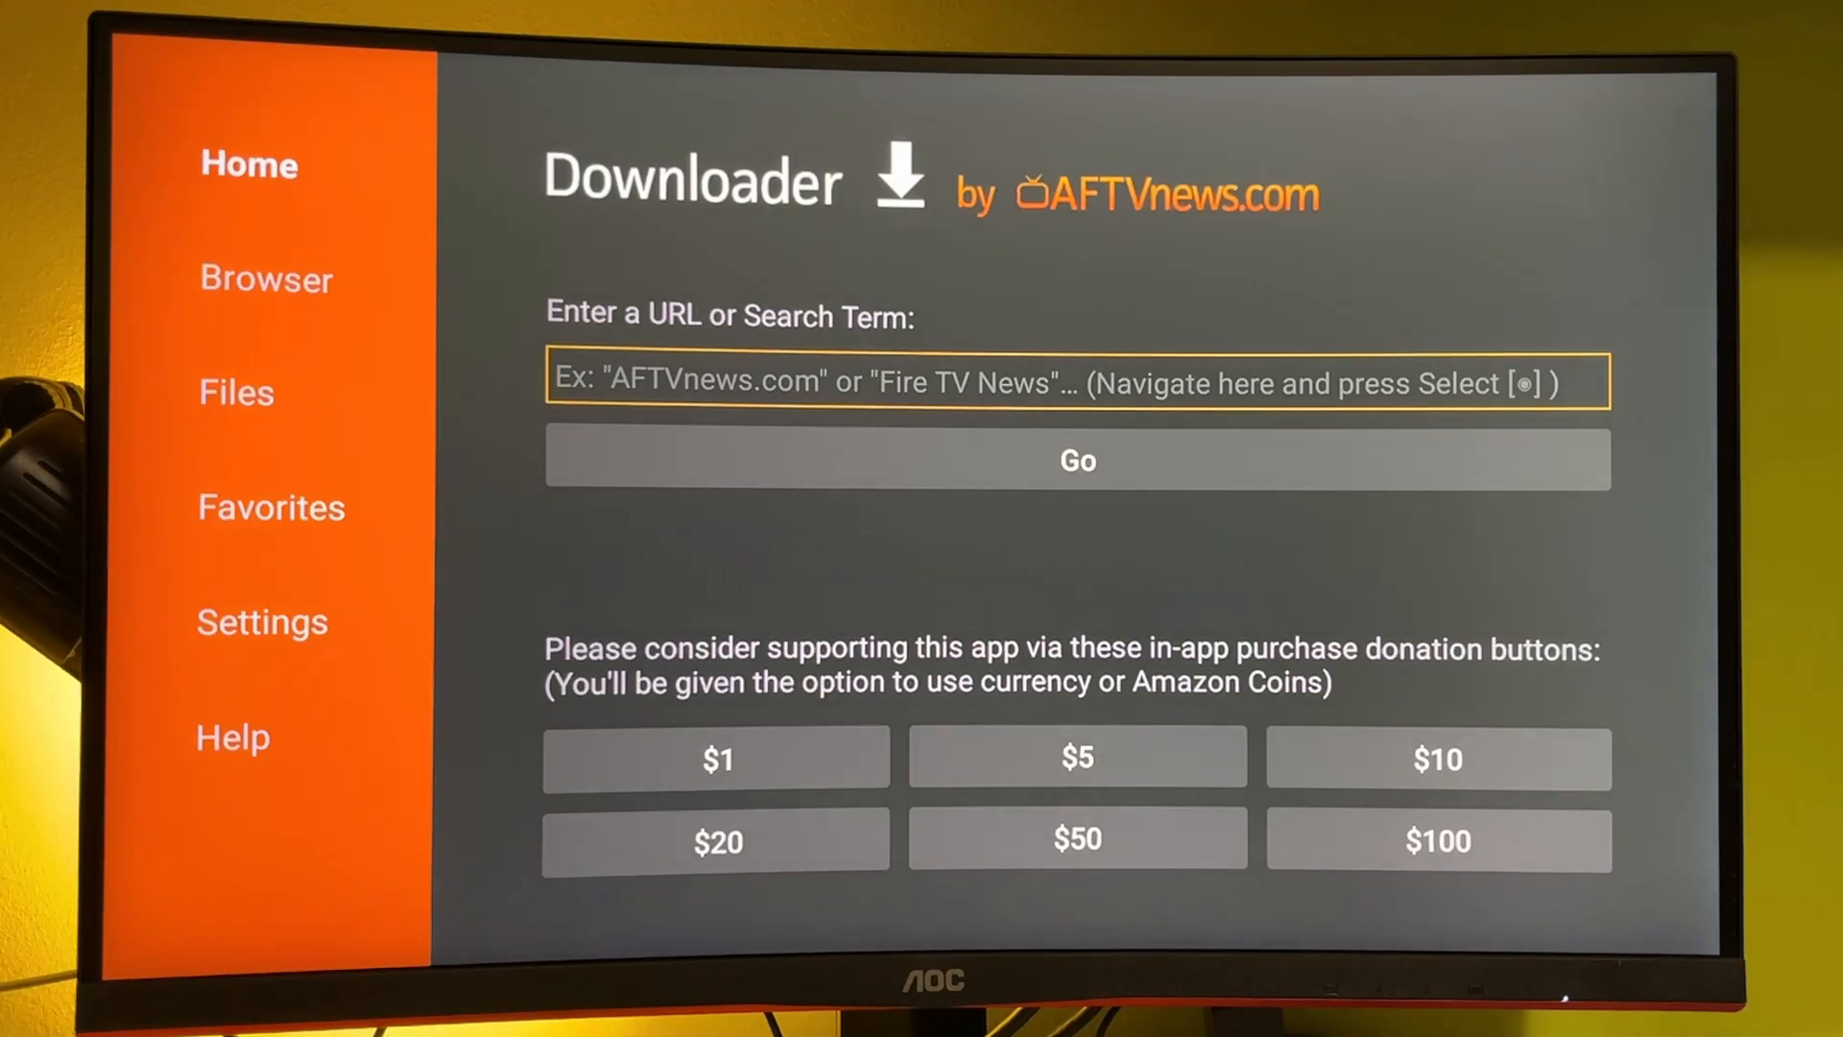
- Enter 'aptoide tv' in Downloader's URL field and run the search
left_click(1075, 381)
type("a")
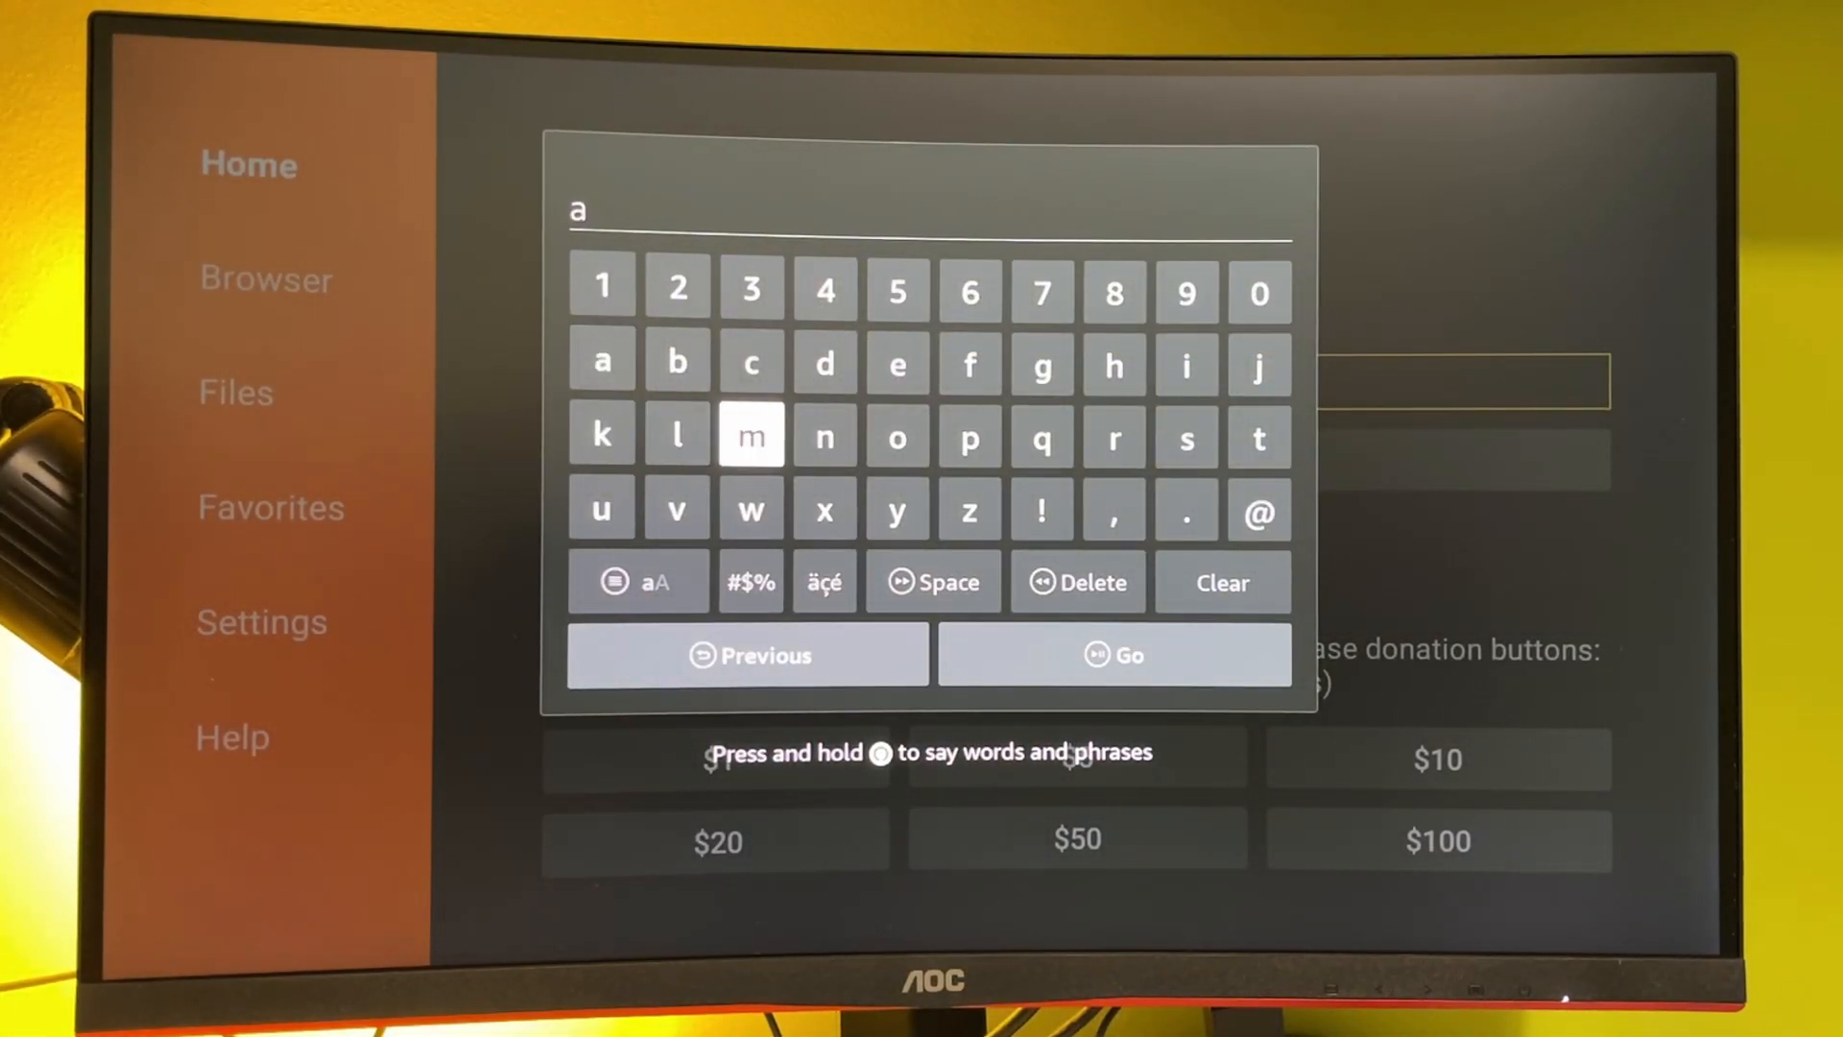
left_click(967, 438)
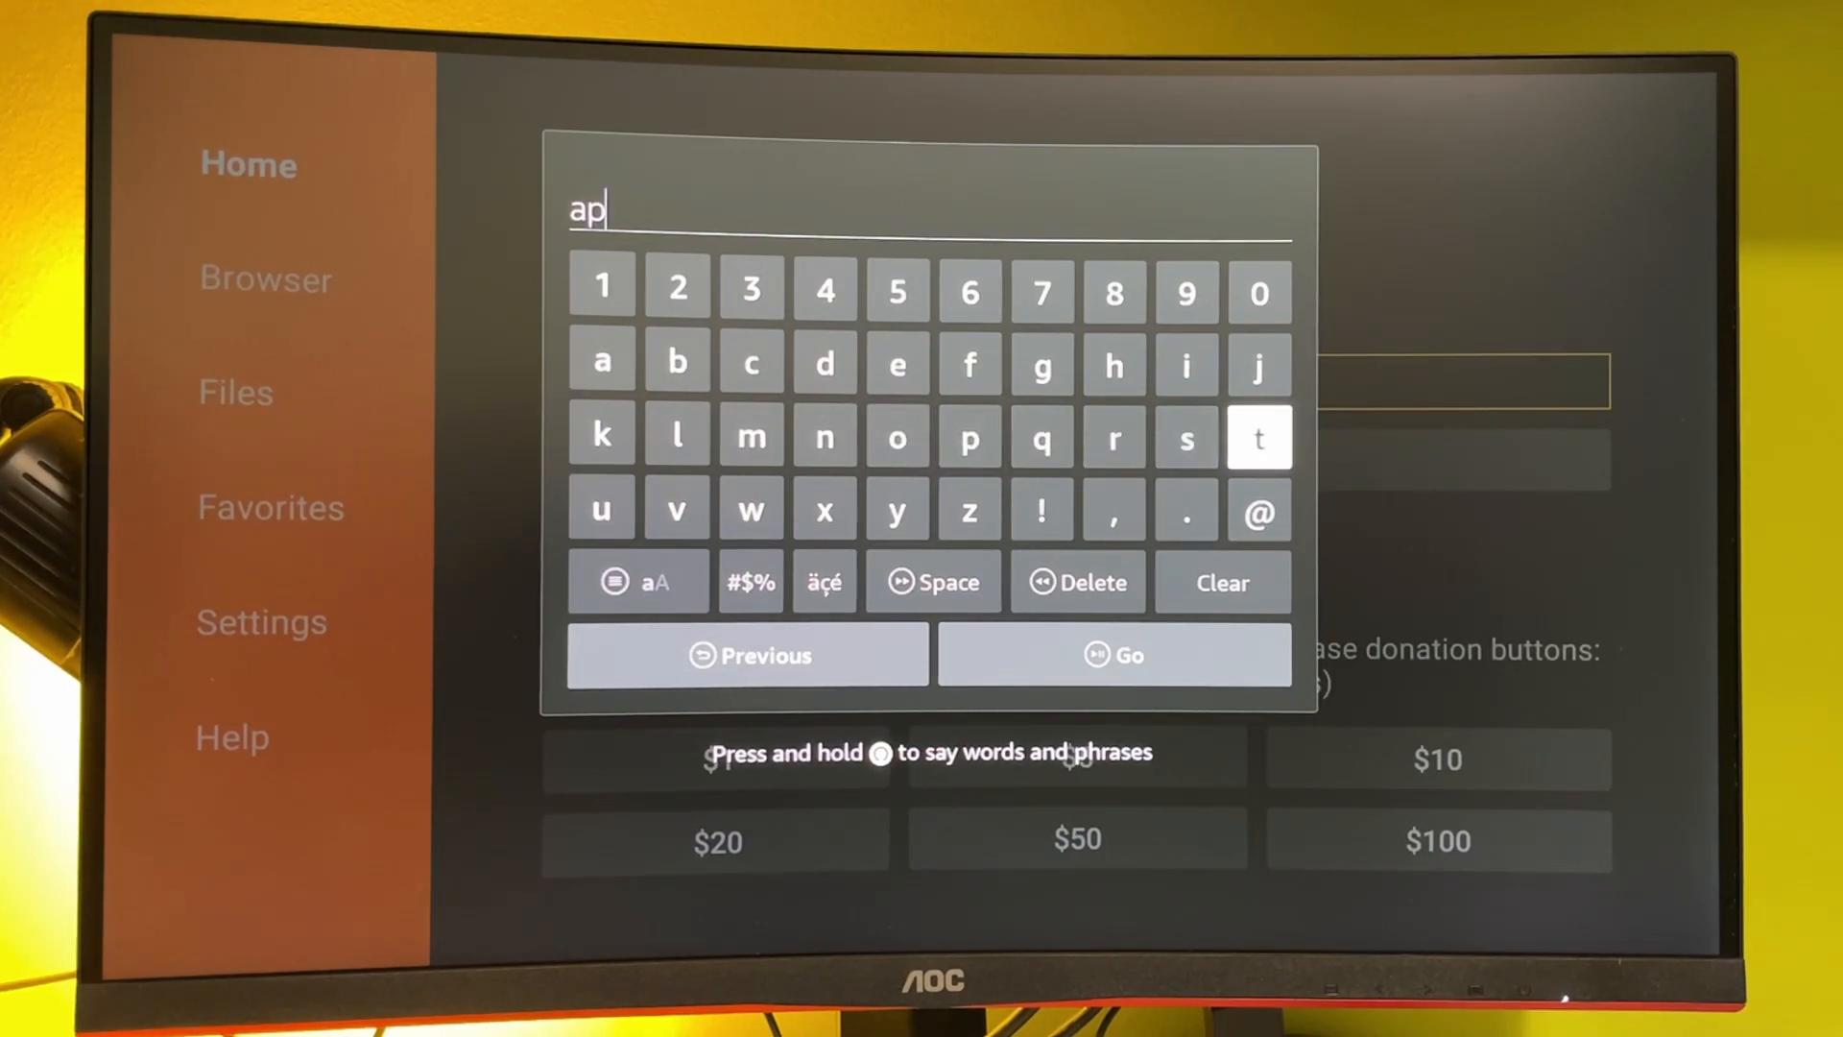
left_click(896, 438)
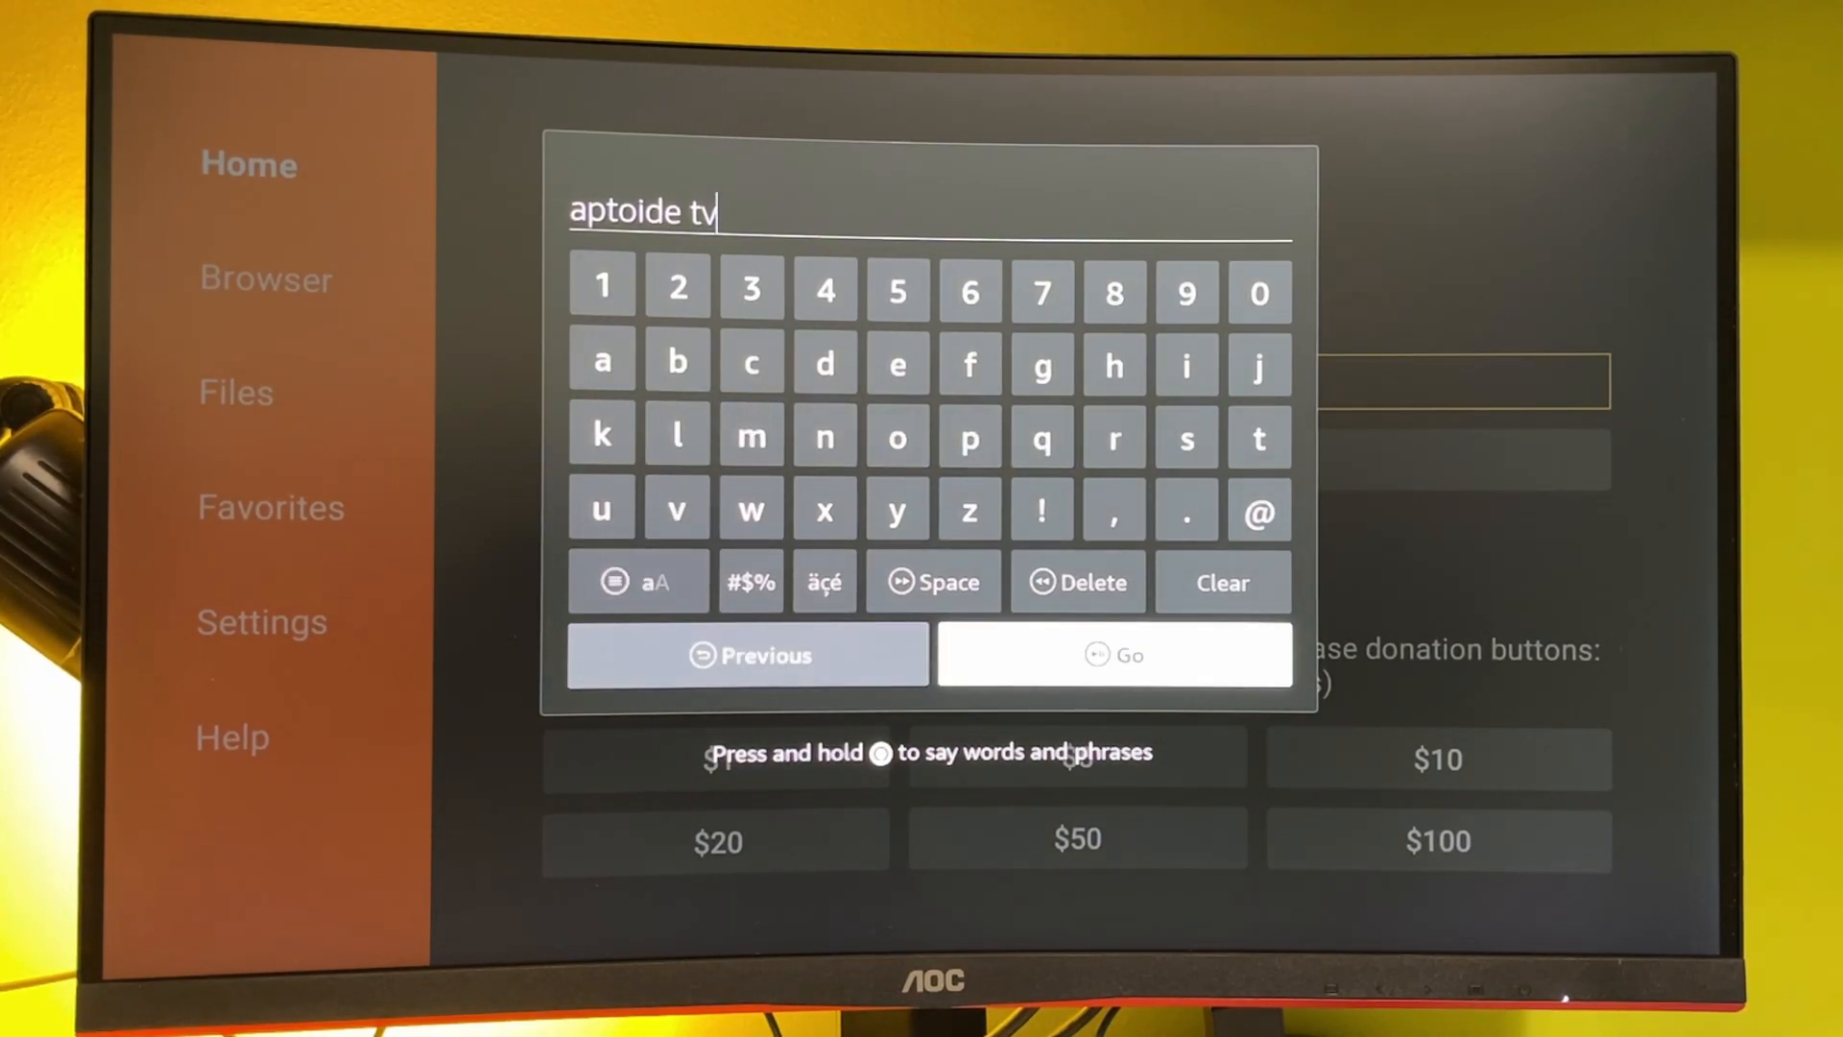
left_click(1111, 655)
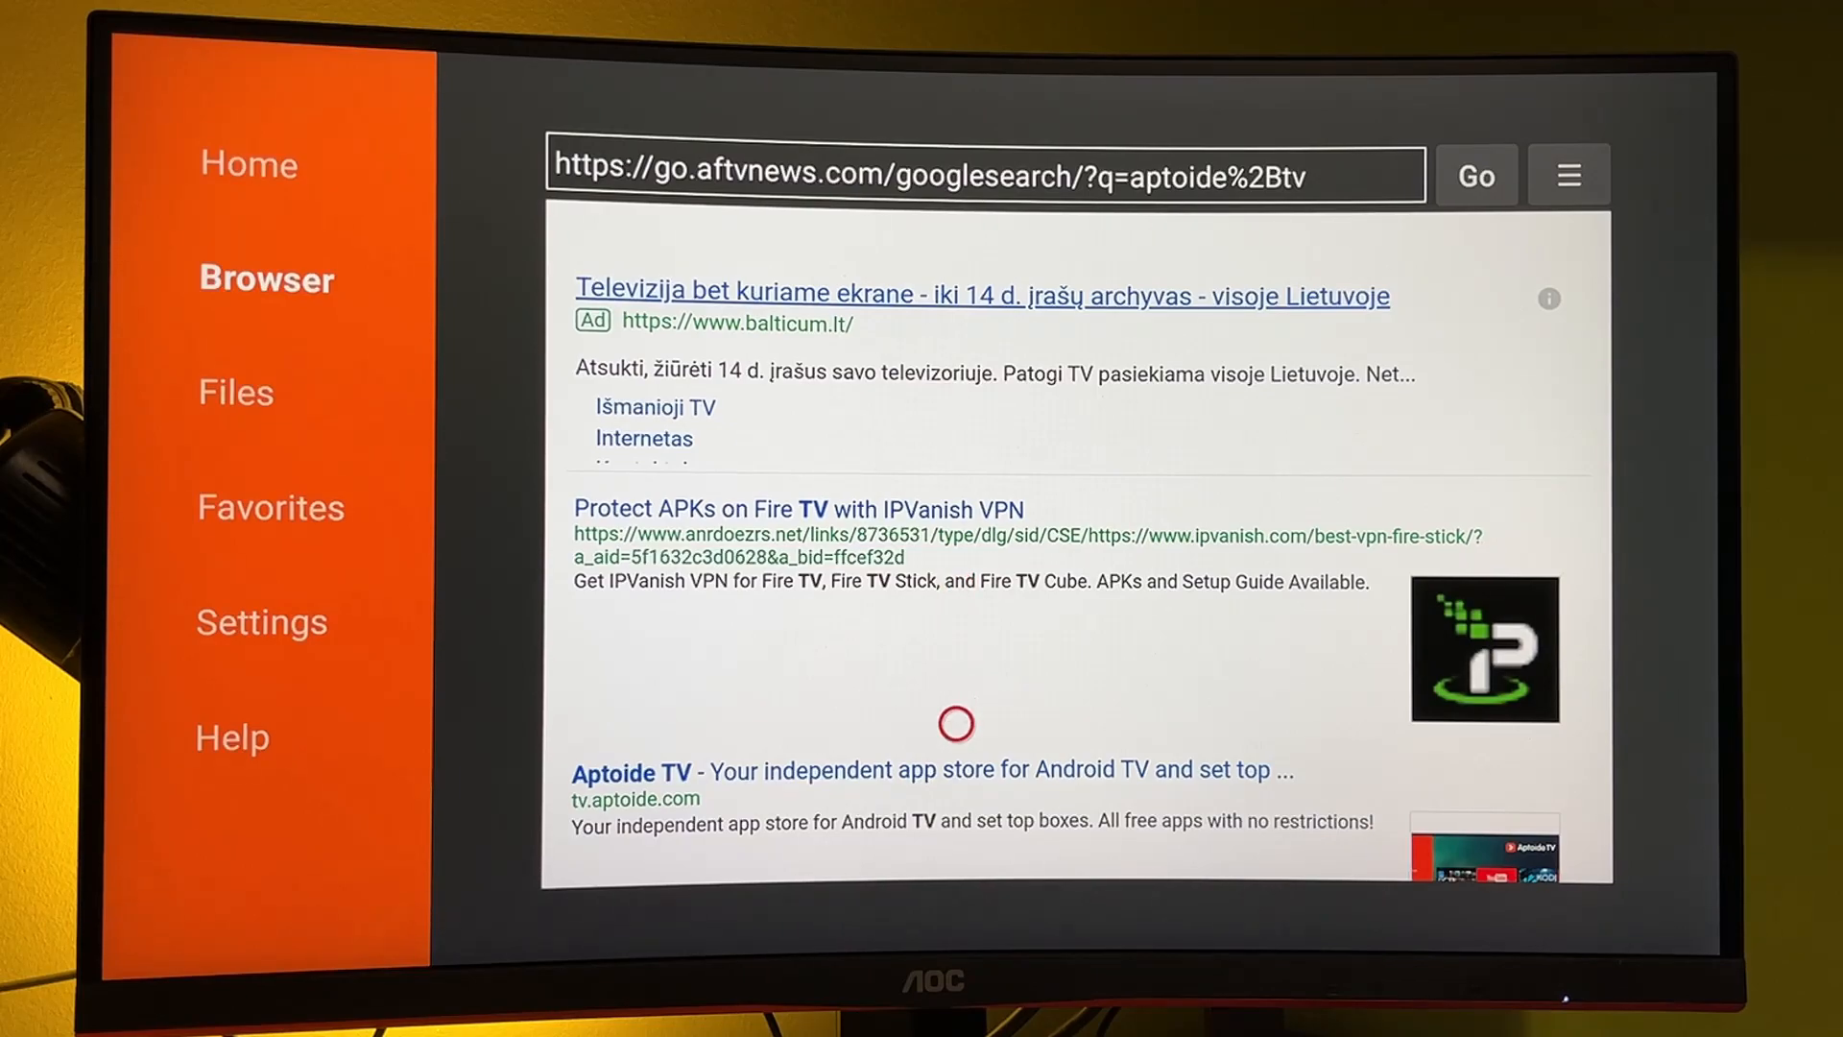
mouse_move(714, 824)
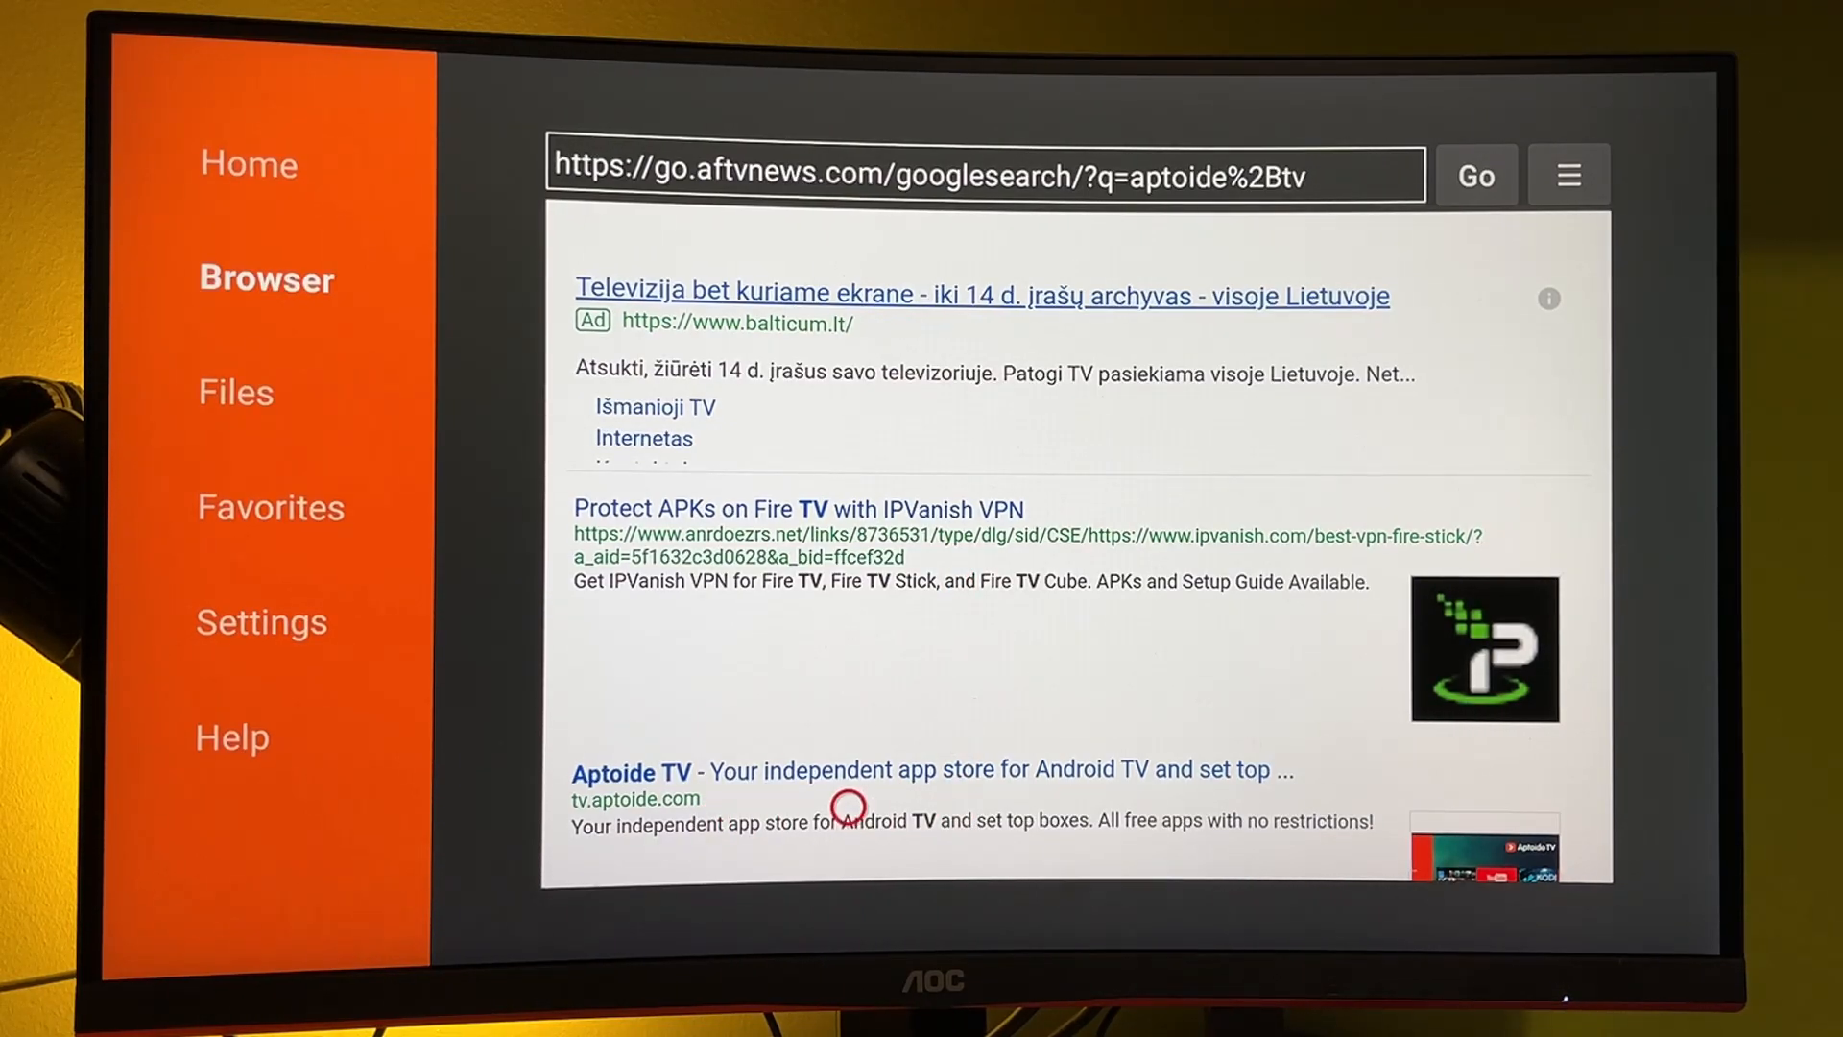
- Follow the 'Aptoide TV - Your independent app store' result to its website
left_click(629, 772)
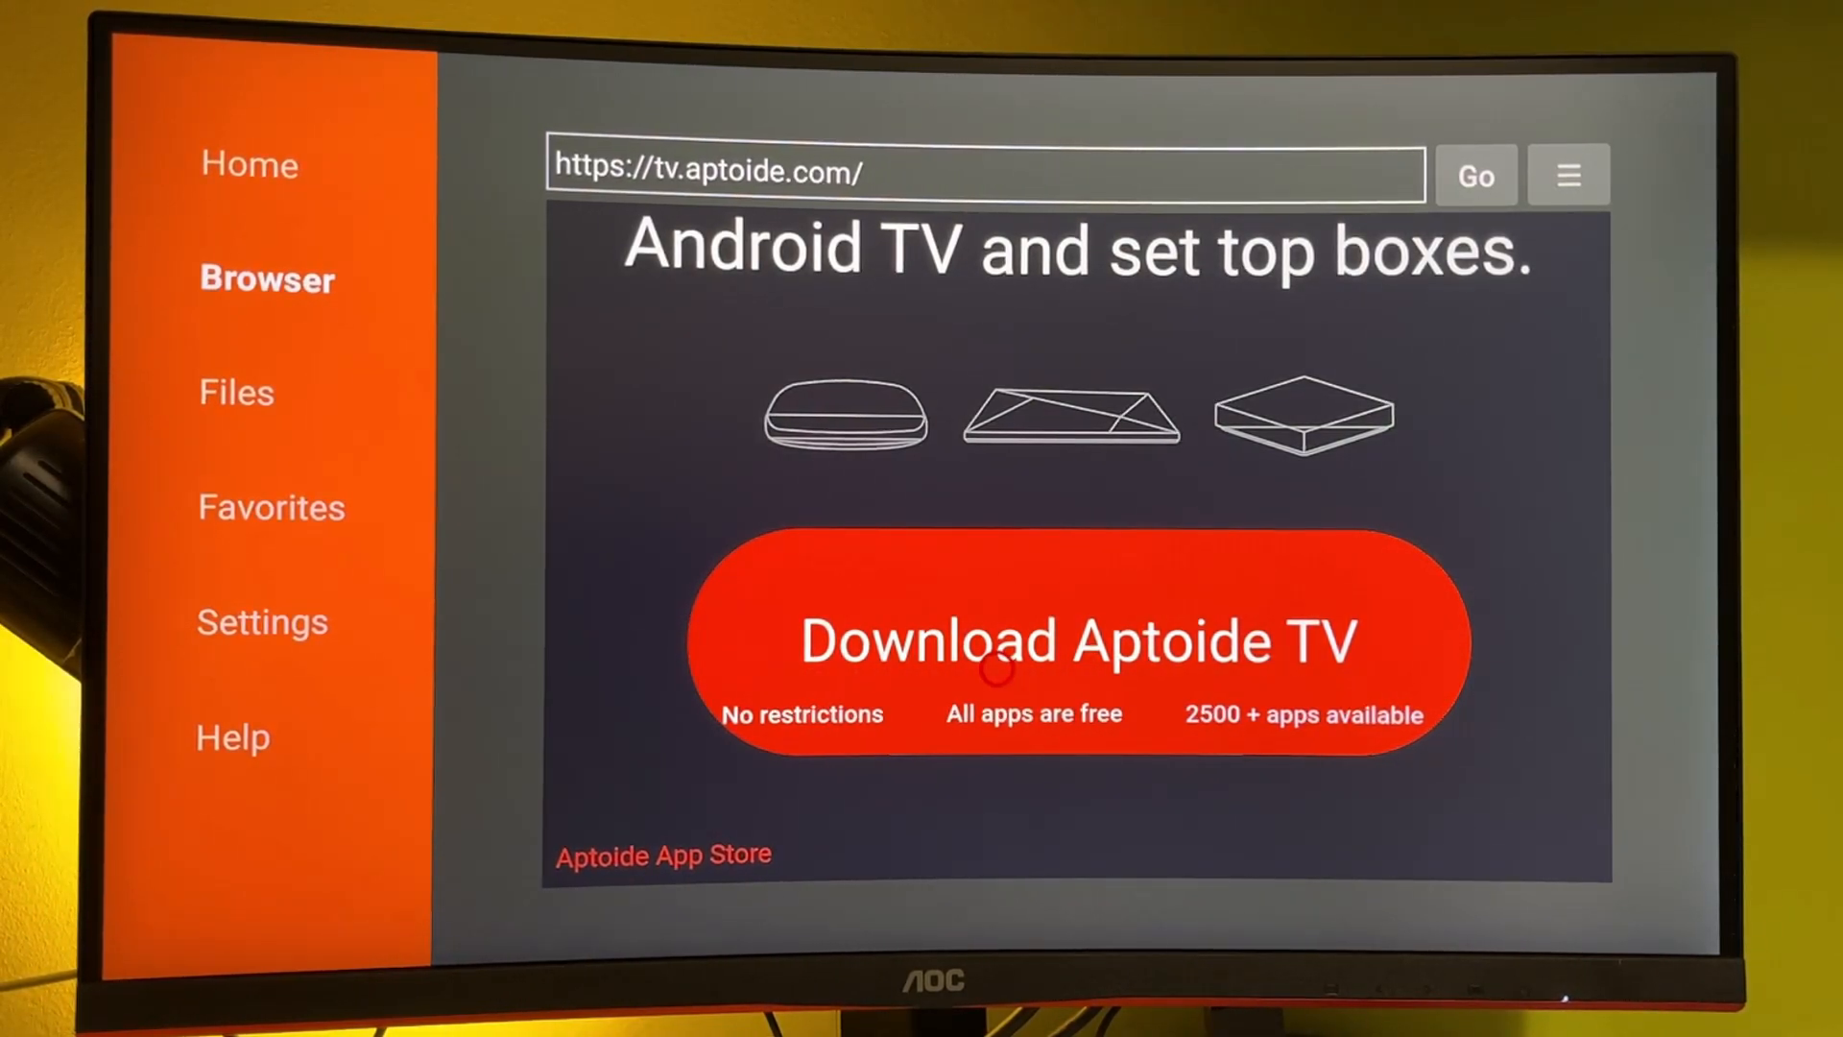
- Download the Aptoide TV APK, install it and dismiss the Status dialog
left_click(1077, 641)
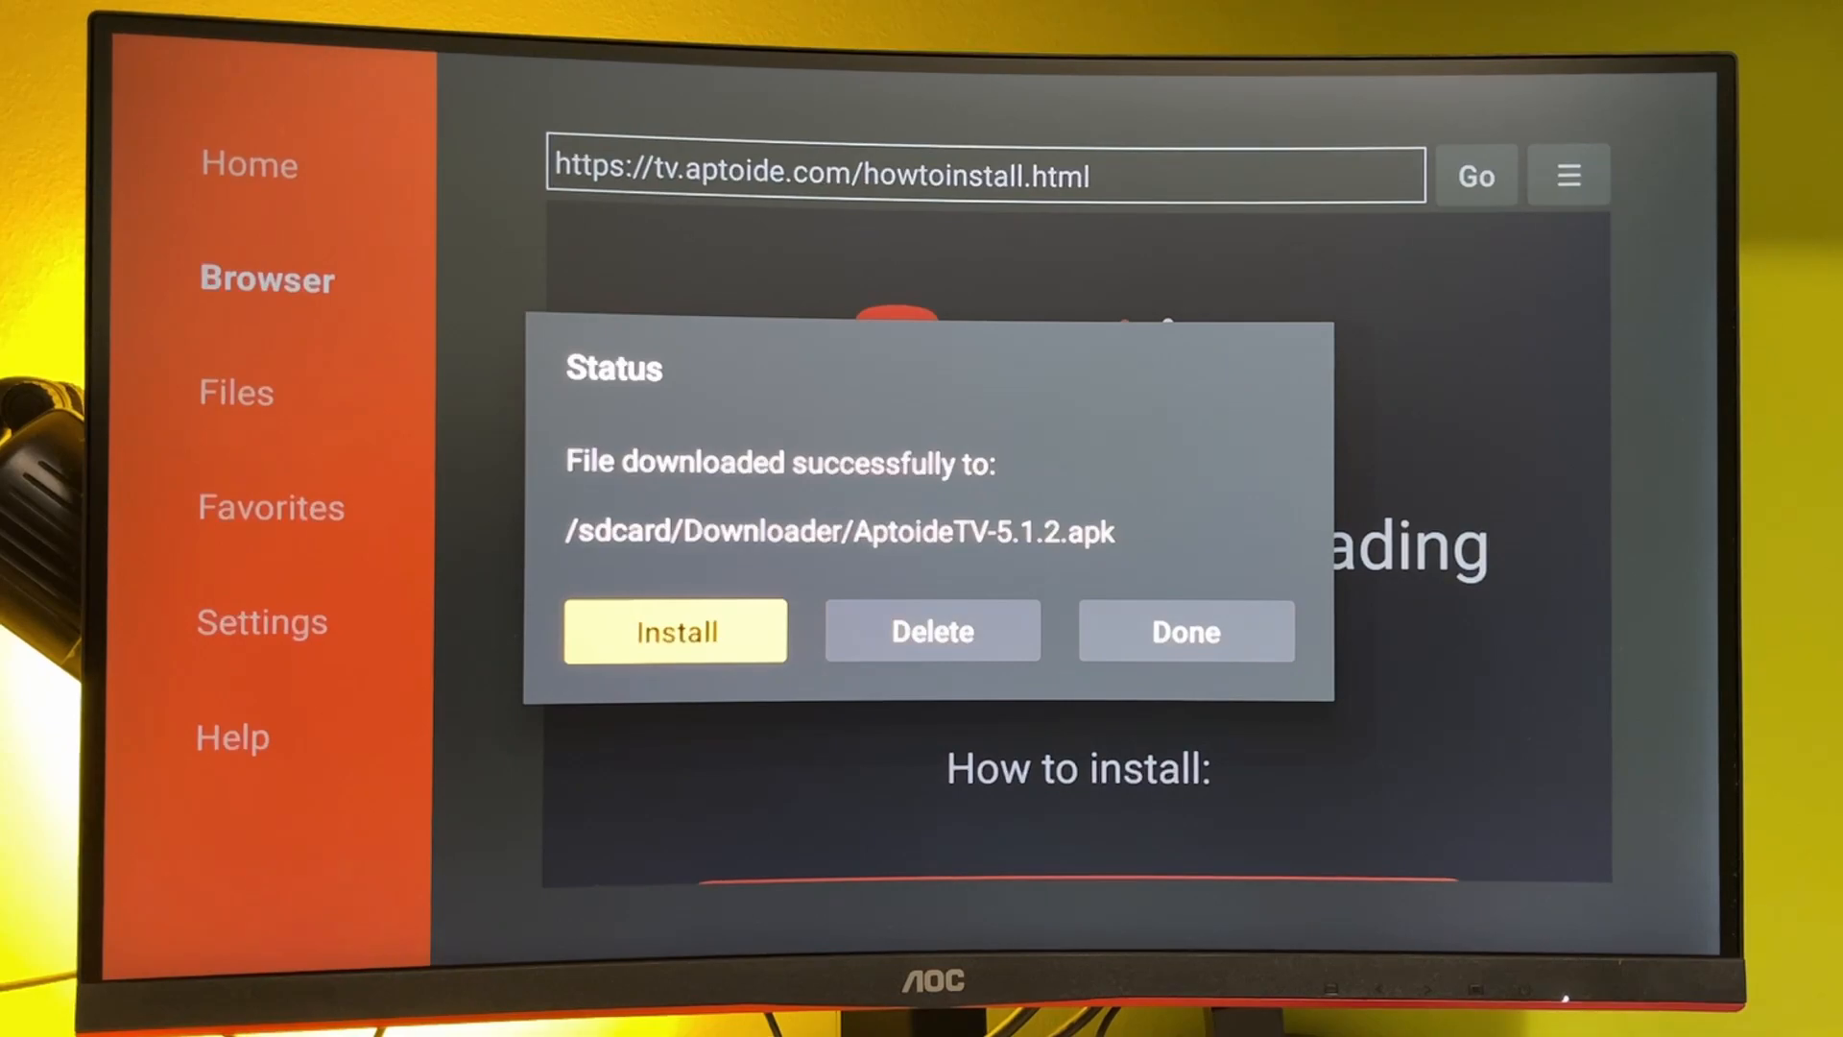
left_click(674, 631)
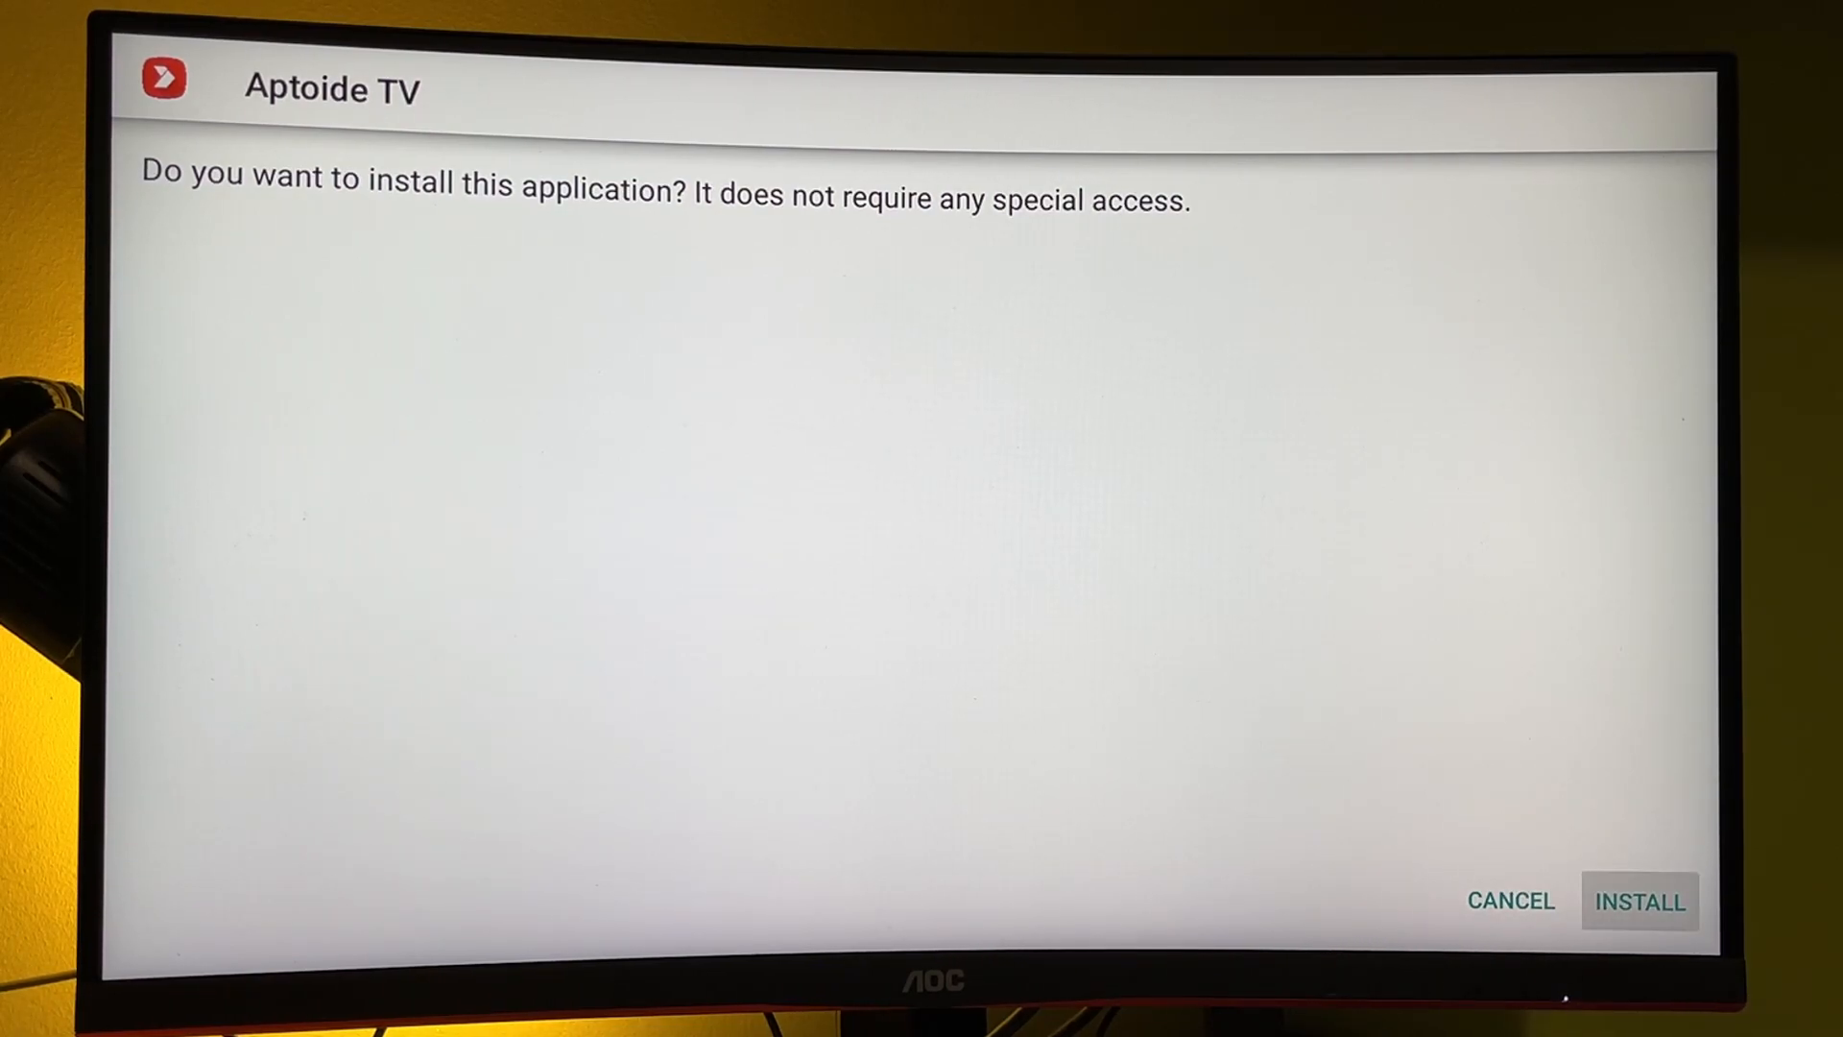
left_click(1637, 900)
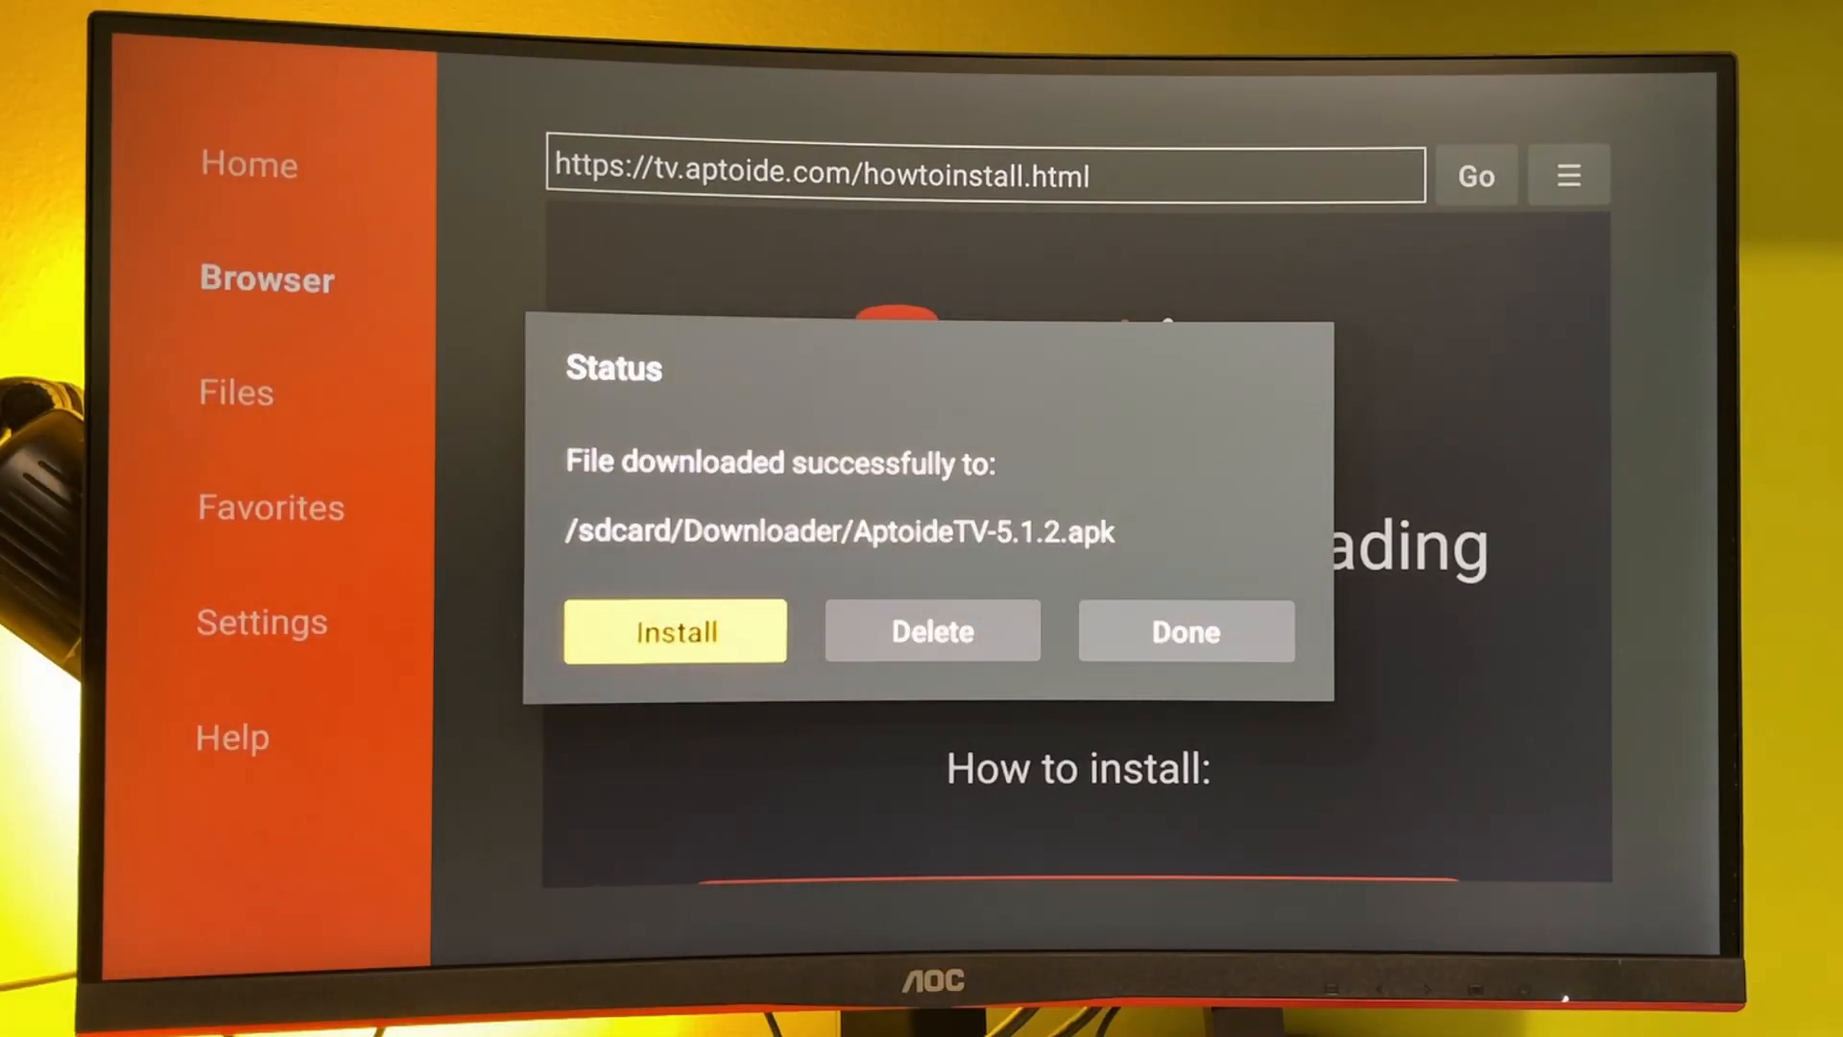
left_click(1185, 632)
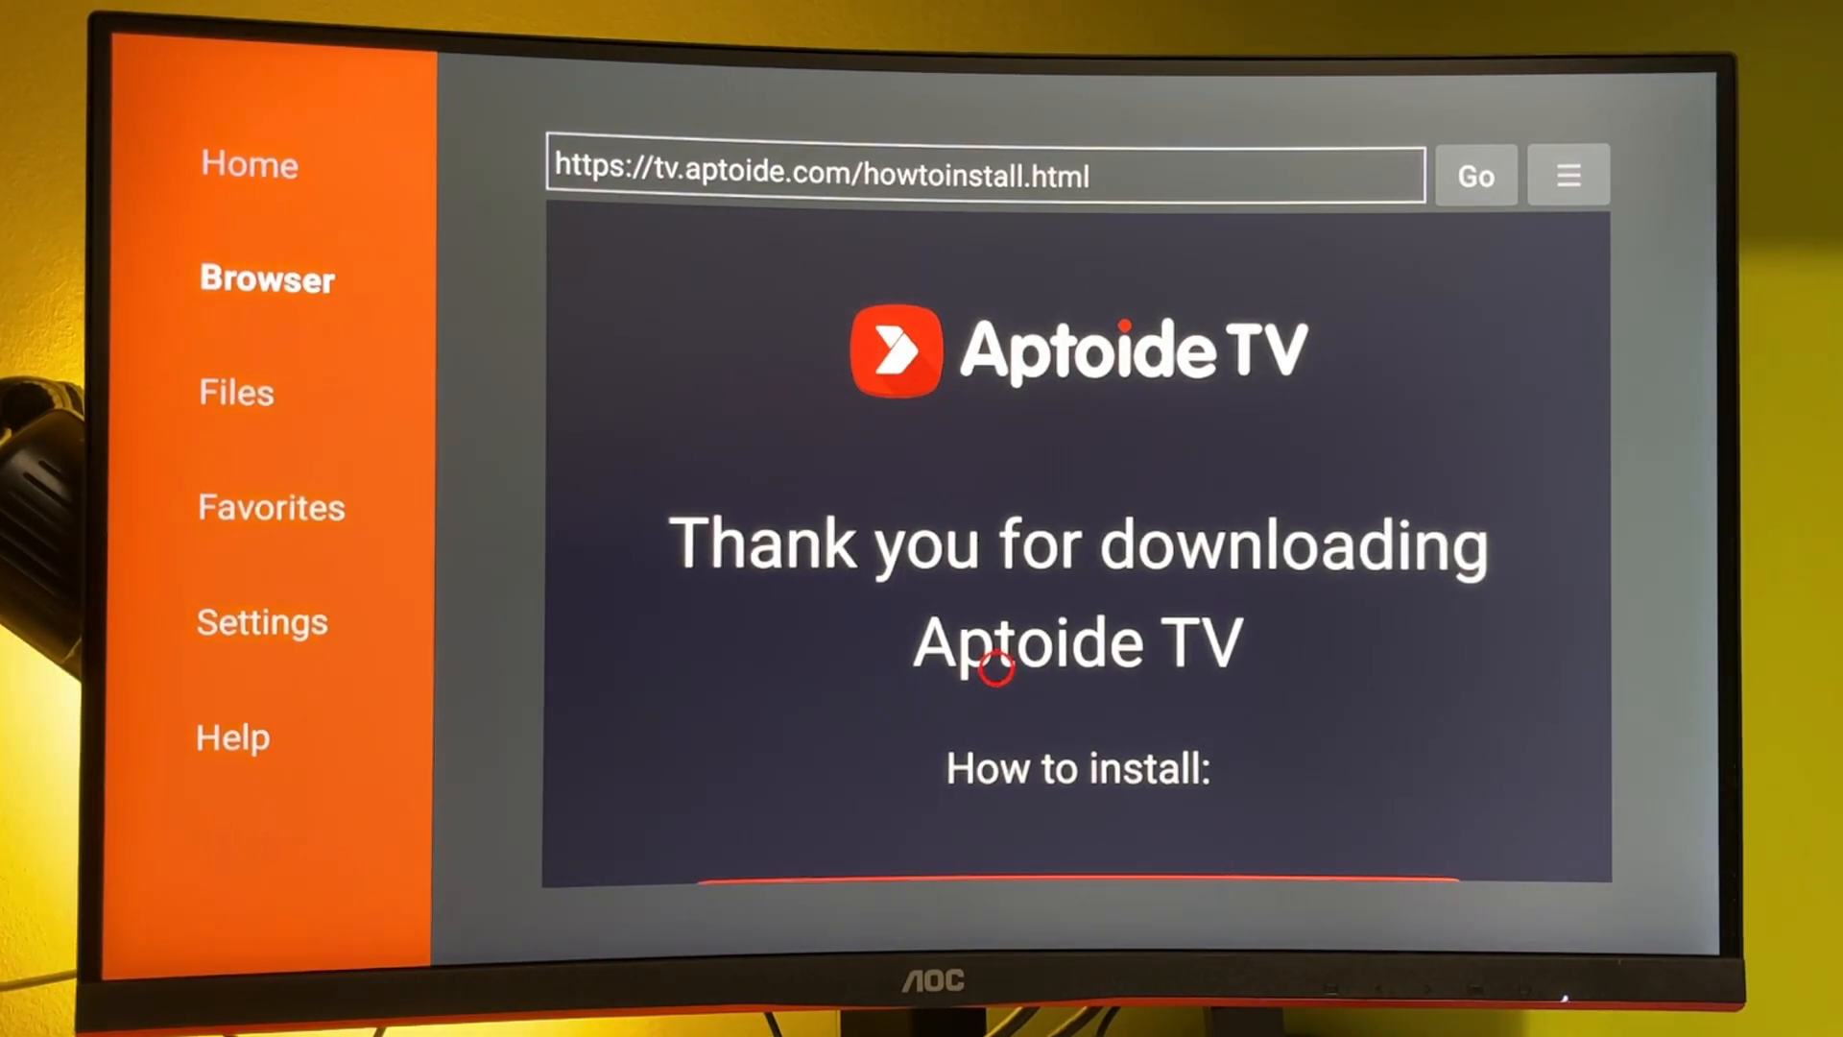
mouse_move(994, 738)
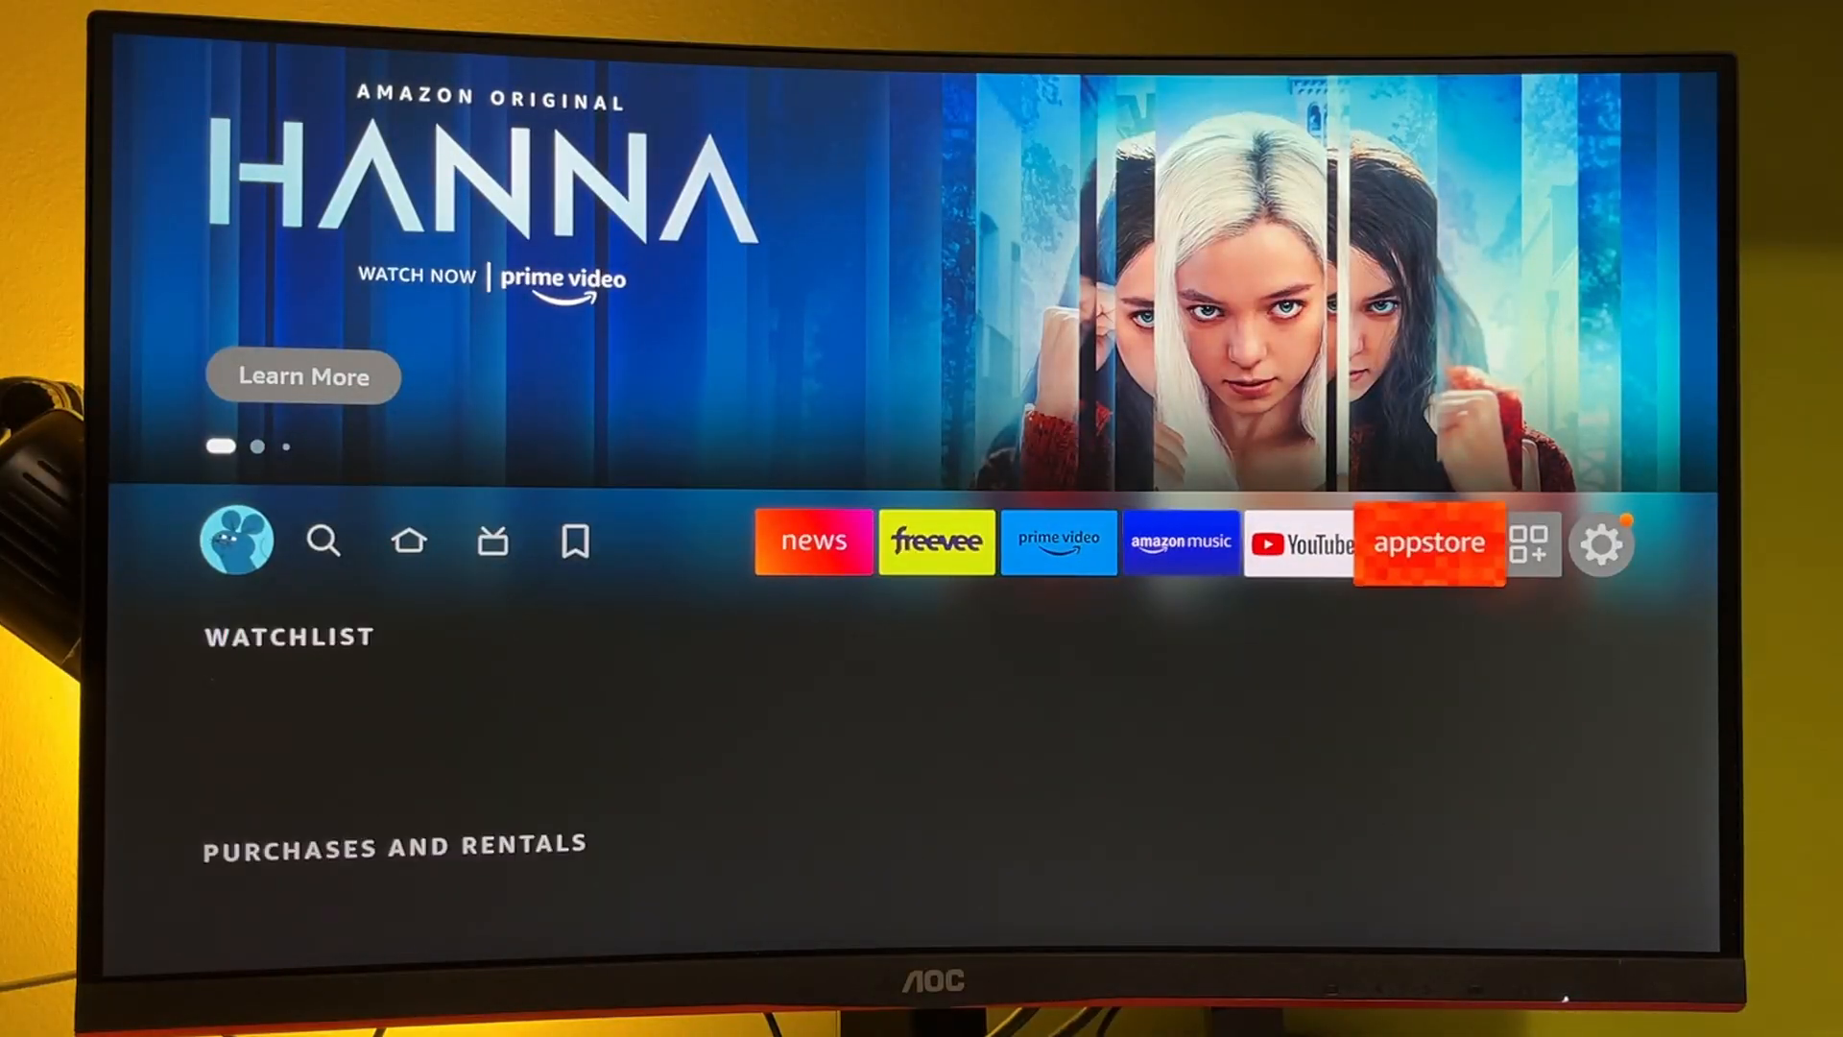
- Launch Aptoide TV from Your Apps, dismiss the update notes and allow file access
left_click(1530, 541)
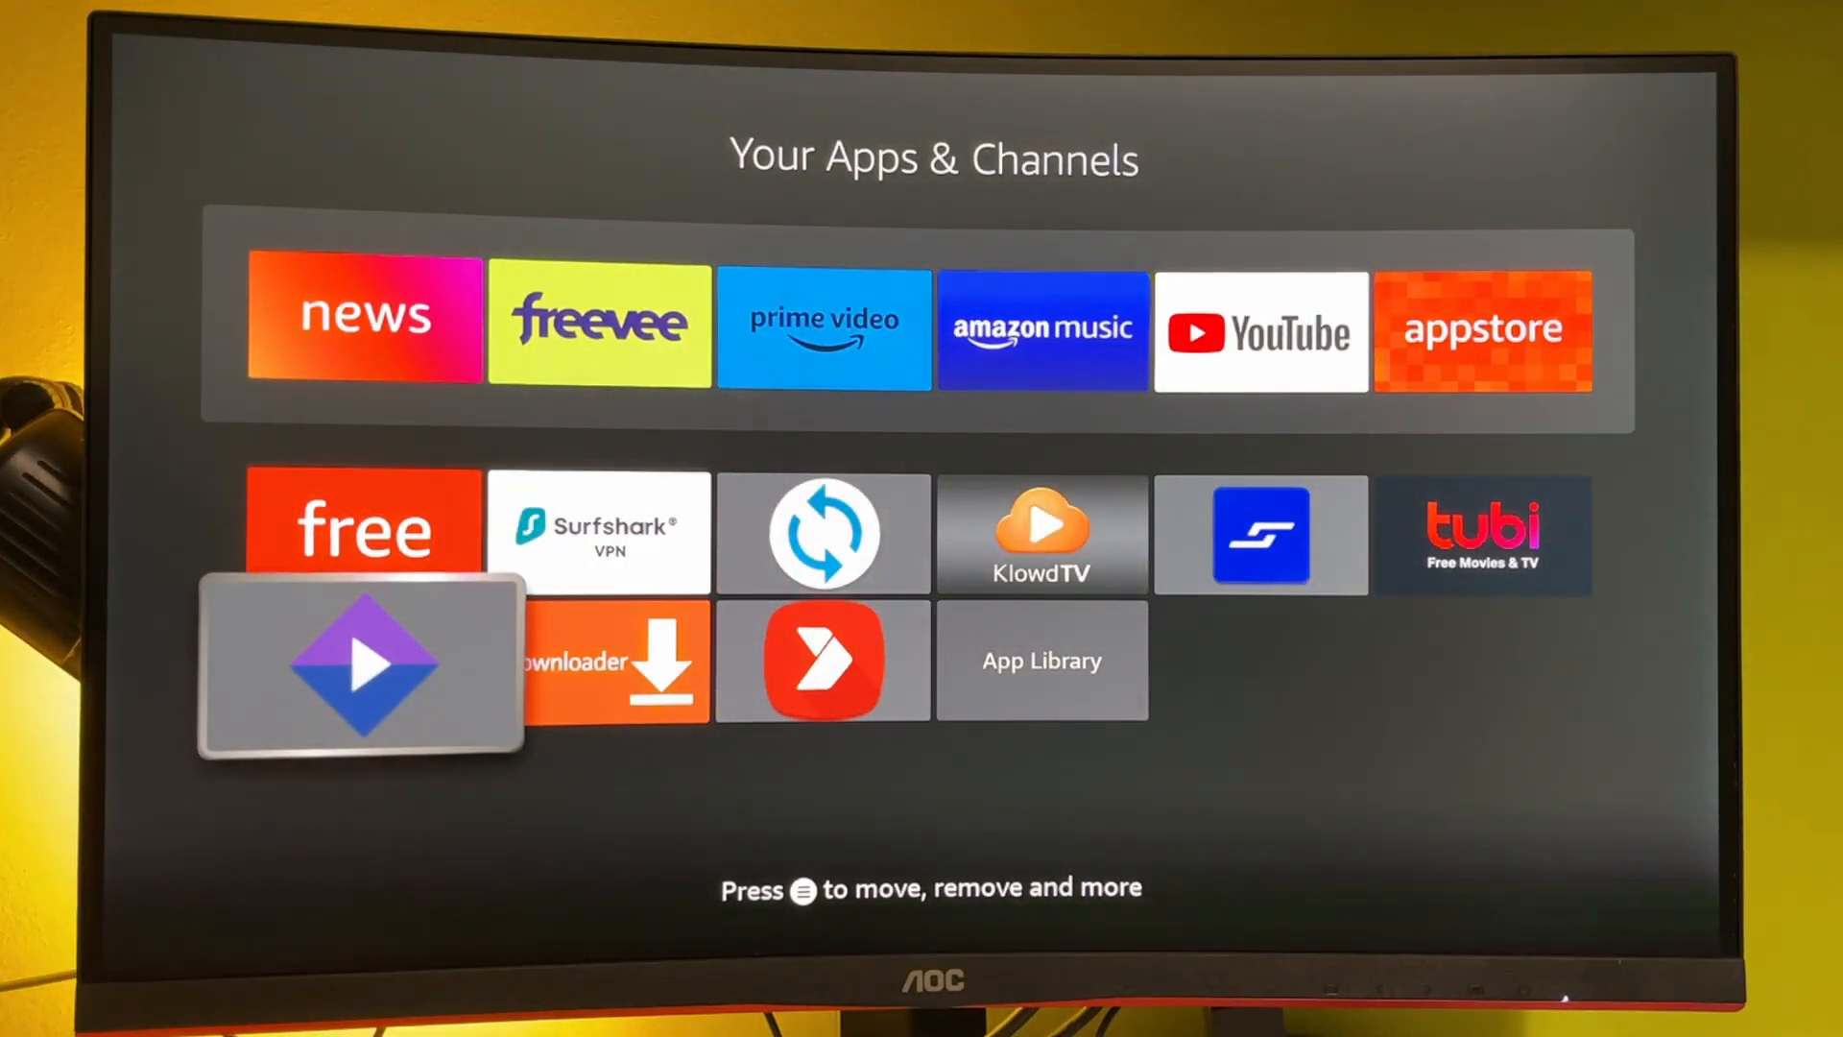
key("right")
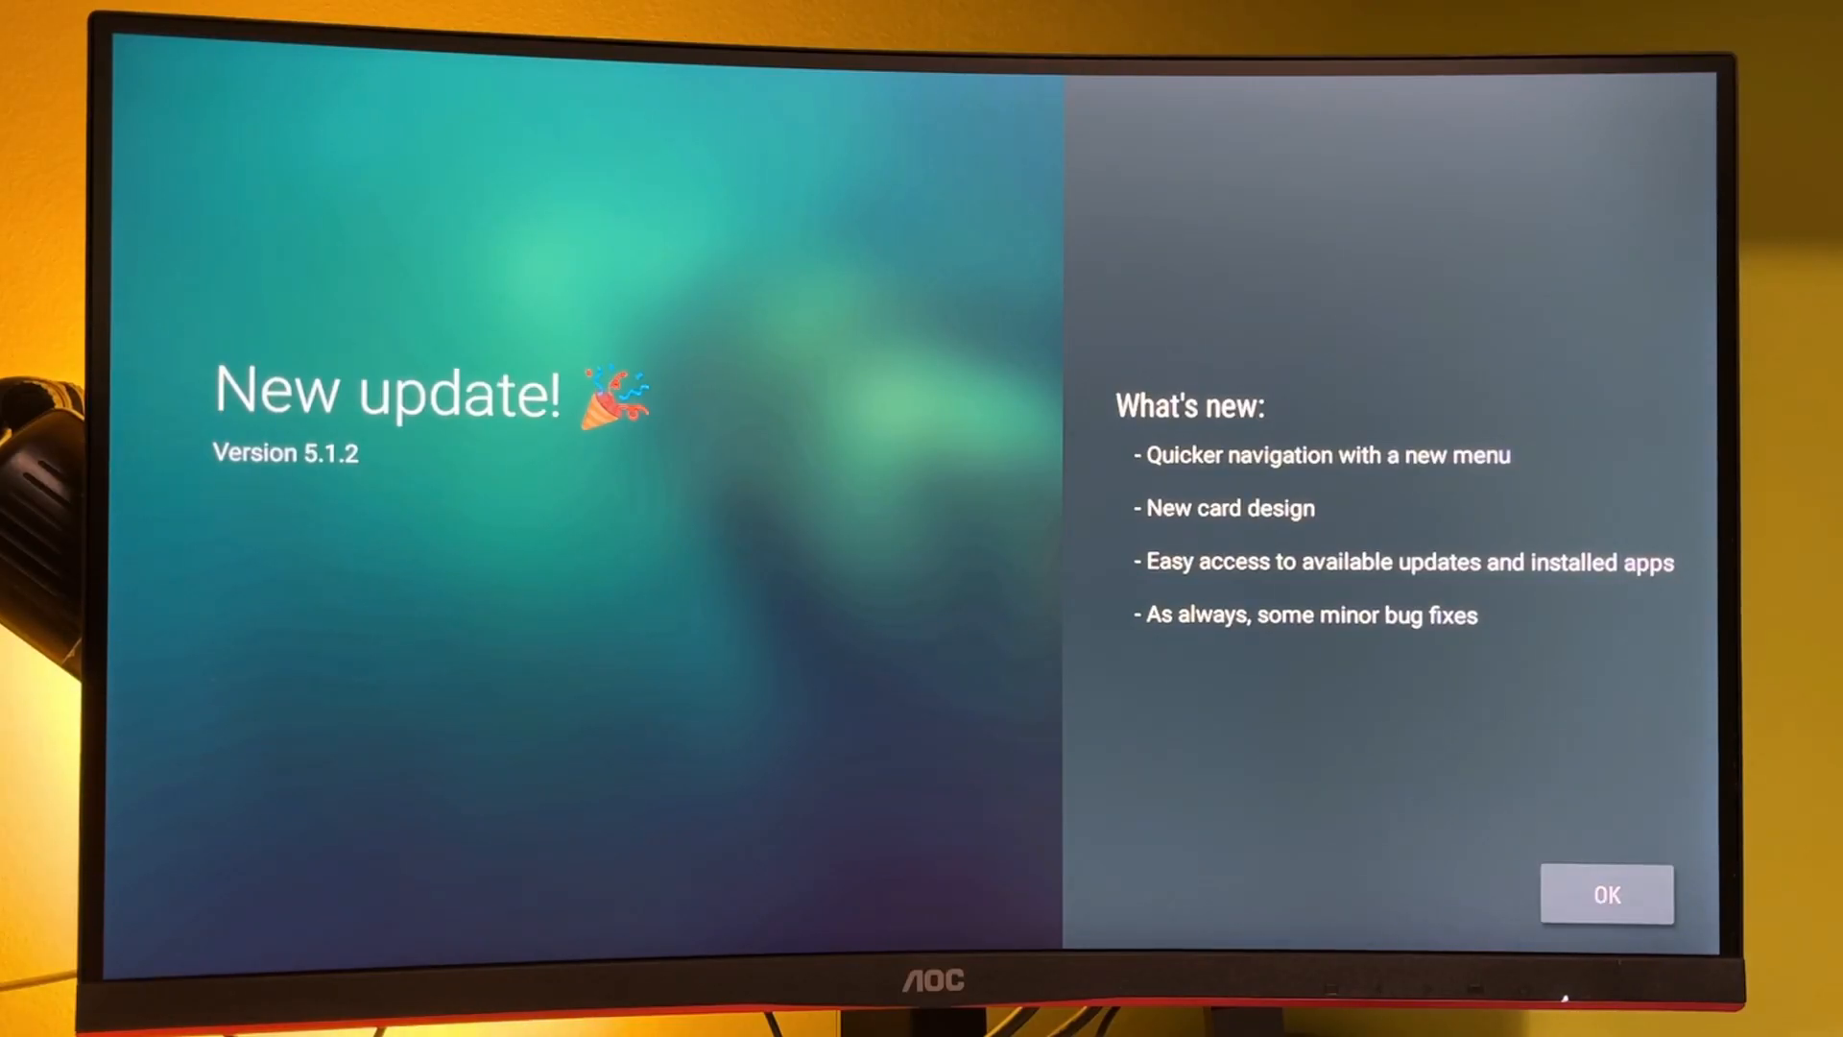
left_click(1605, 895)
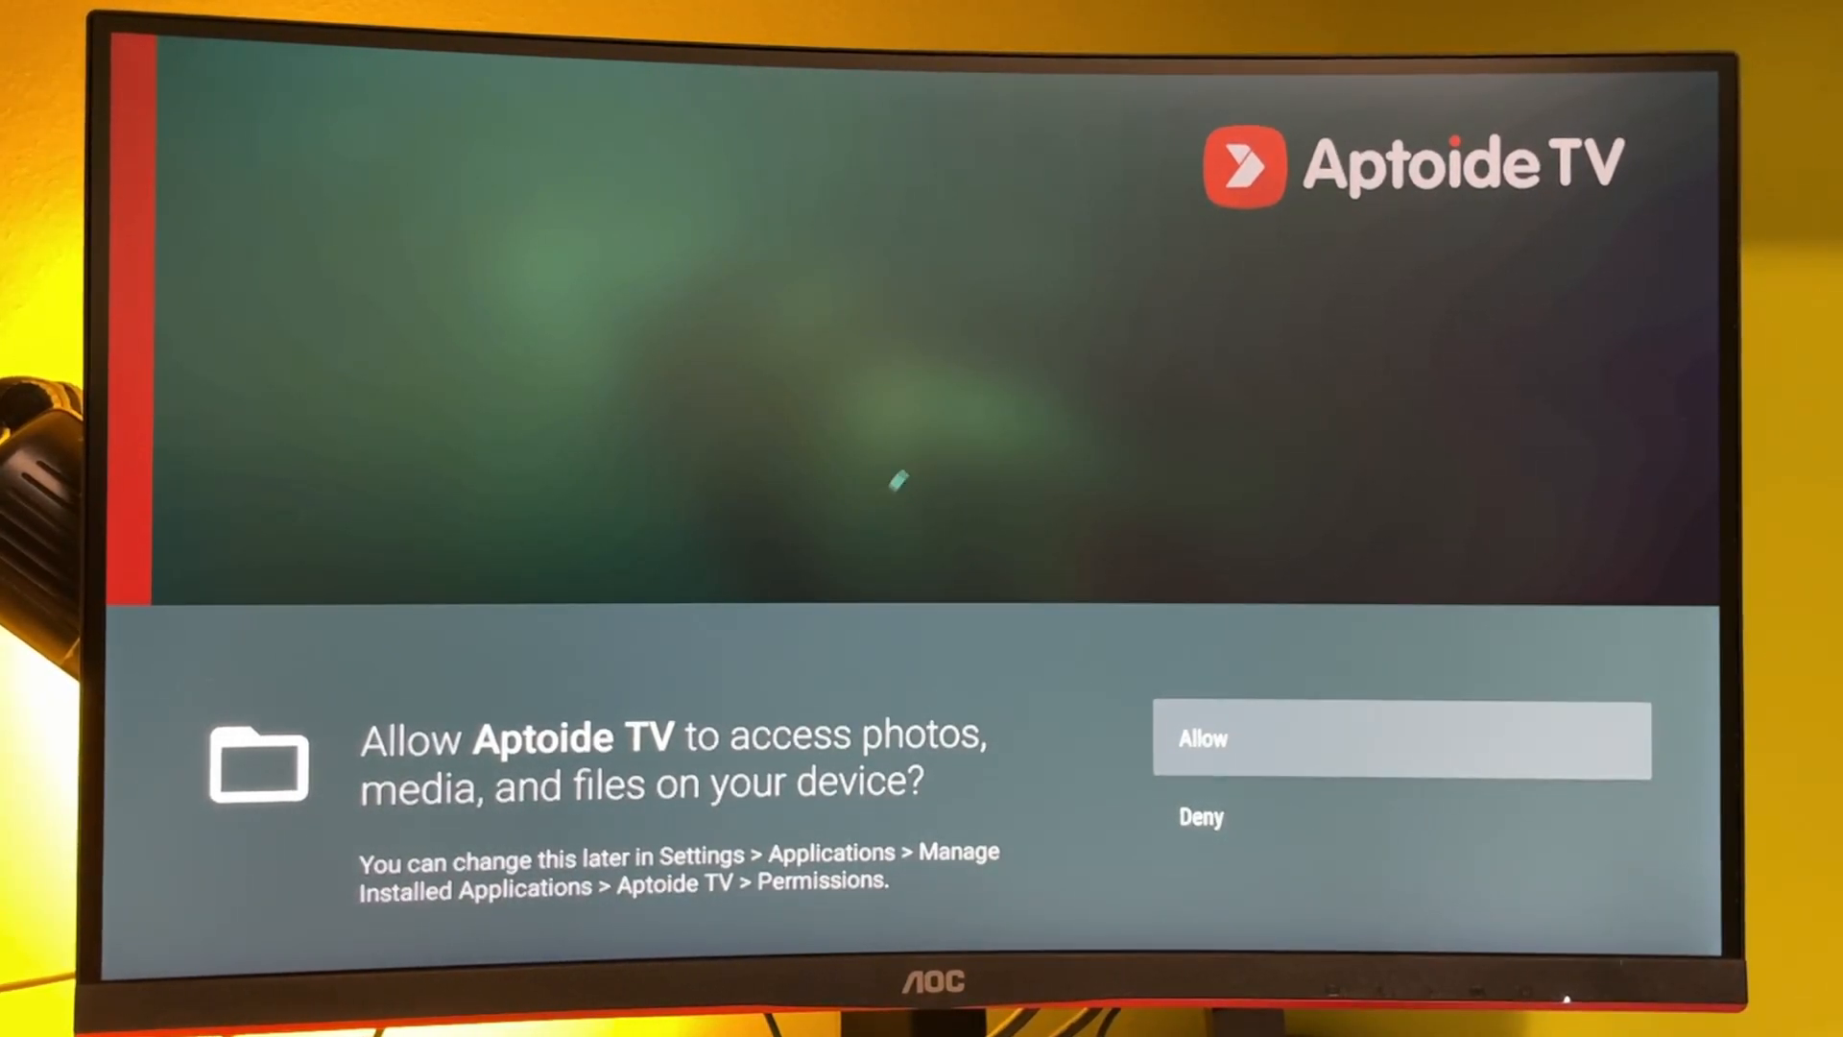
left_click(1400, 737)
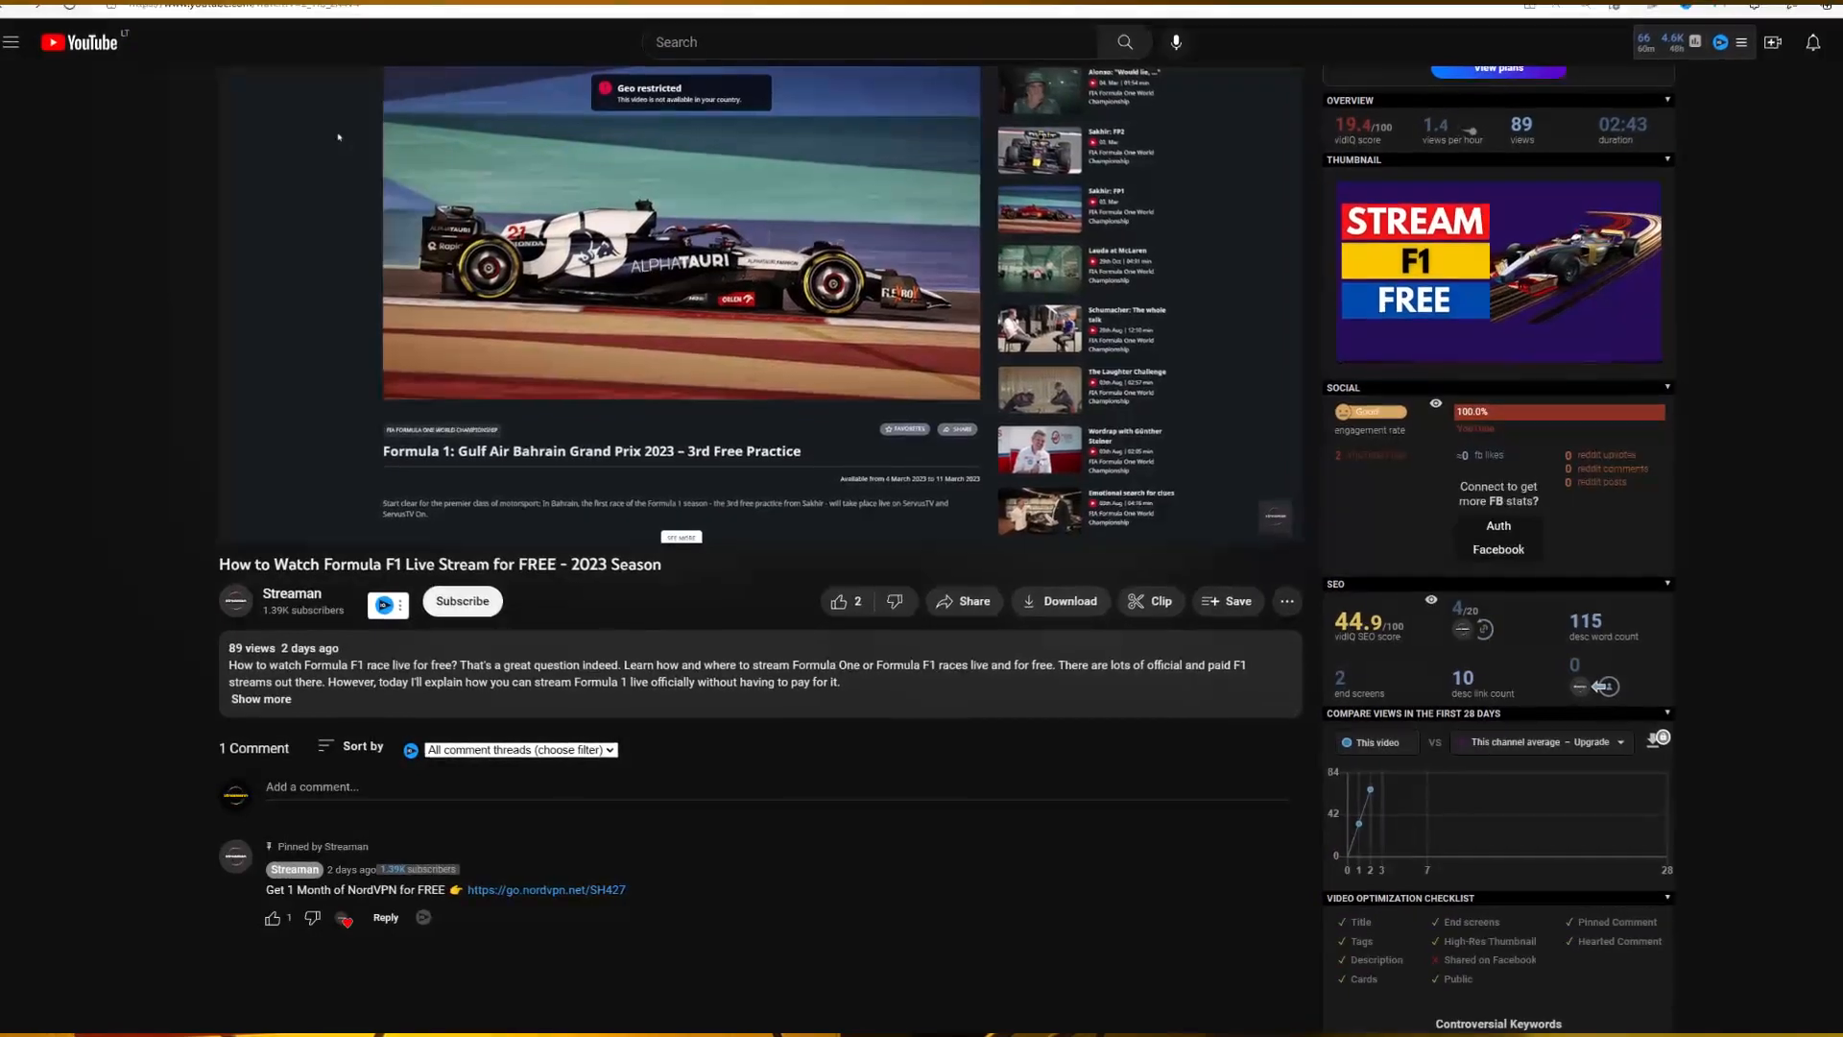
scroll("down", 3)
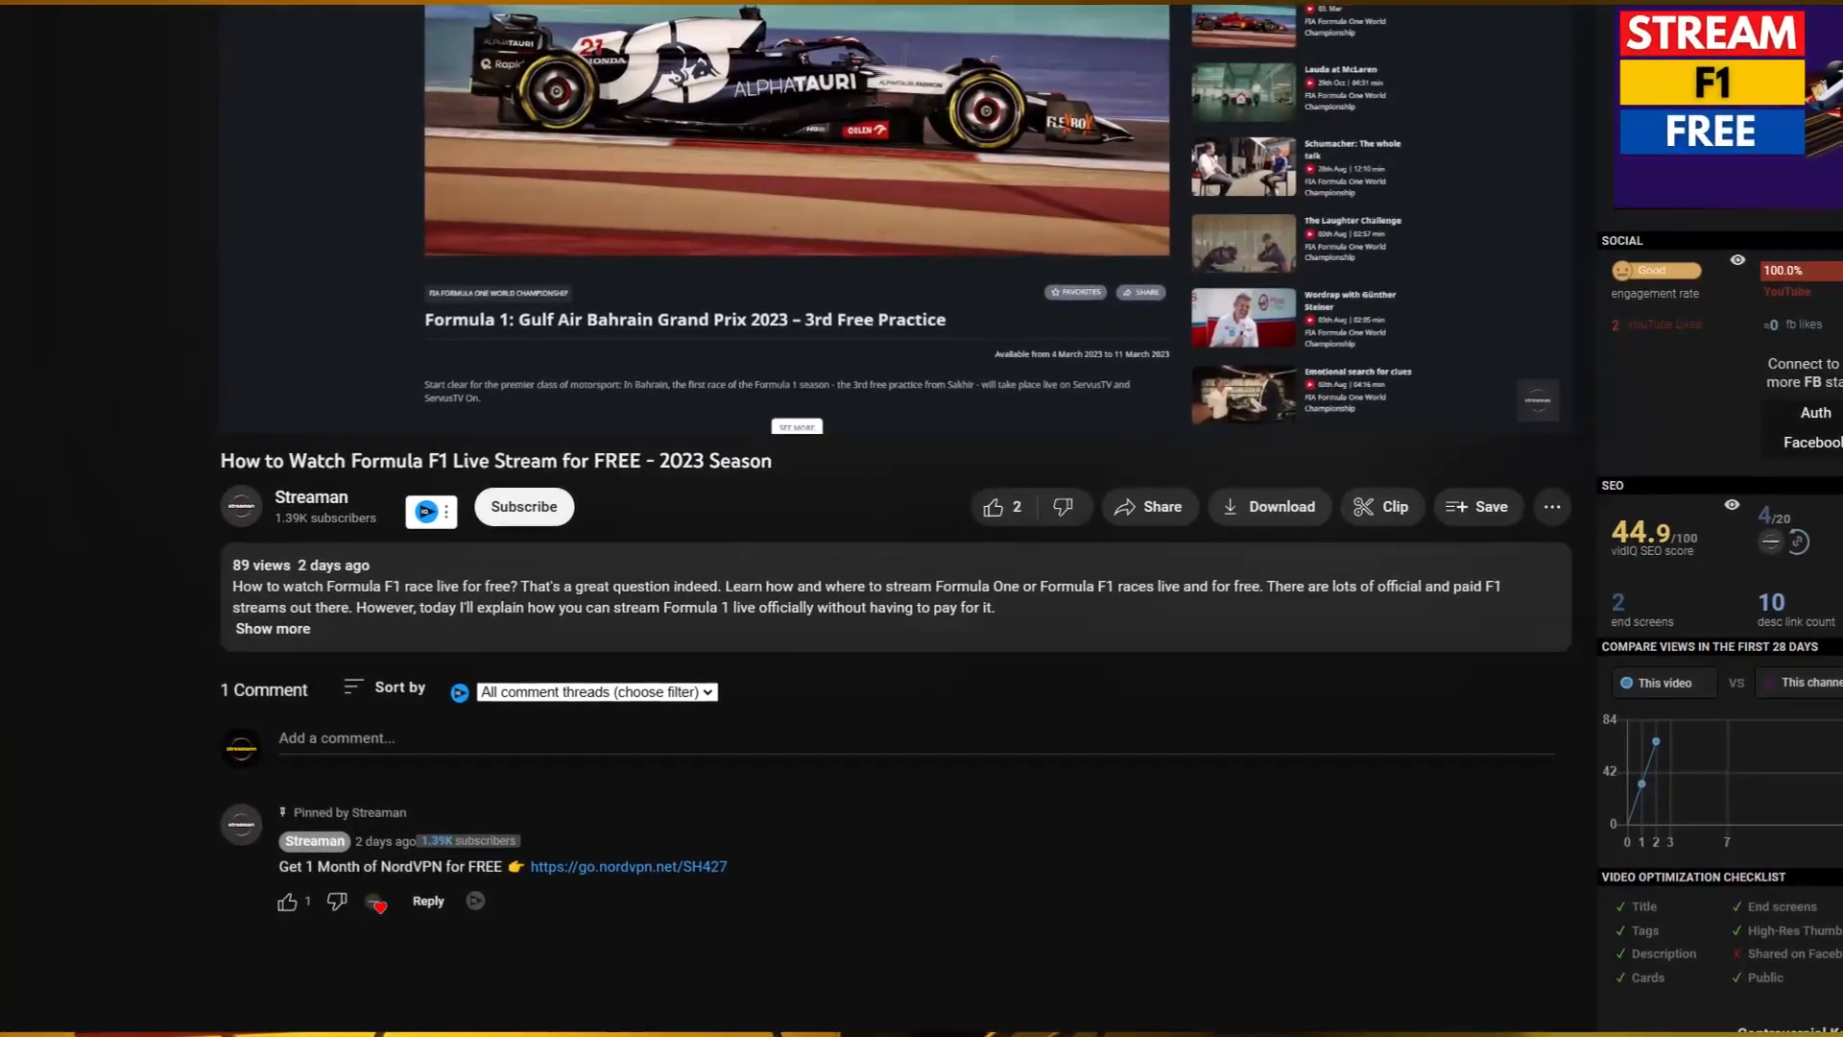
scroll("down", 3)
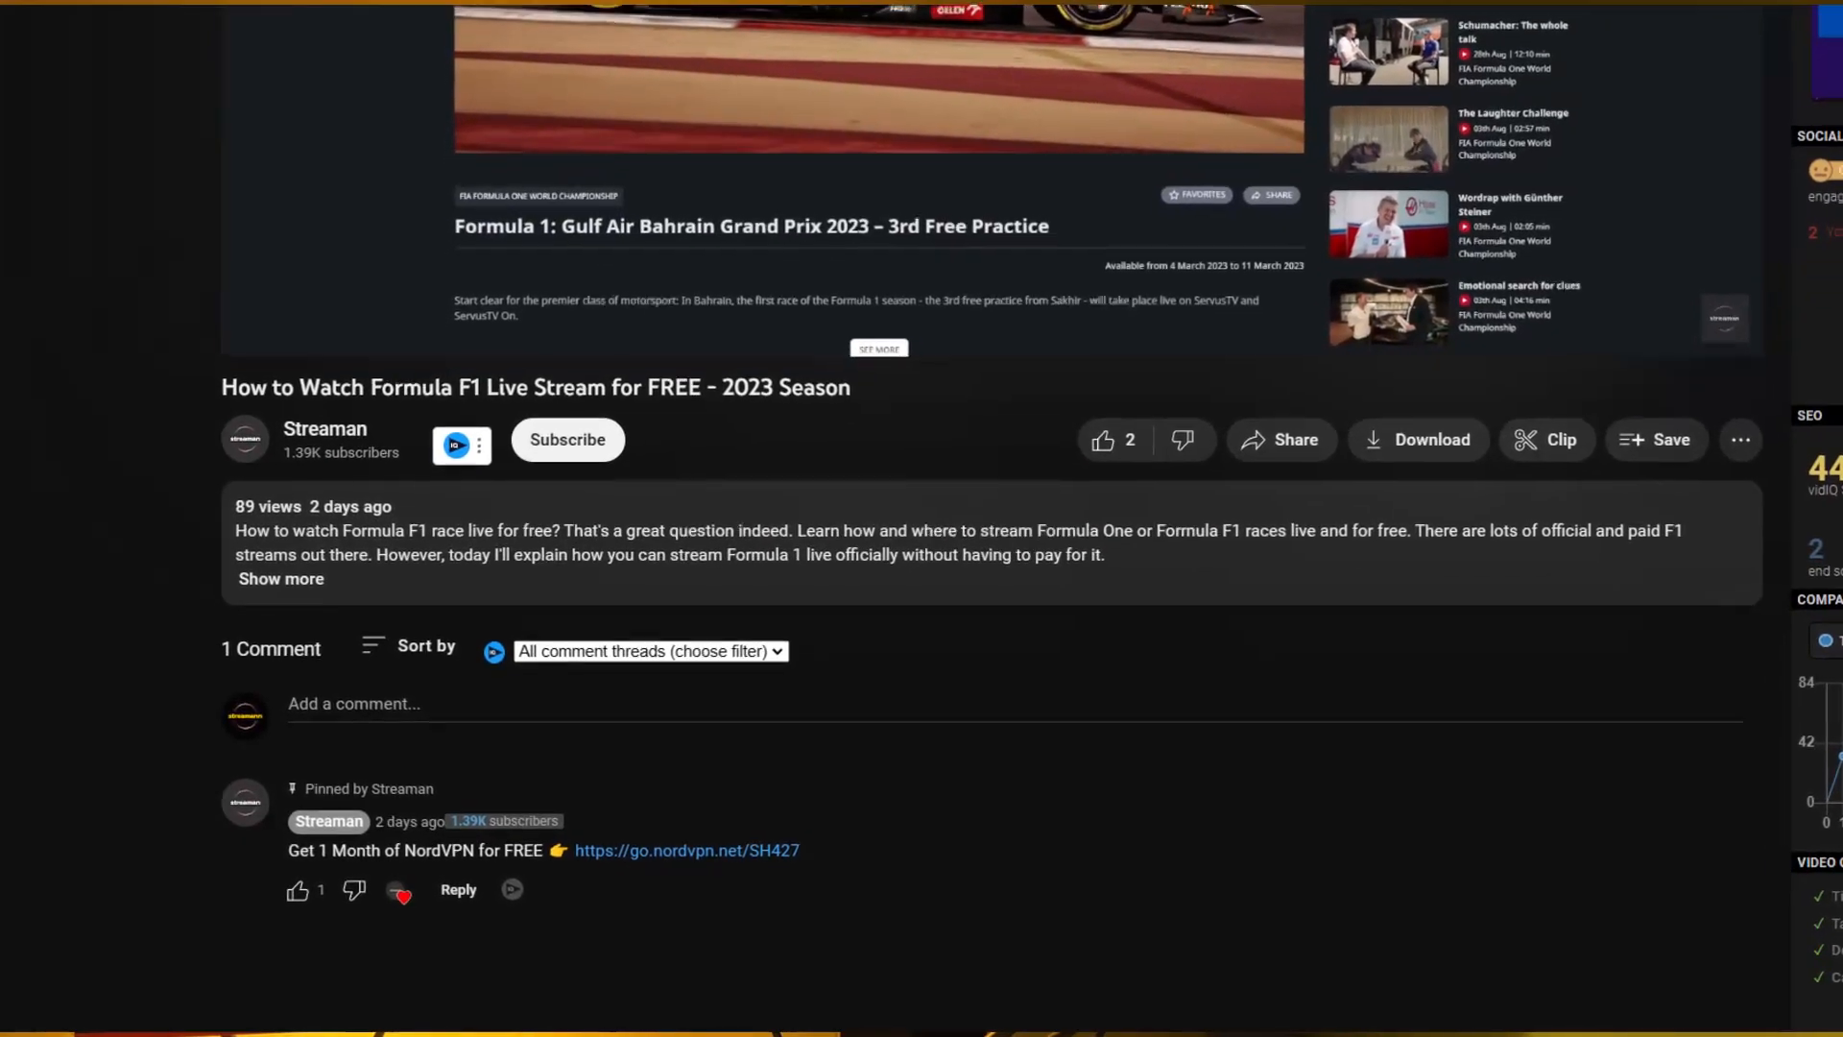